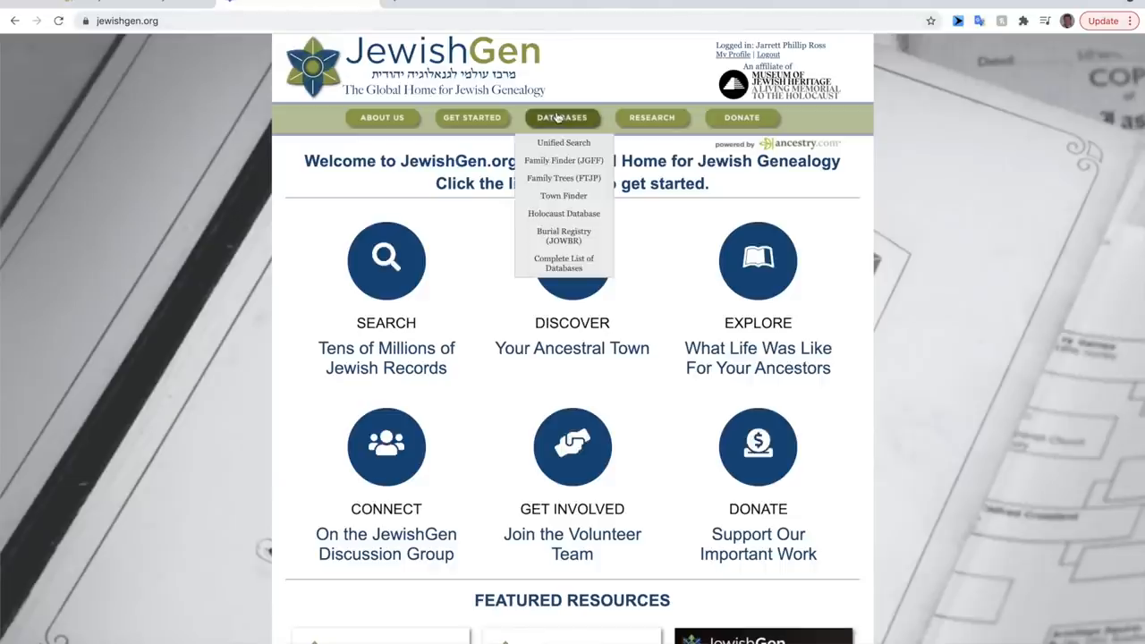
Search the JewishGen communities database for Mglin and open the Mglin, Russia community page
left_click(563, 195)
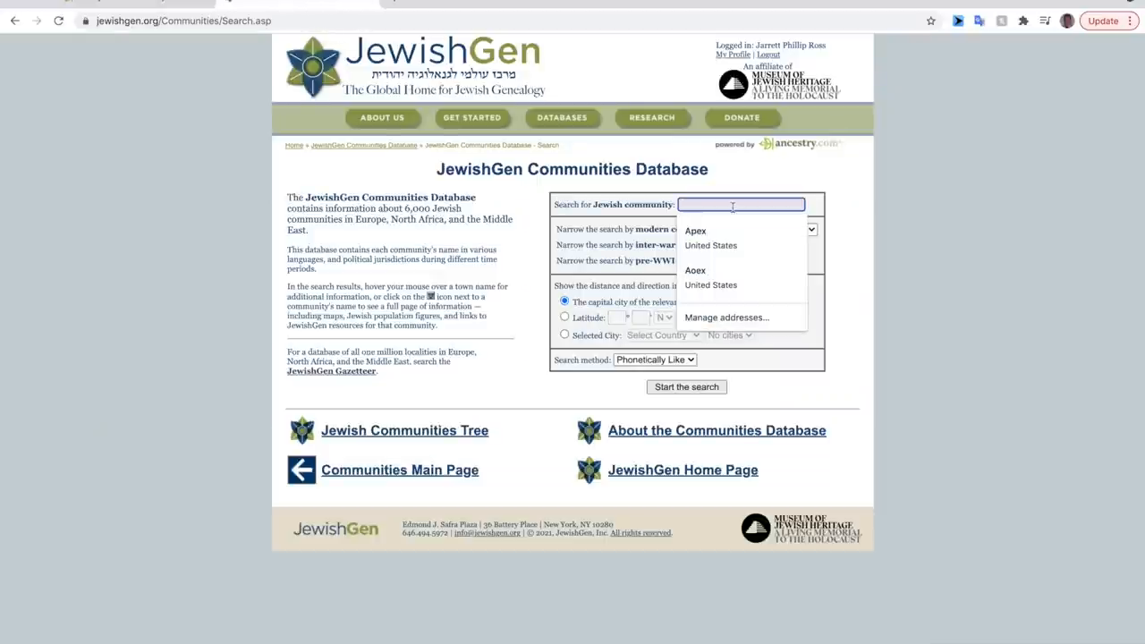
type("Mglin")
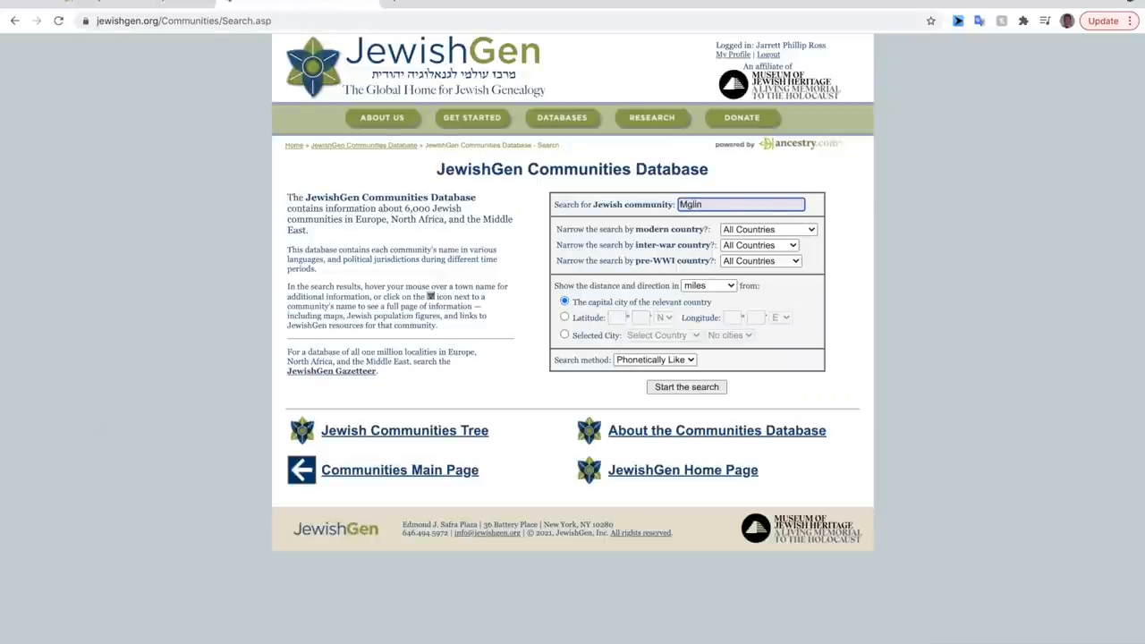
left_click(687, 386)
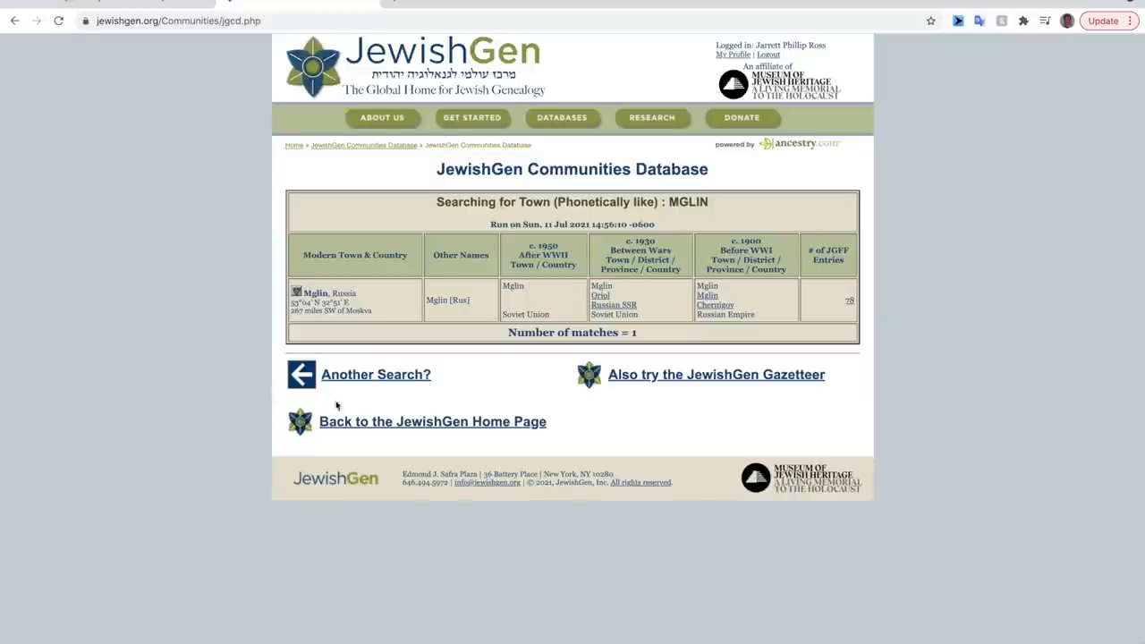
left_click(297, 293)
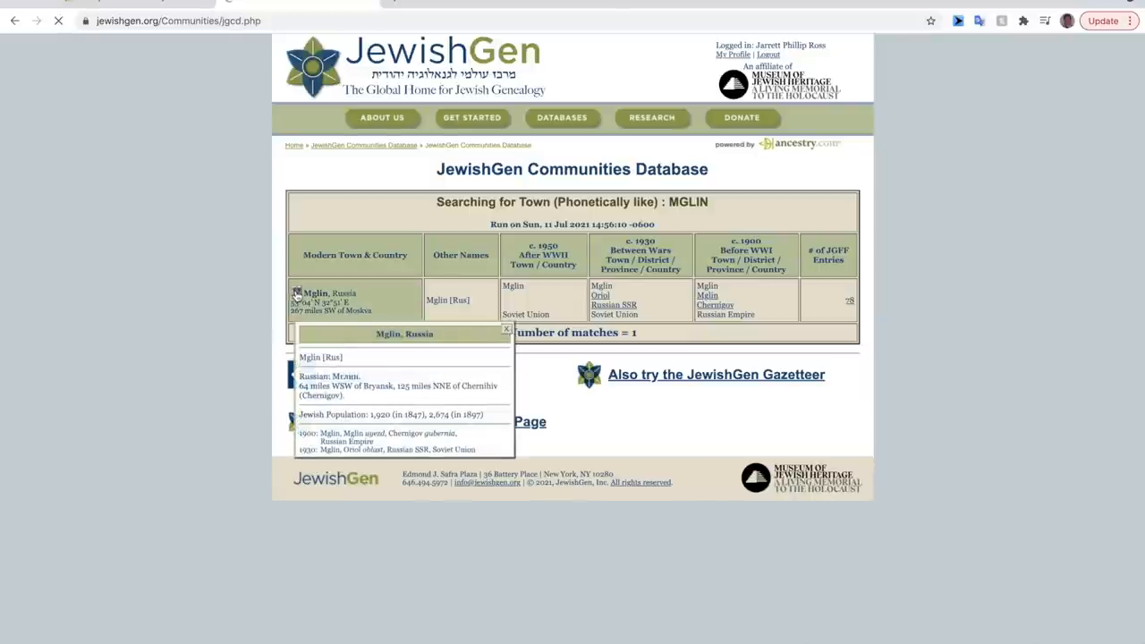
left_click(315, 294)
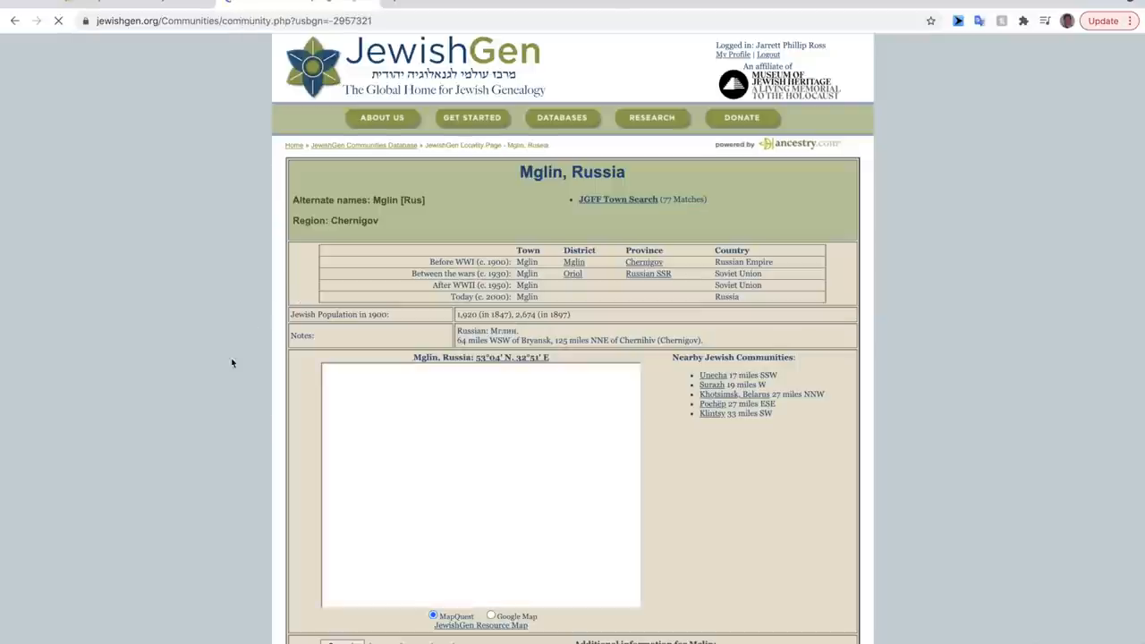
scroll("down", 3)
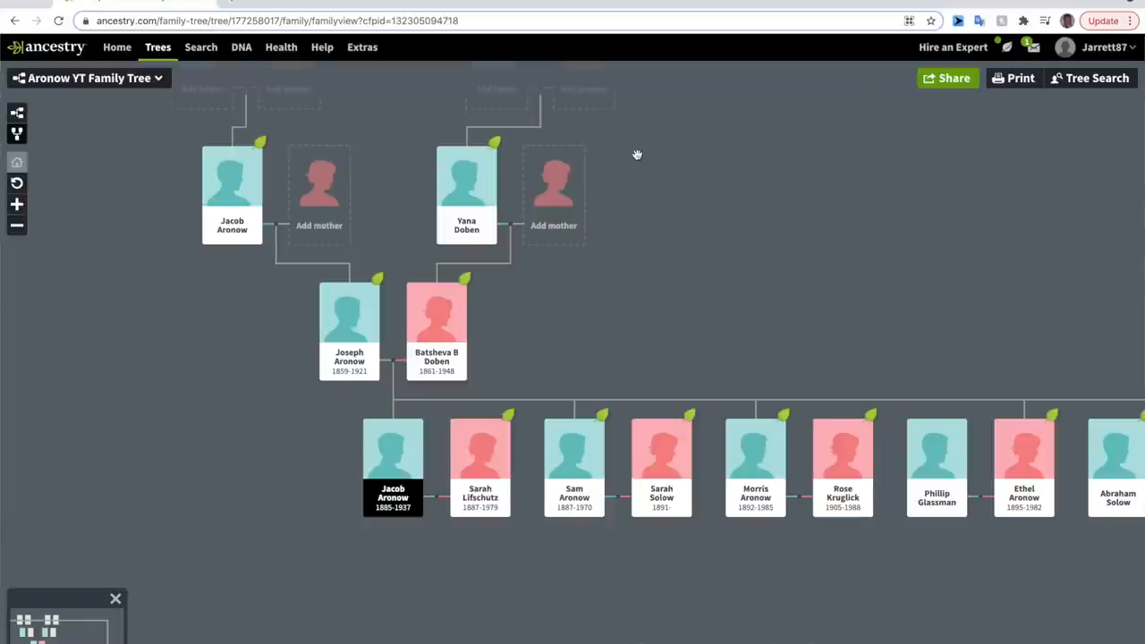
mouse_move(633, 184)
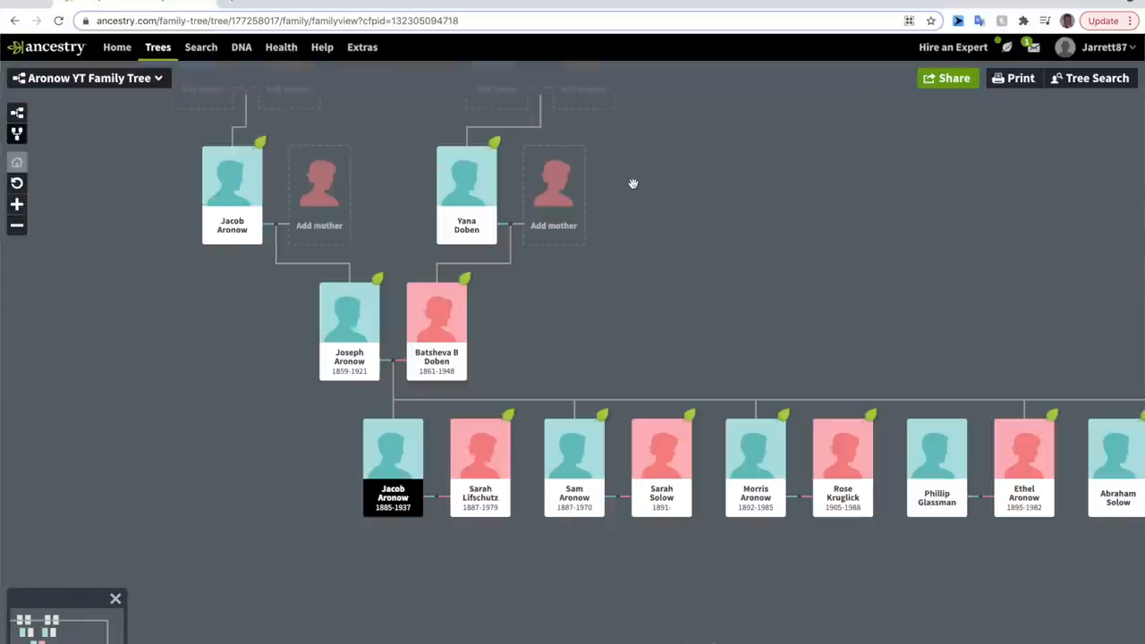
mouse_move(601, 268)
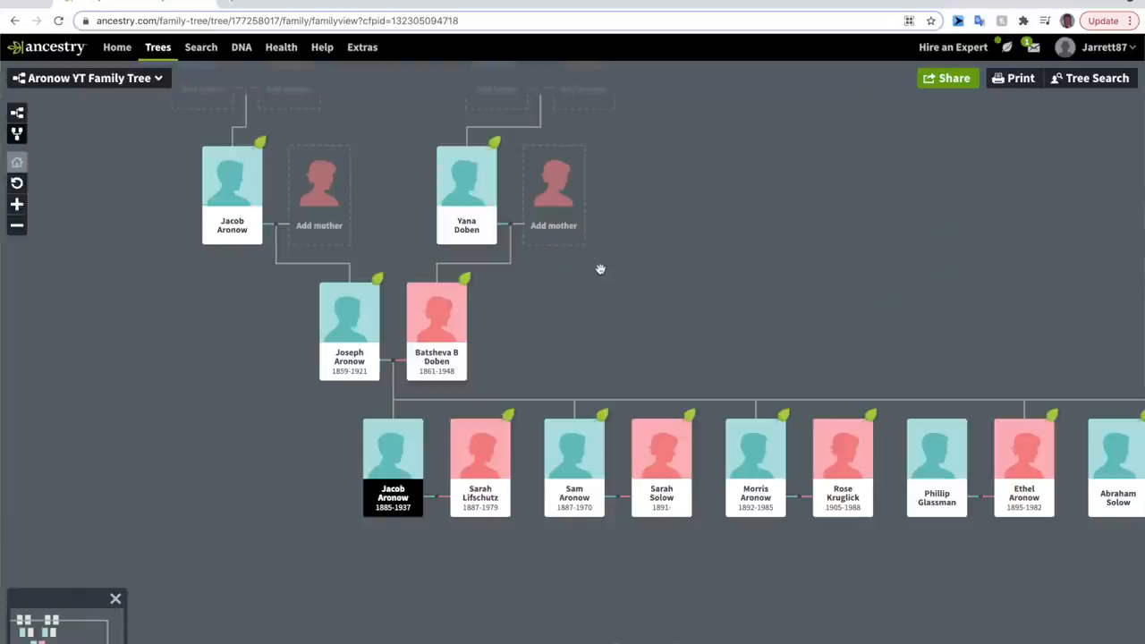
mouse_move(501, 347)
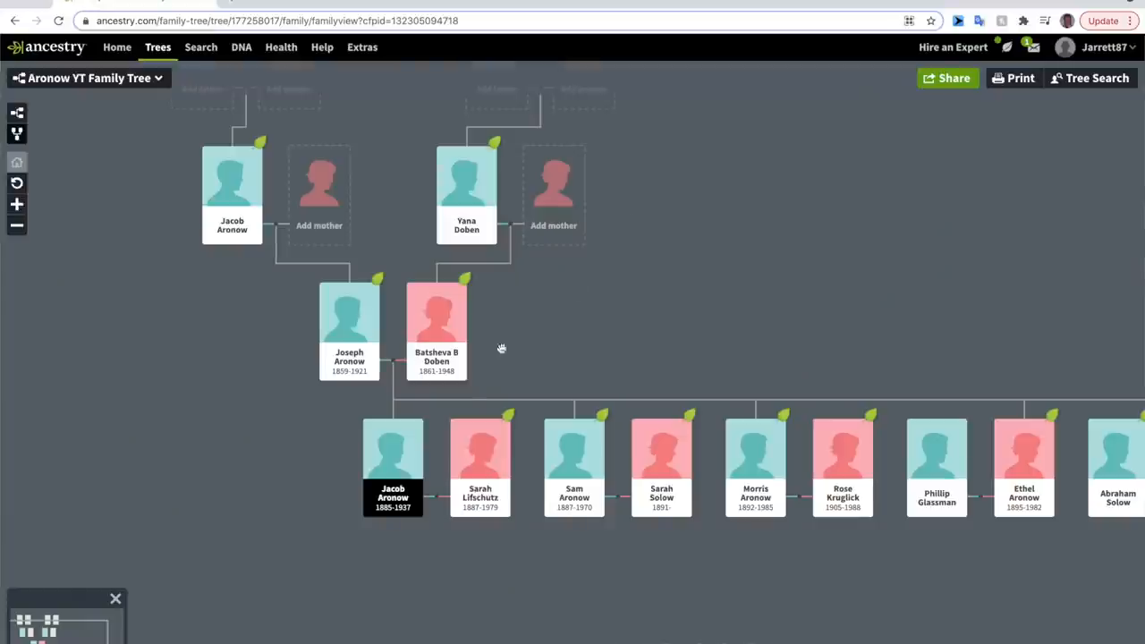
left_click(392, 447)
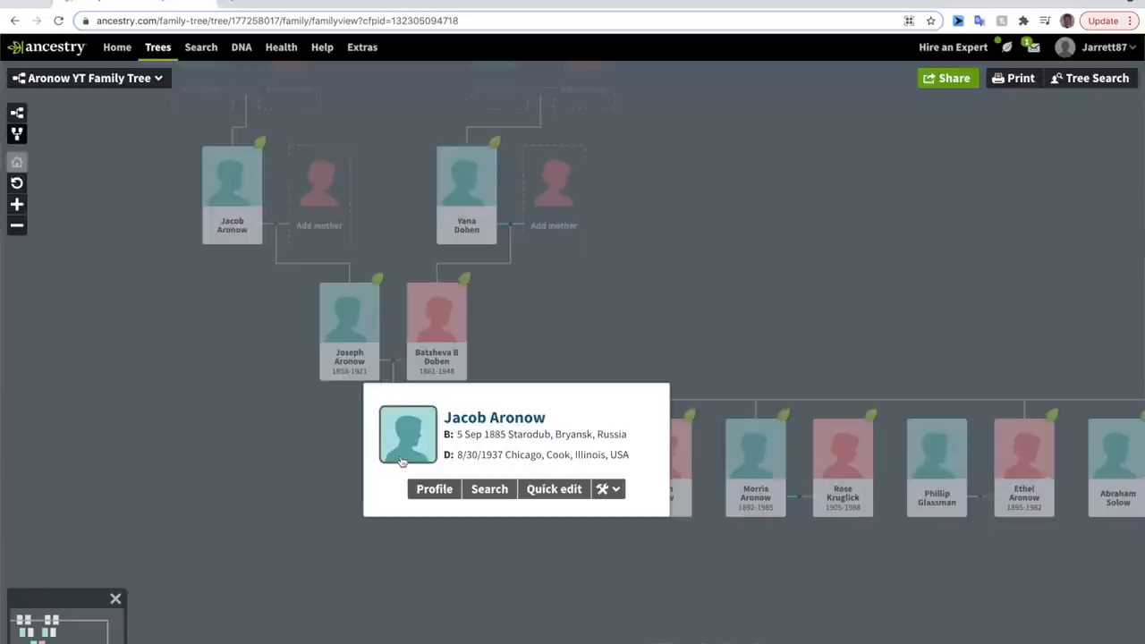
left_click(433, 489)
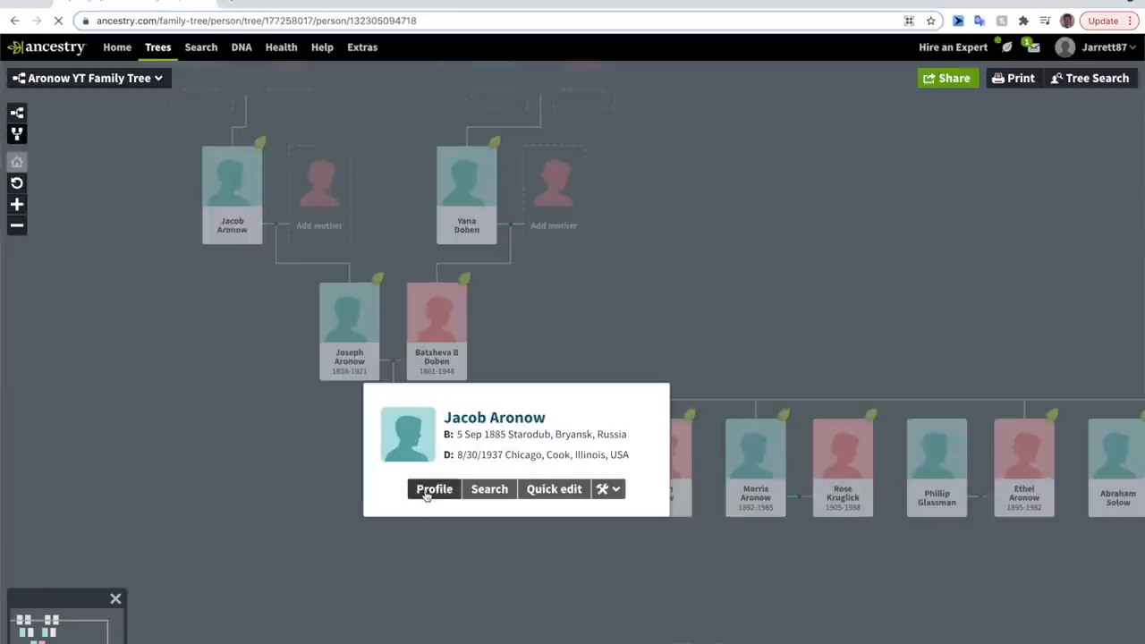
left_click(433, 488)
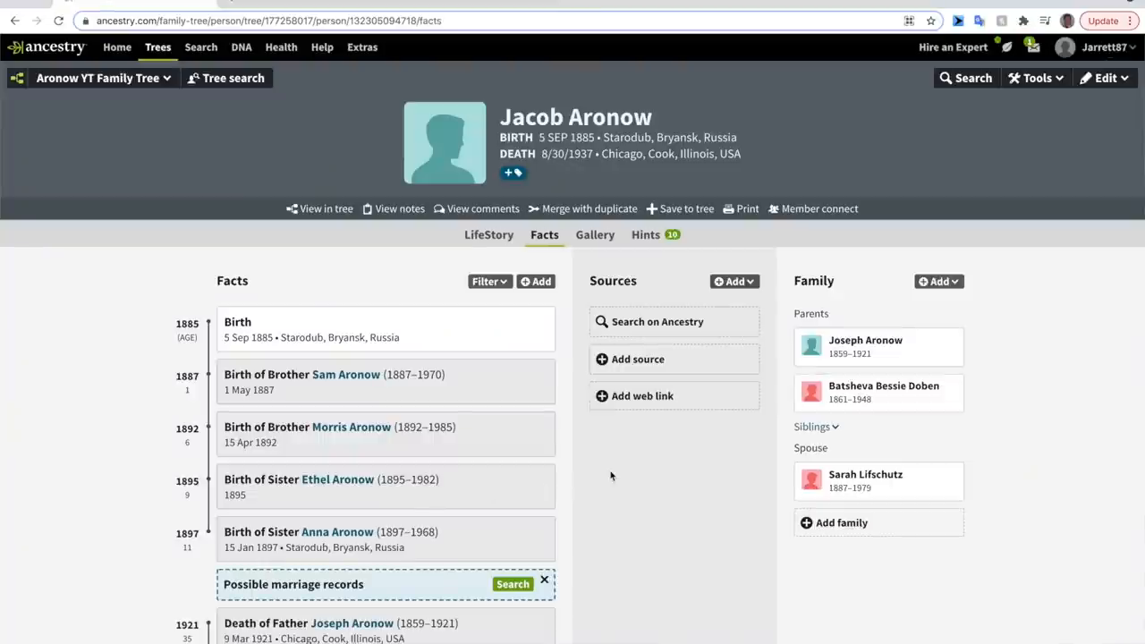
mouse_move(655, 243)
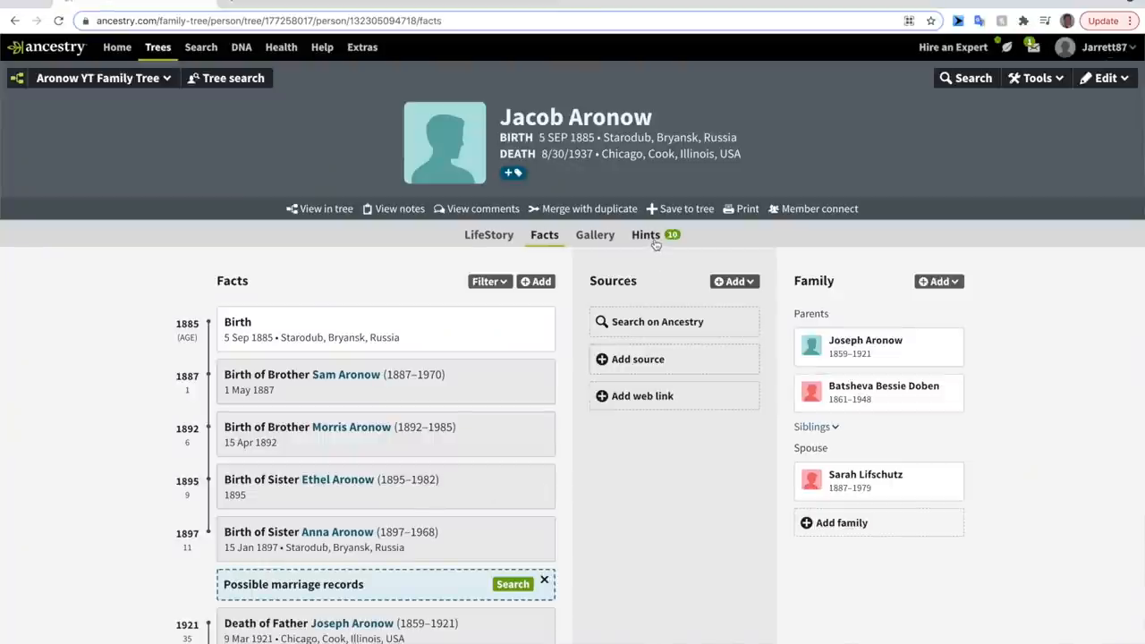
left_click(644, 234)
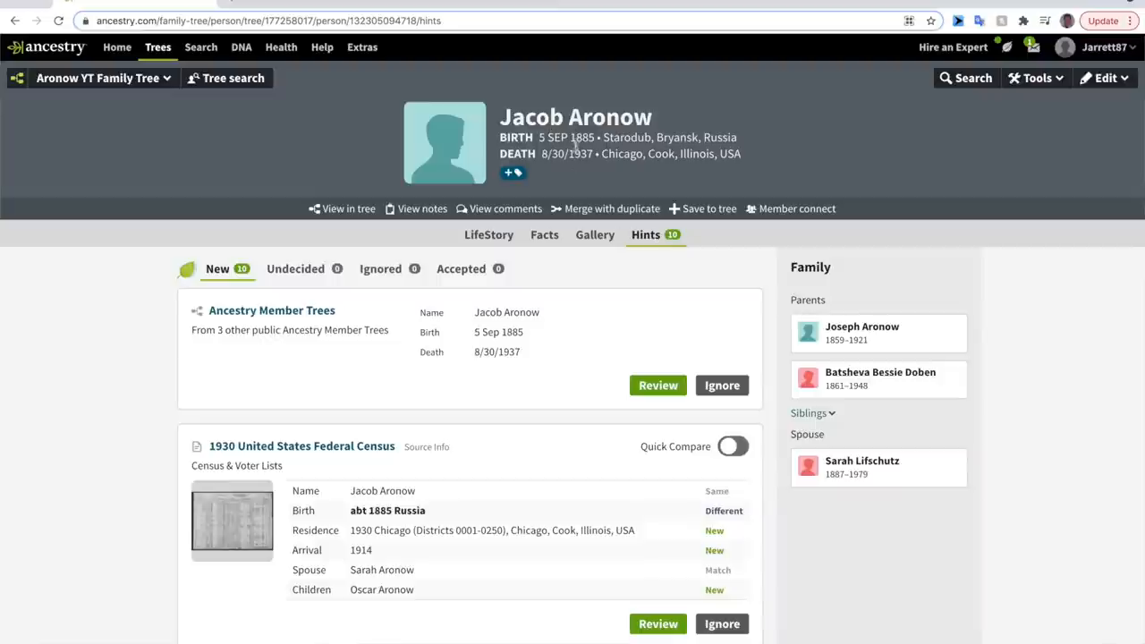
mouse_move(586, 170)
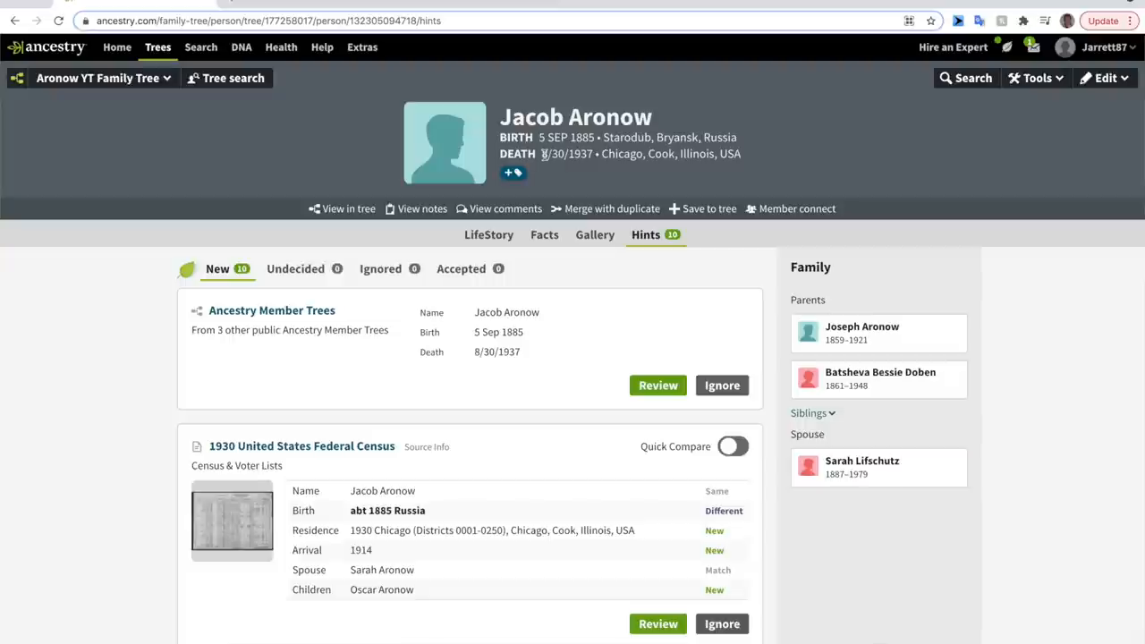
mouse_move(592, 169)
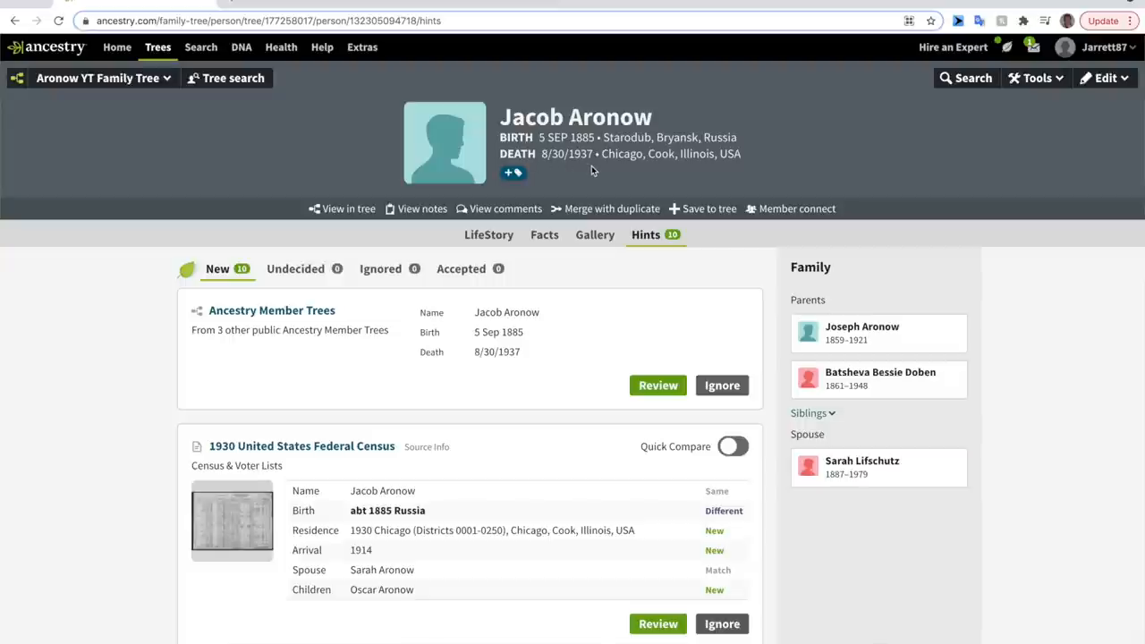
mouse_move(571, 179)
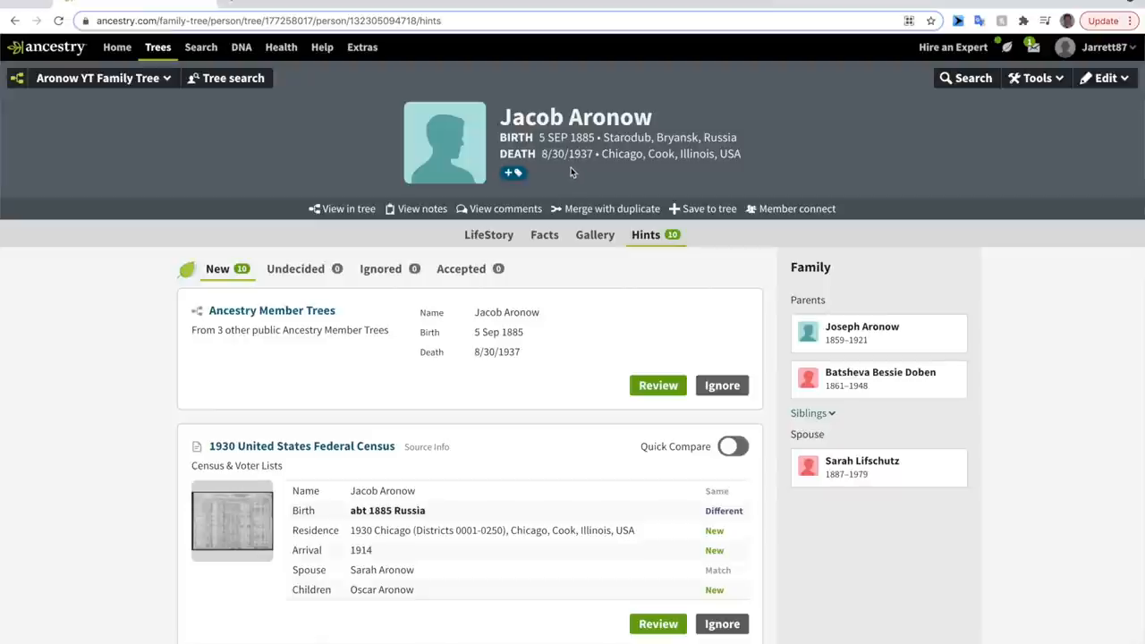
mouse_move(587, 188)
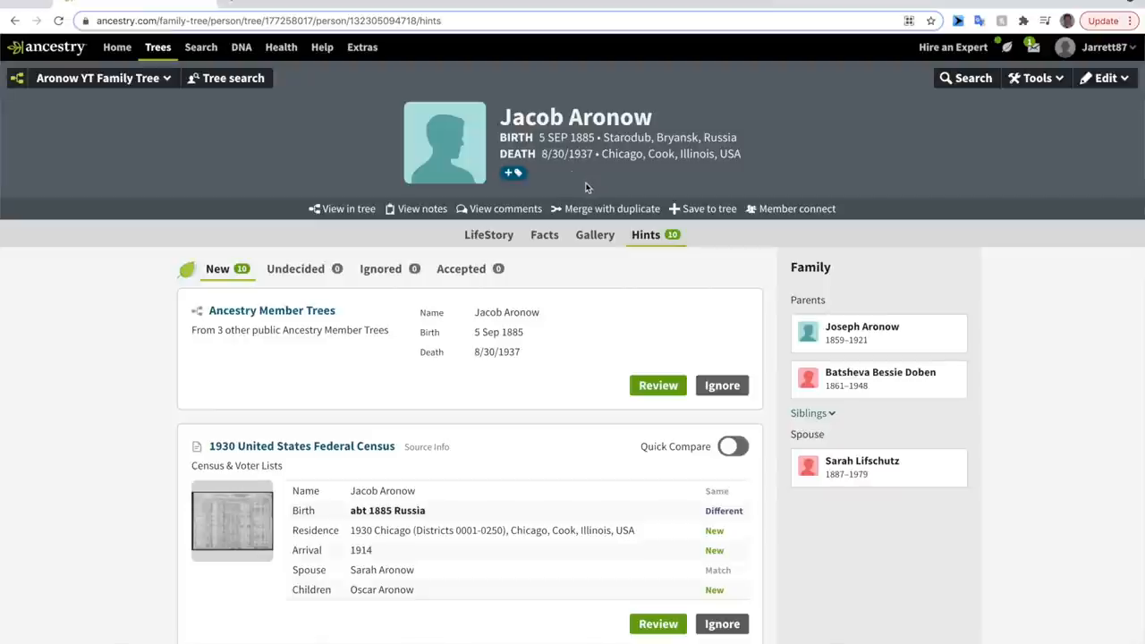
scroll("down", 3)
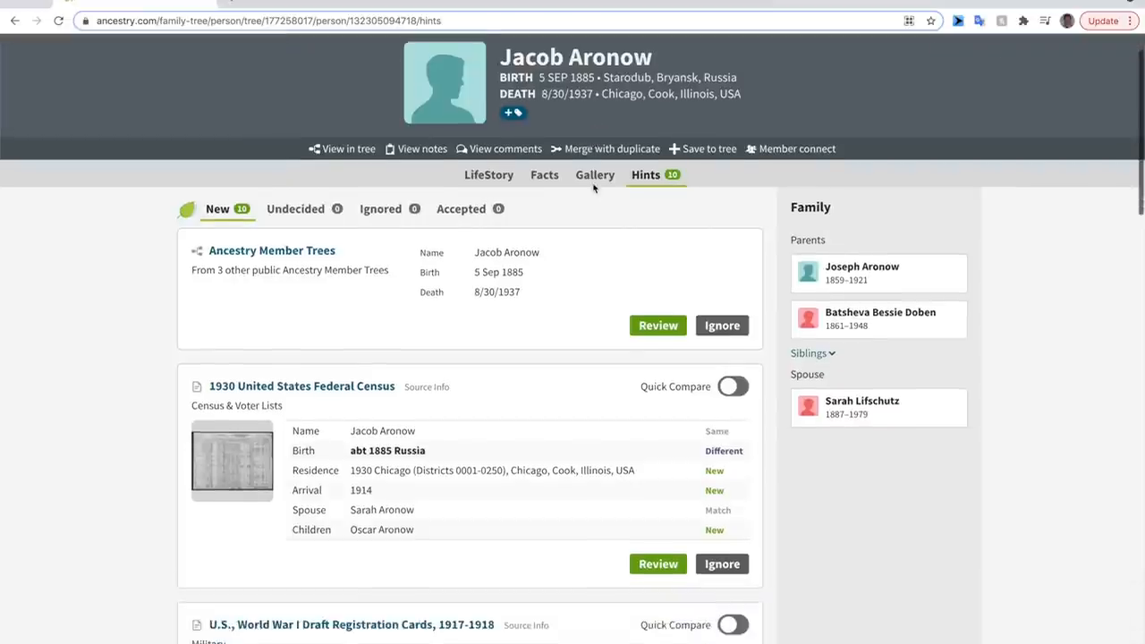
scroll("down", 3)
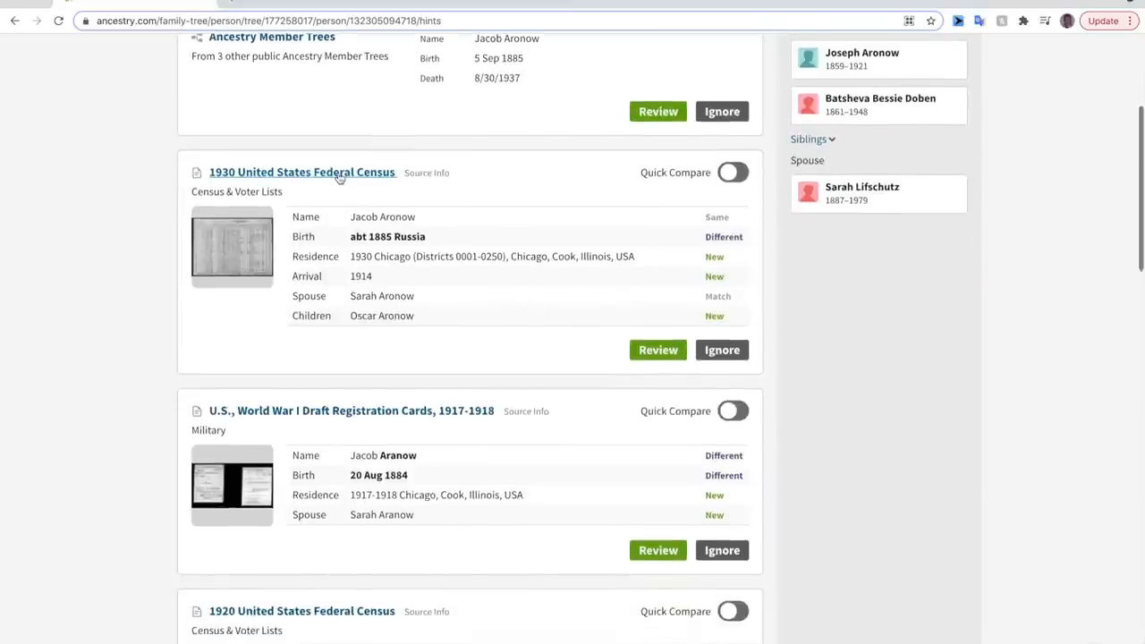
scroll("down", 3)
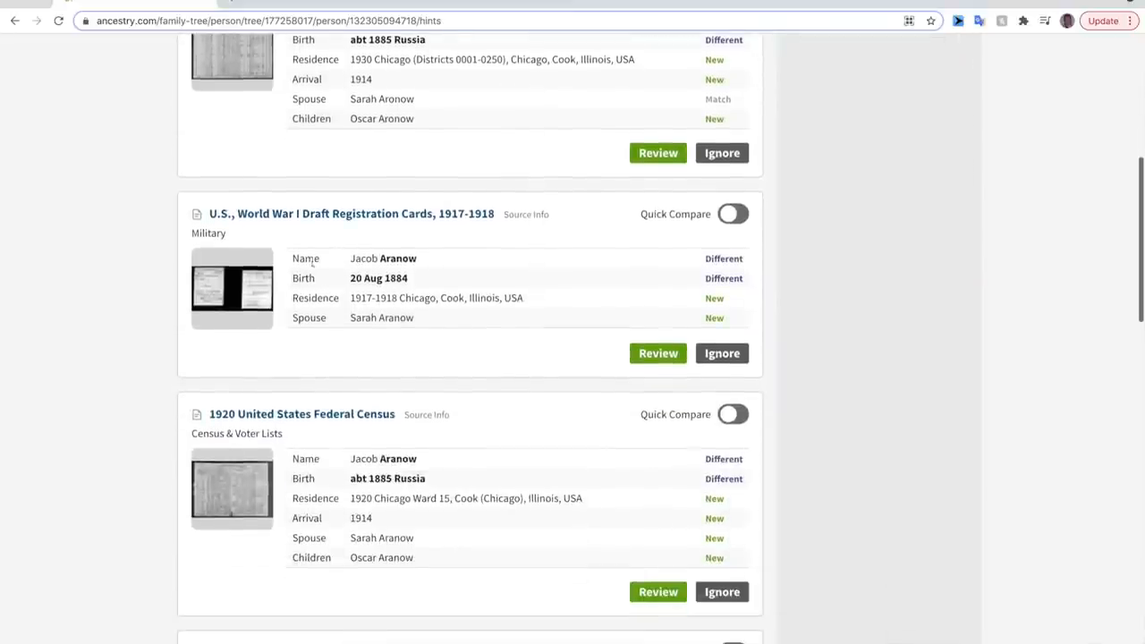
mouse_move(404, 236)
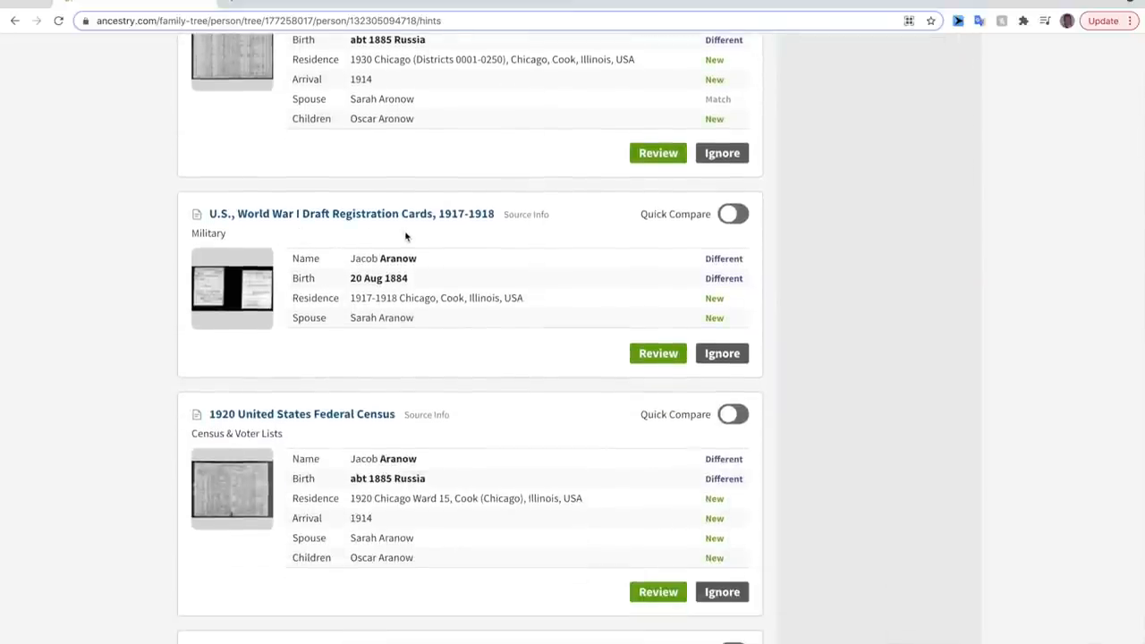
scroll("down", 3)
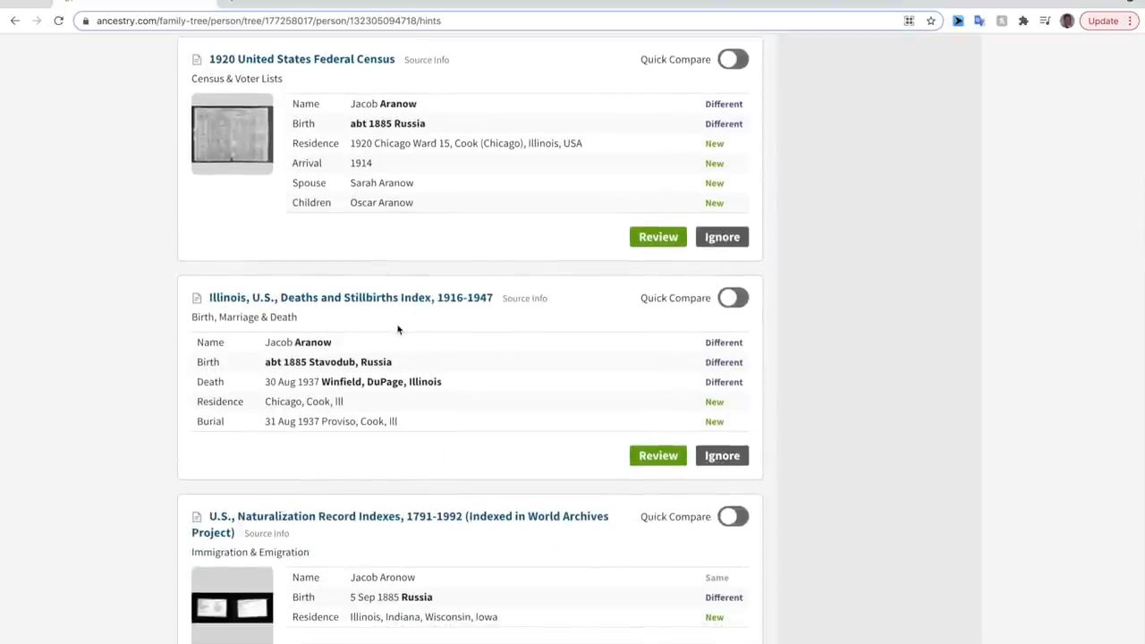
scroll("down", 3)
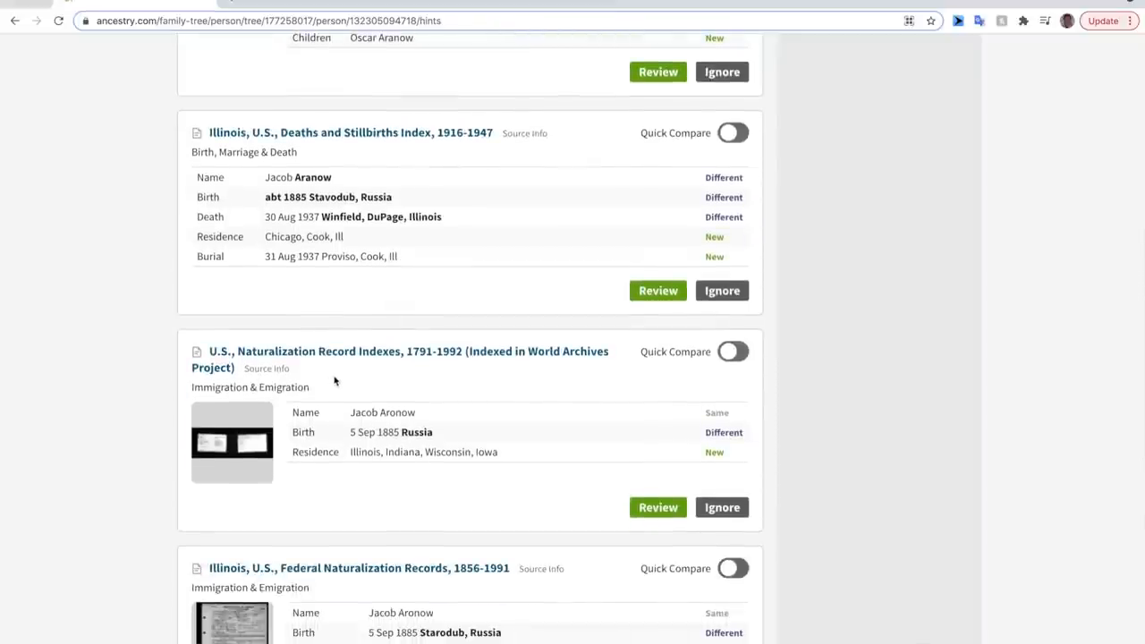
scroll("down", 3)
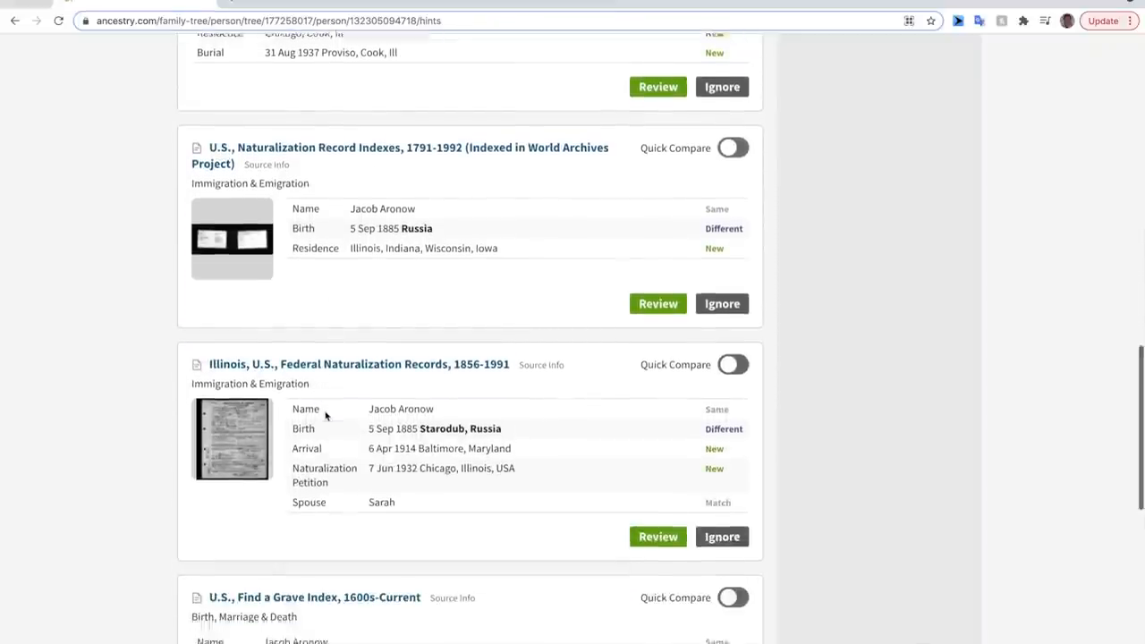
scroll("down", 3)
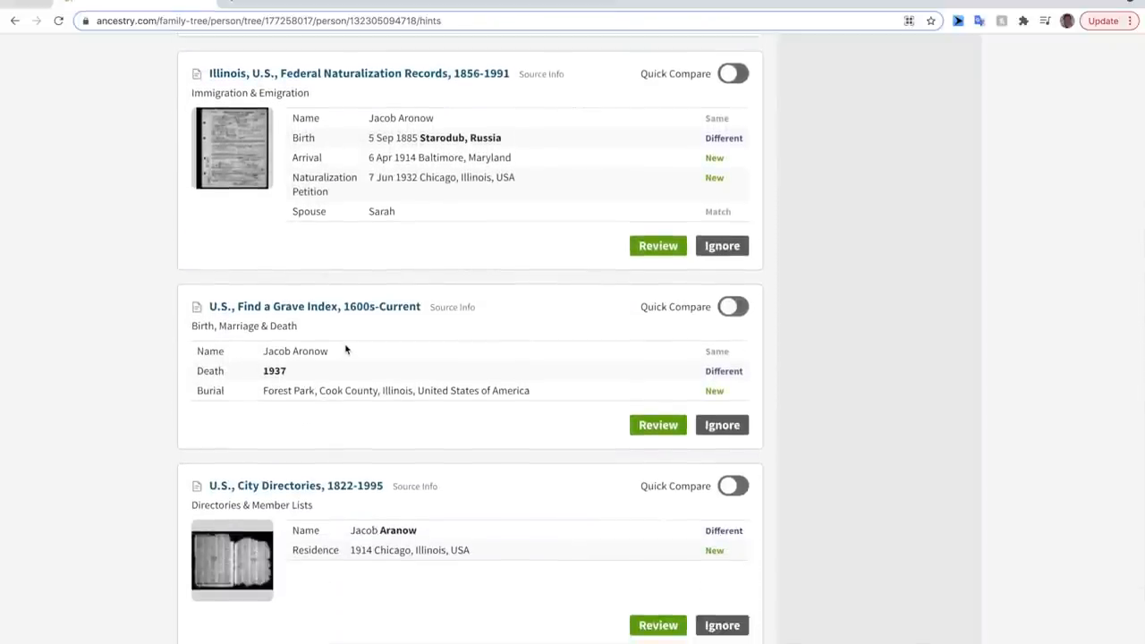
scroll("down", 3)
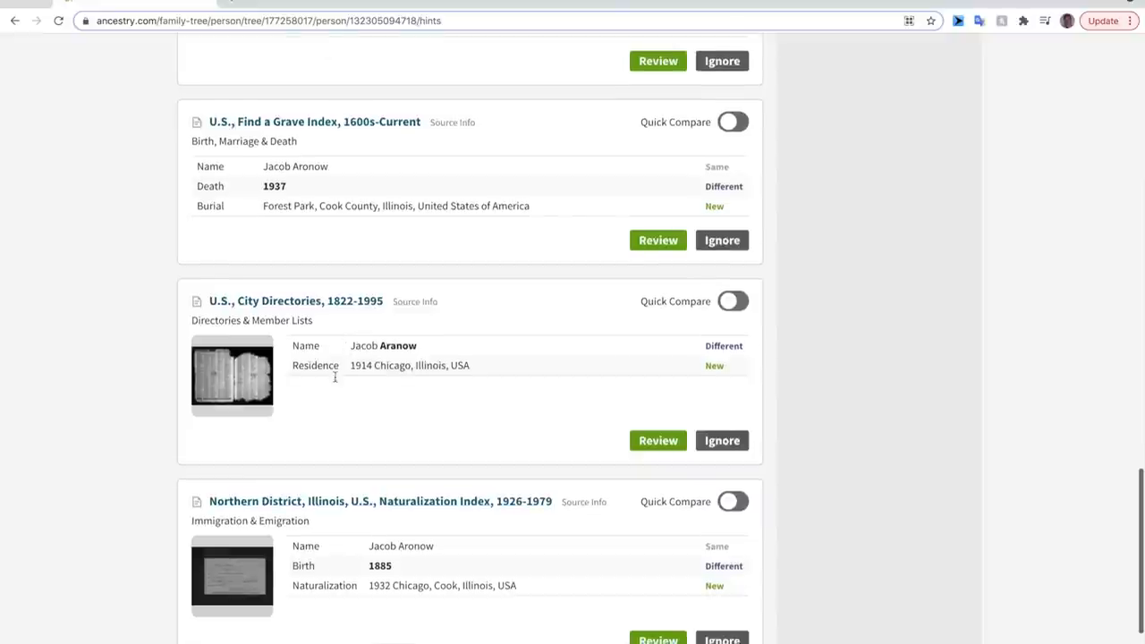
scroll("down", 3)
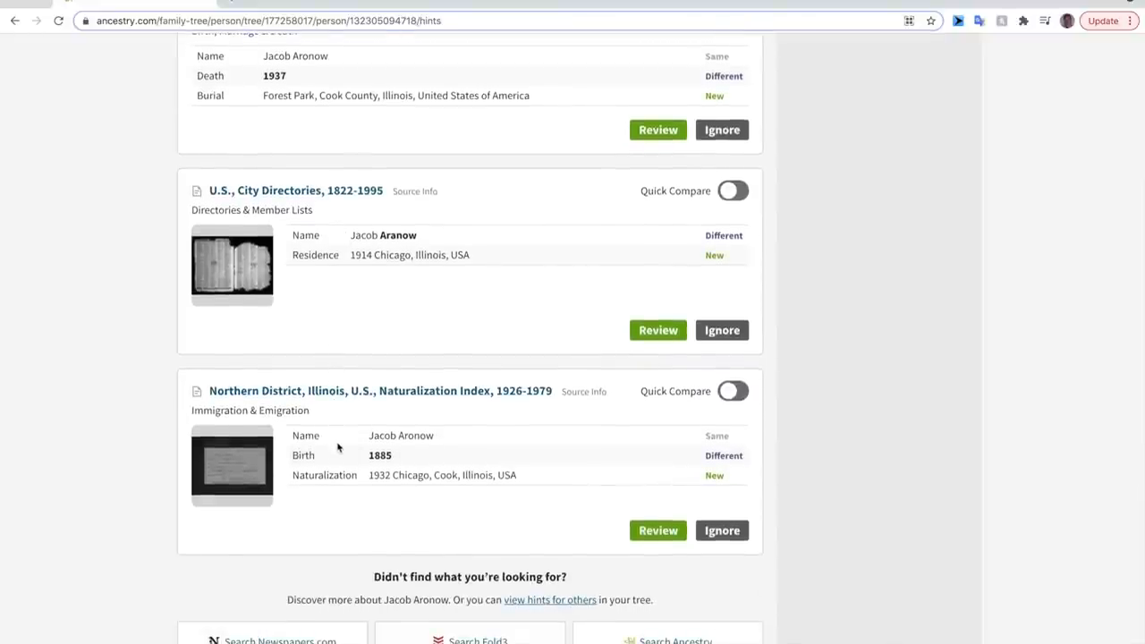
scroll("down", 3)
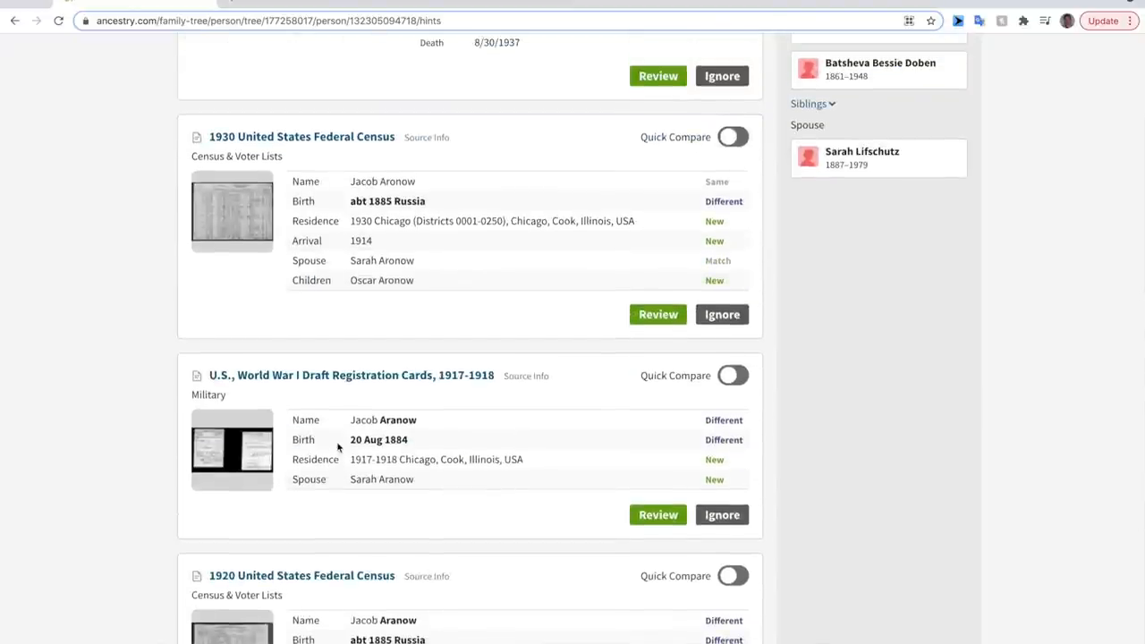
mouse_move(575, 490)
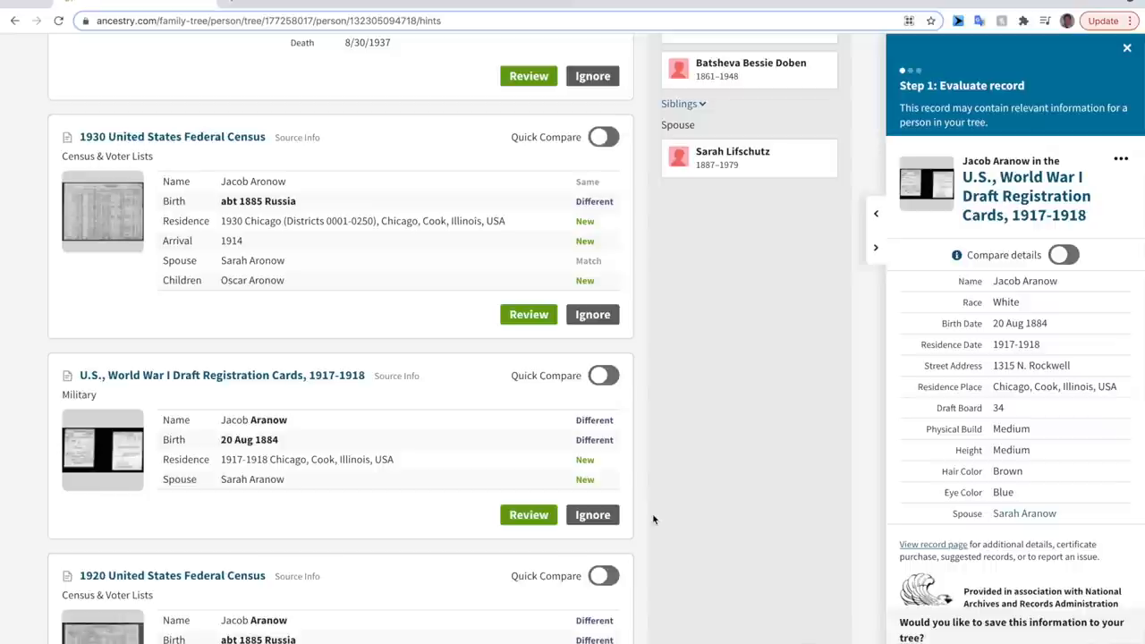
mouse_move(662, 519)
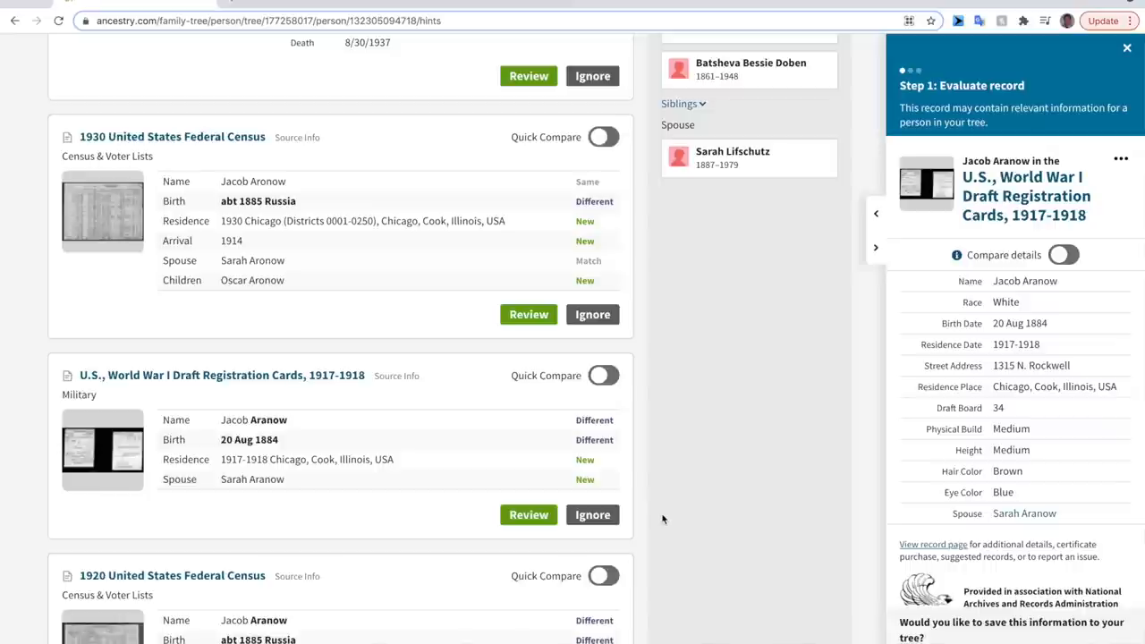
mouse_move(1073, 392)
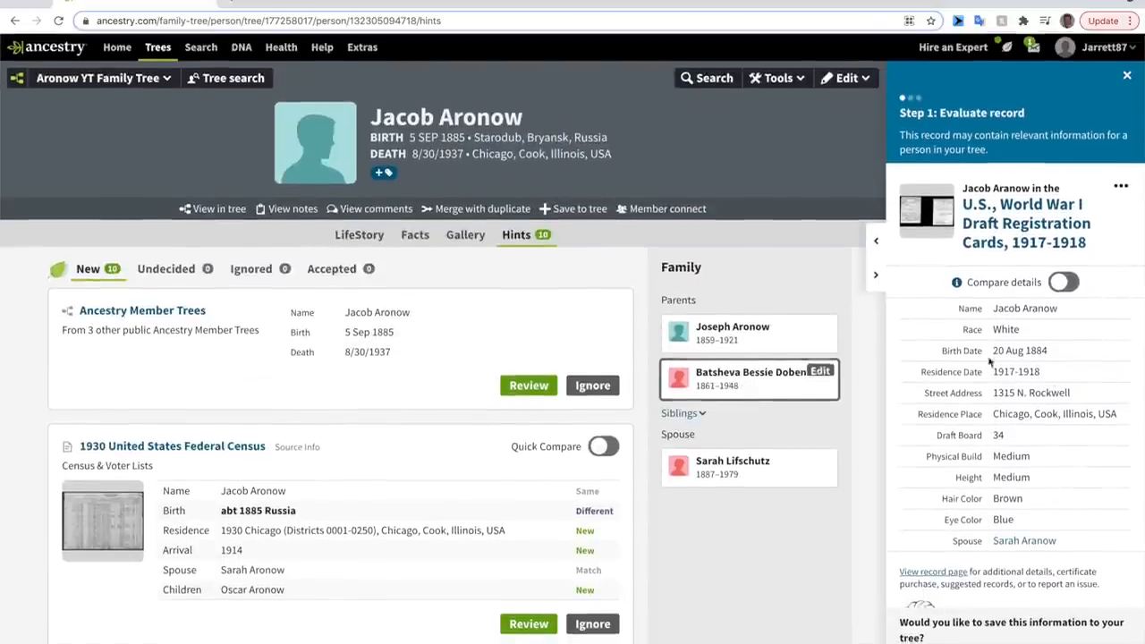
mouse_move(1069, 357)
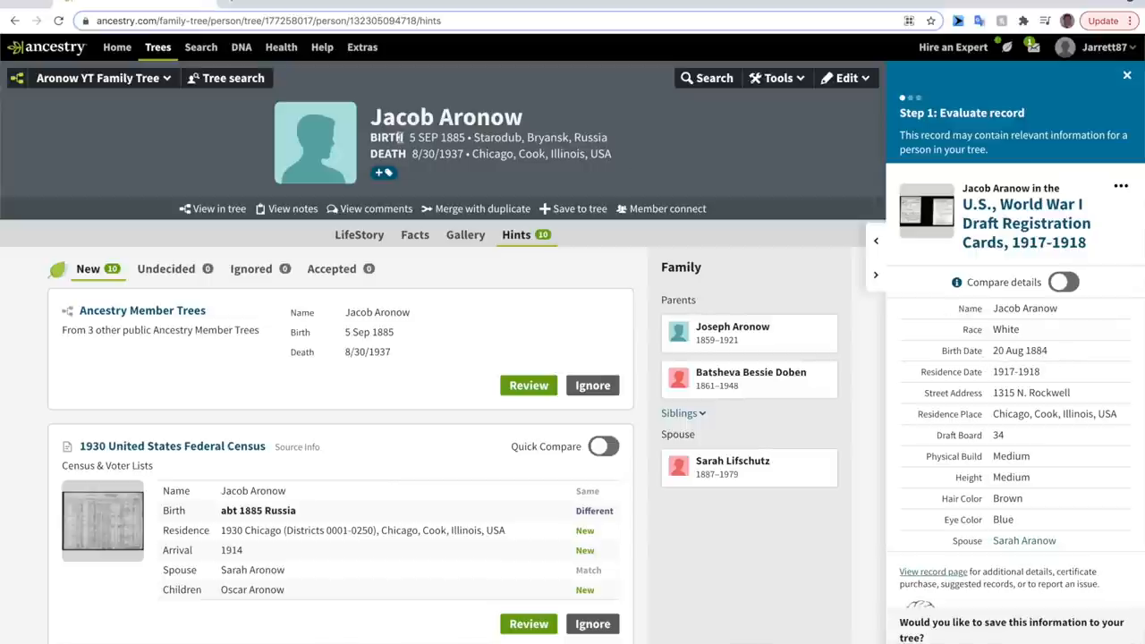
mouse_move(523, 200)
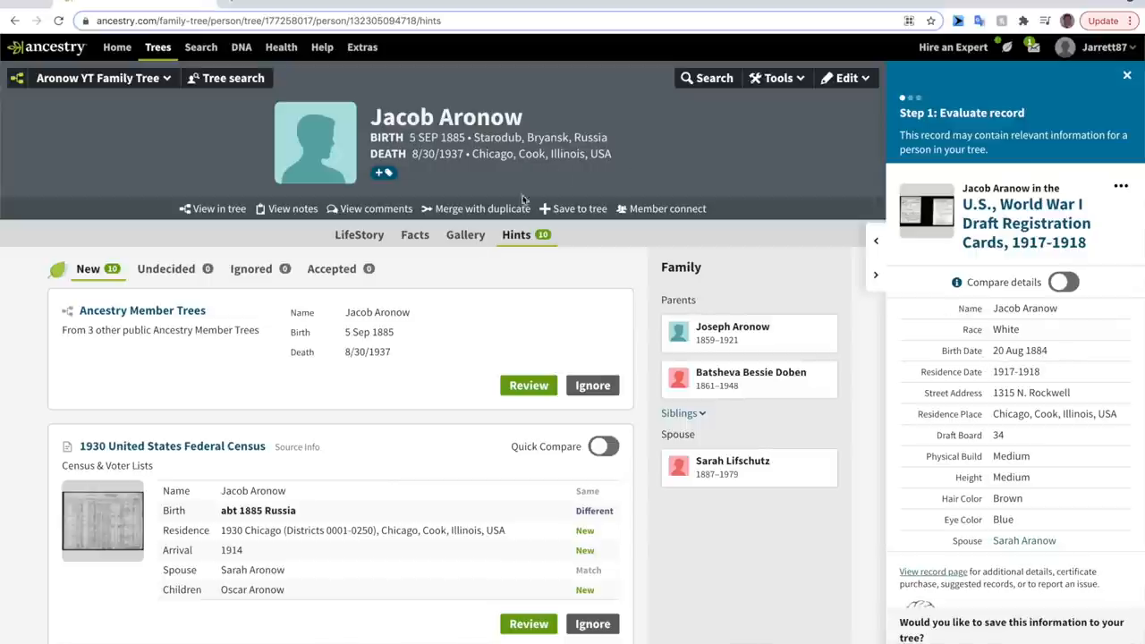
mouse_move(357, 373)
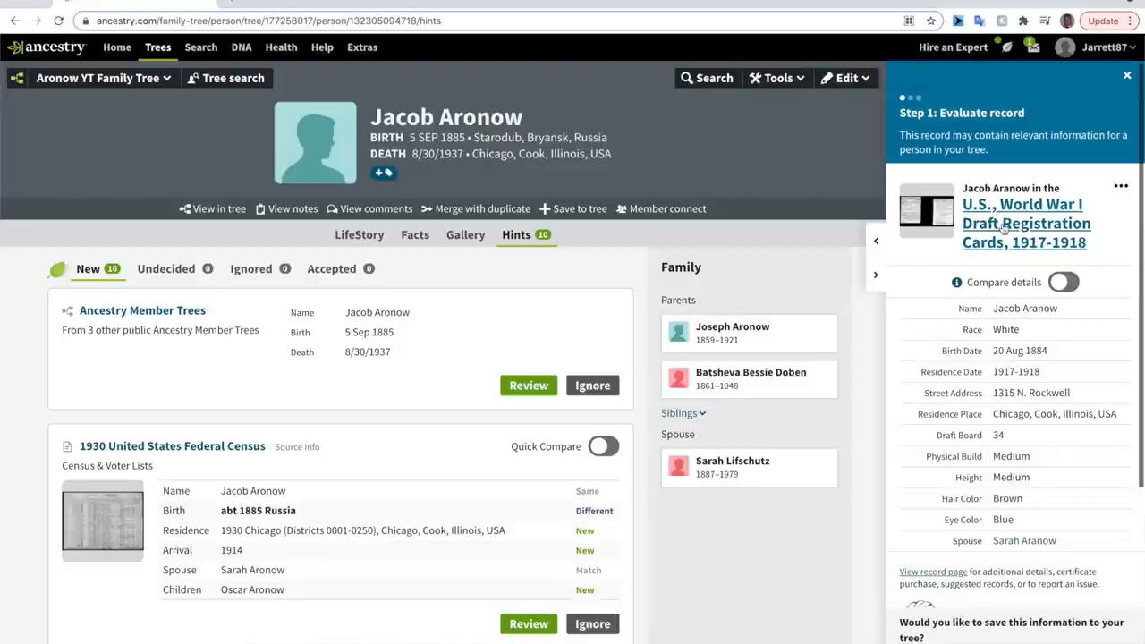
Open Jacob Aronow's full WWI draft registration record and view its scanned card image
left_click(1026, 223)
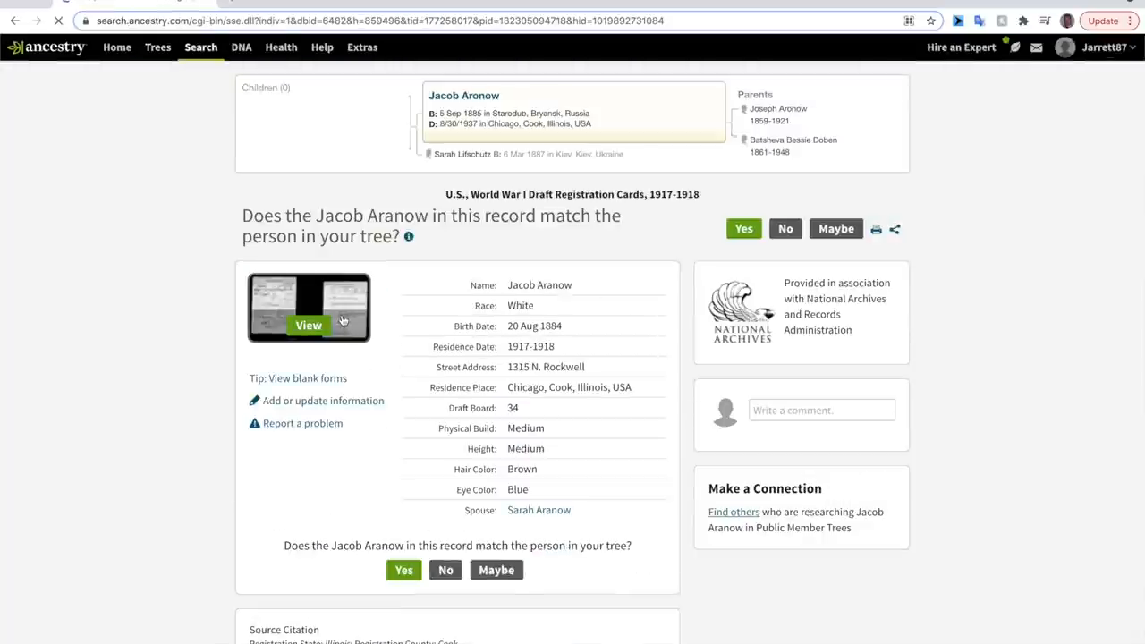
left_click(307, 326)
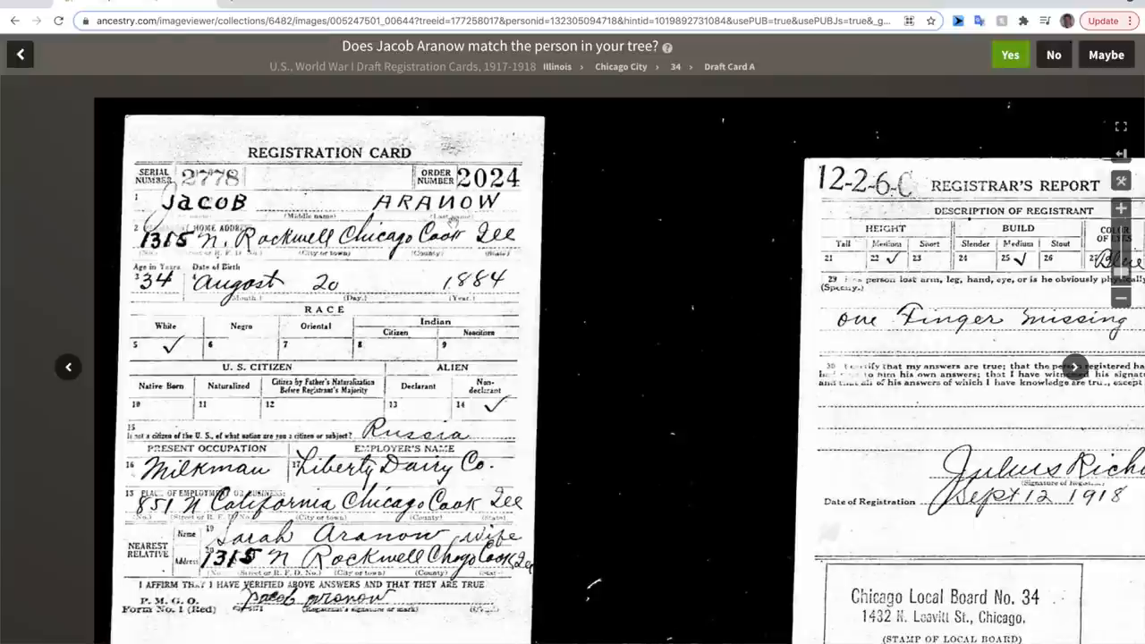
mouse_move(449, 222)
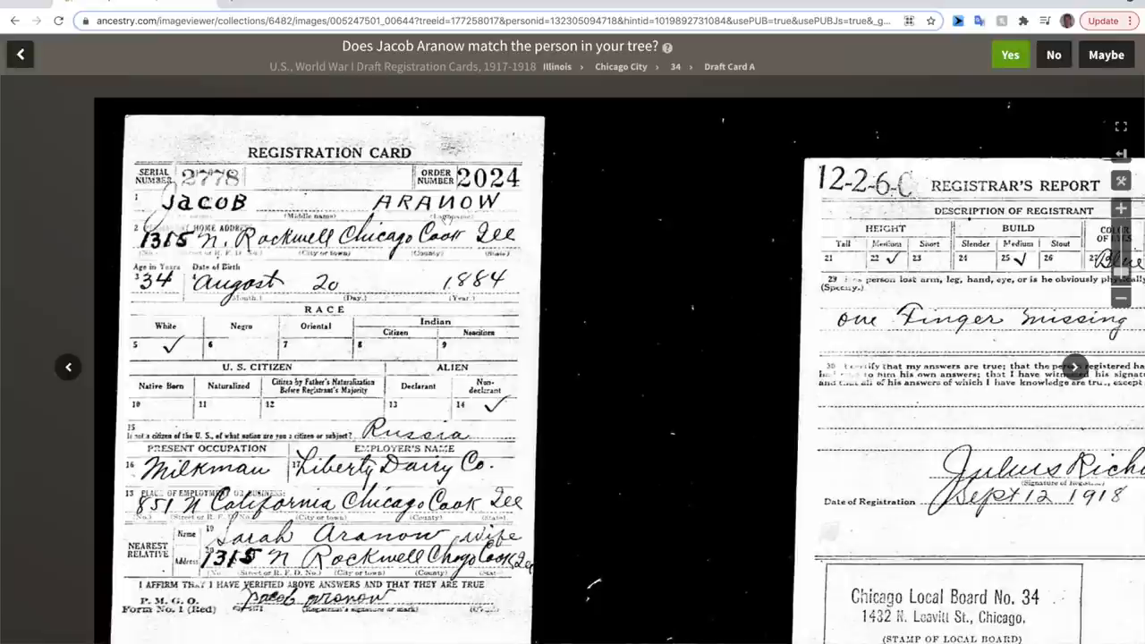
mouse_move(445, 216)
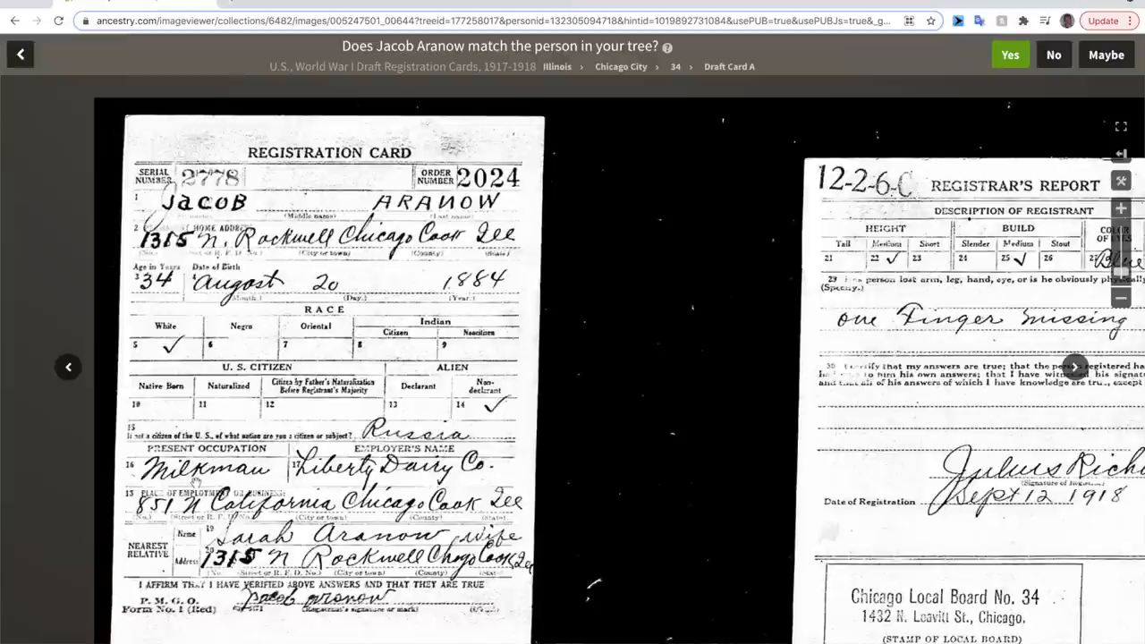
mouse_move(197, 475)
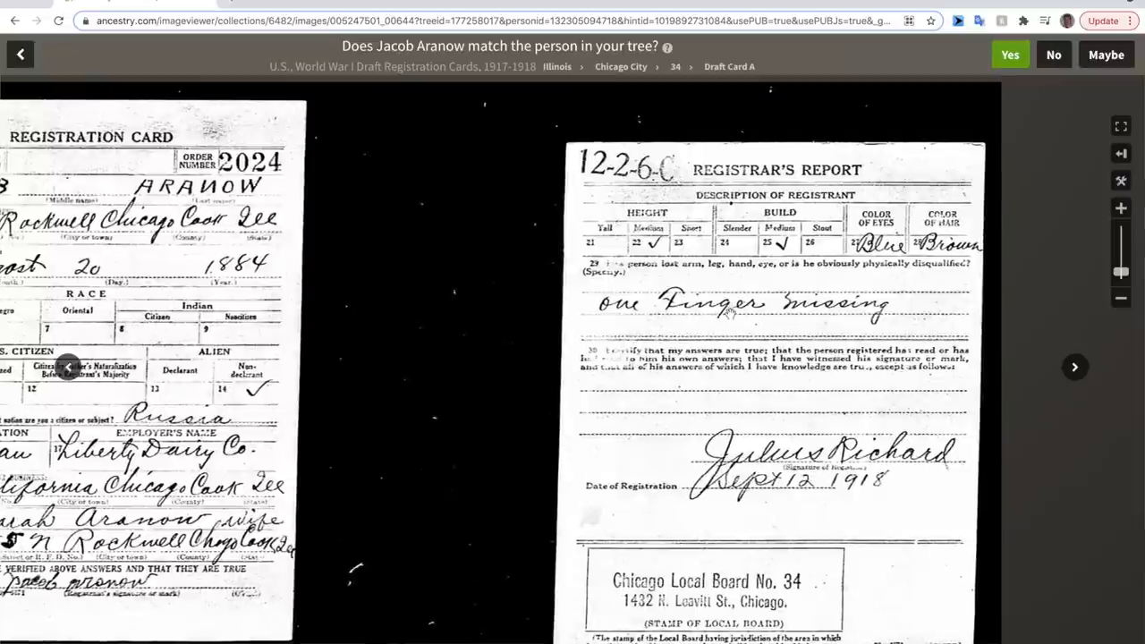
mouse_move(437, 307)
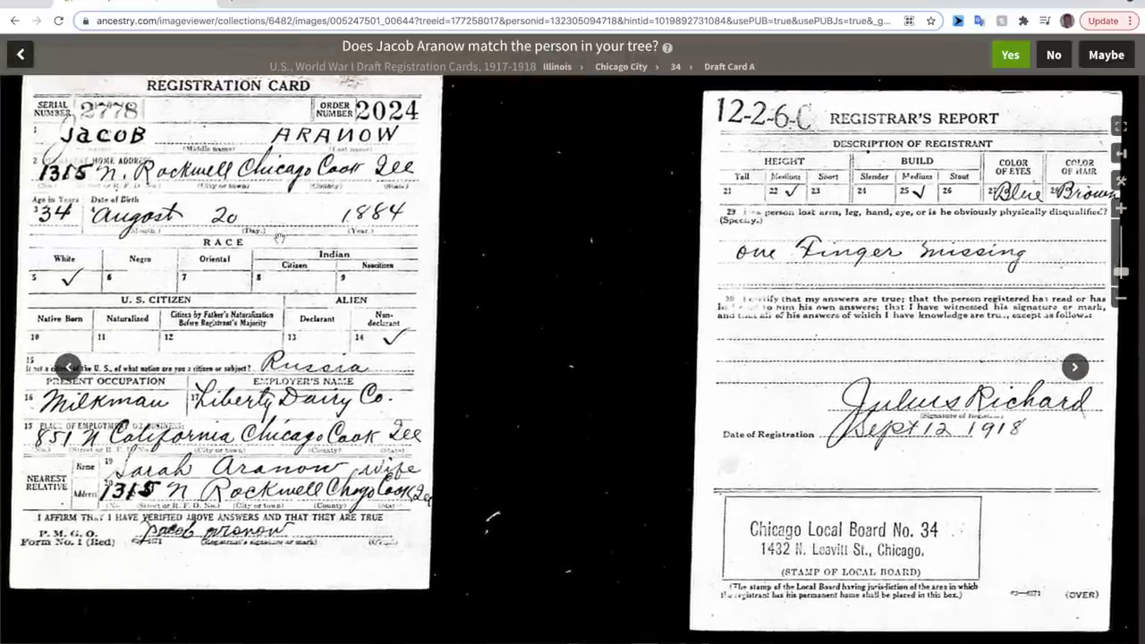
mouse_move(567, 304)
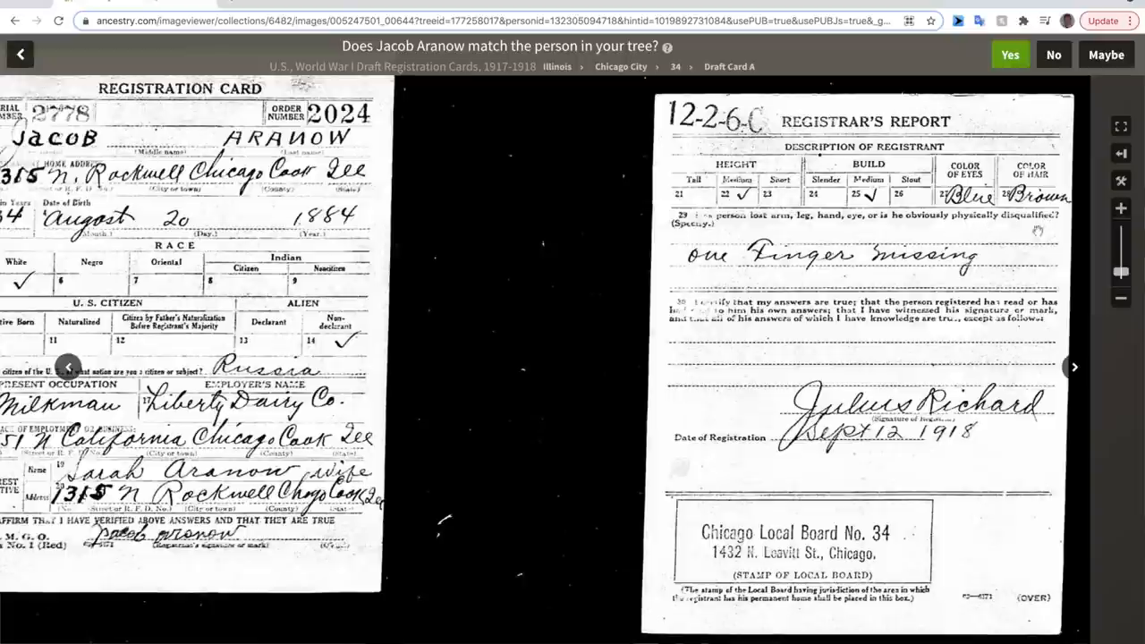
mouse_move(734, 232)
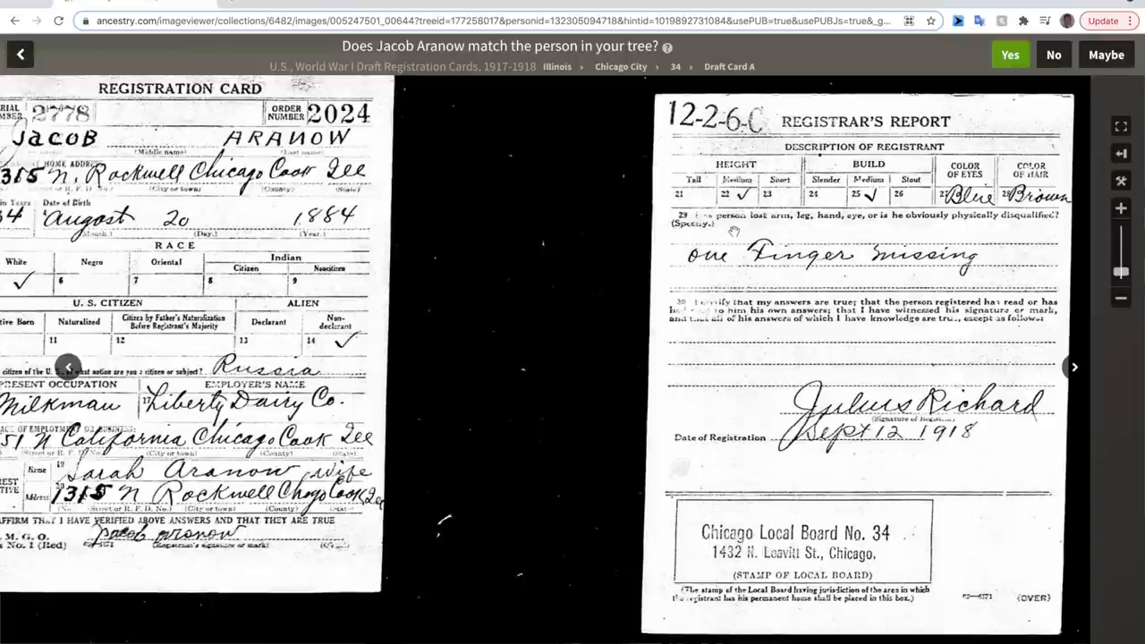
mouse_move(848, 234)
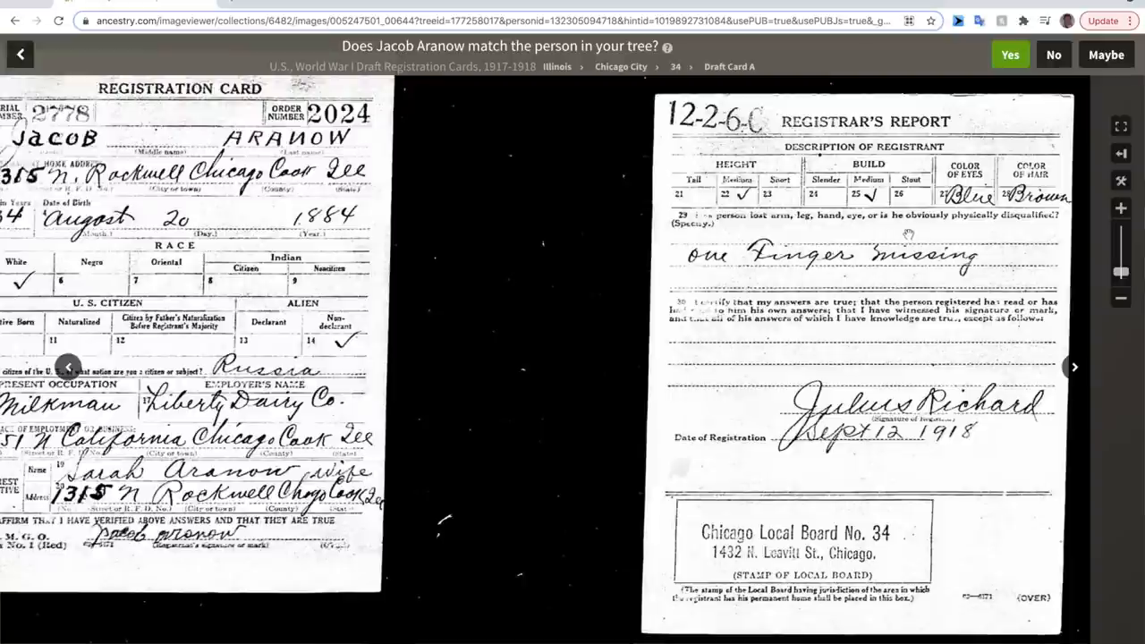
mouse_move(867, 236)
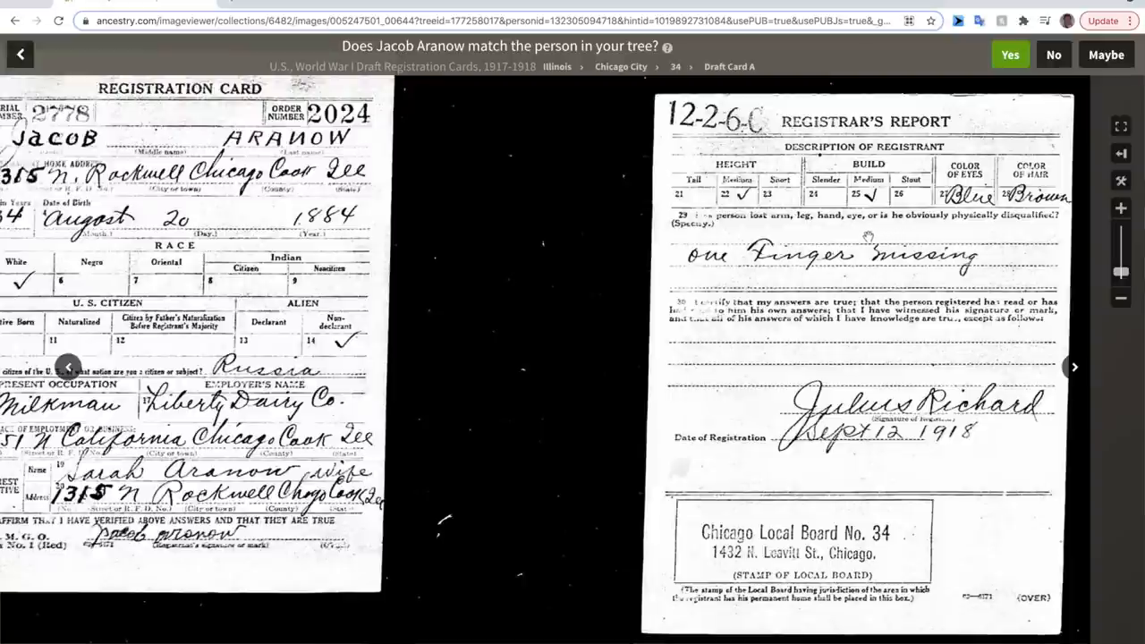
mouse_move(877, 231)
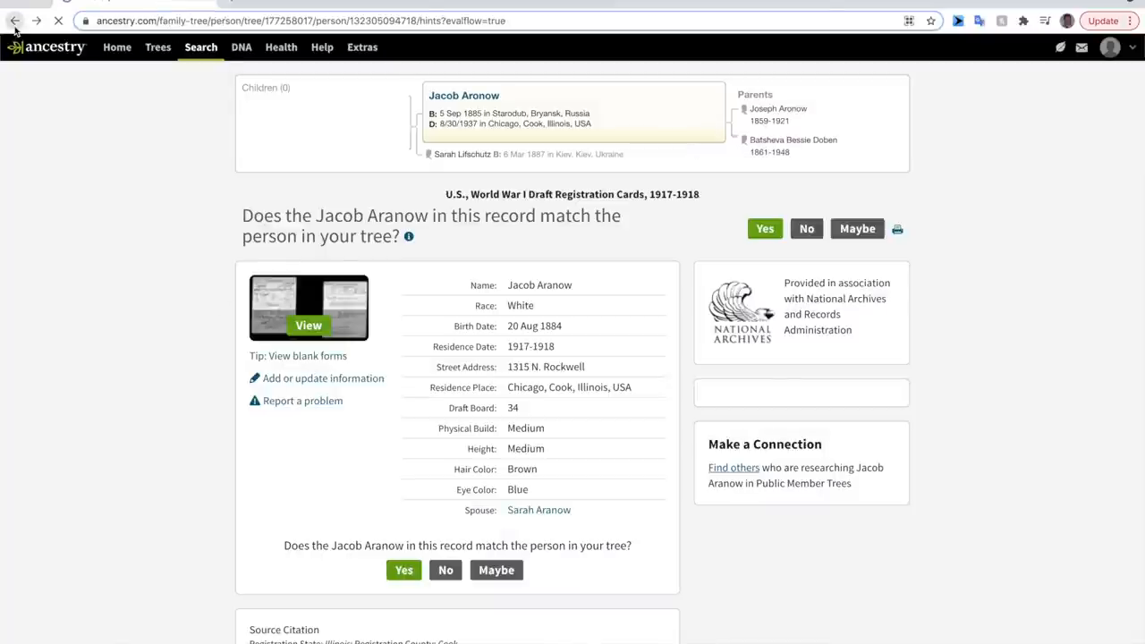
left_click(15, 21)
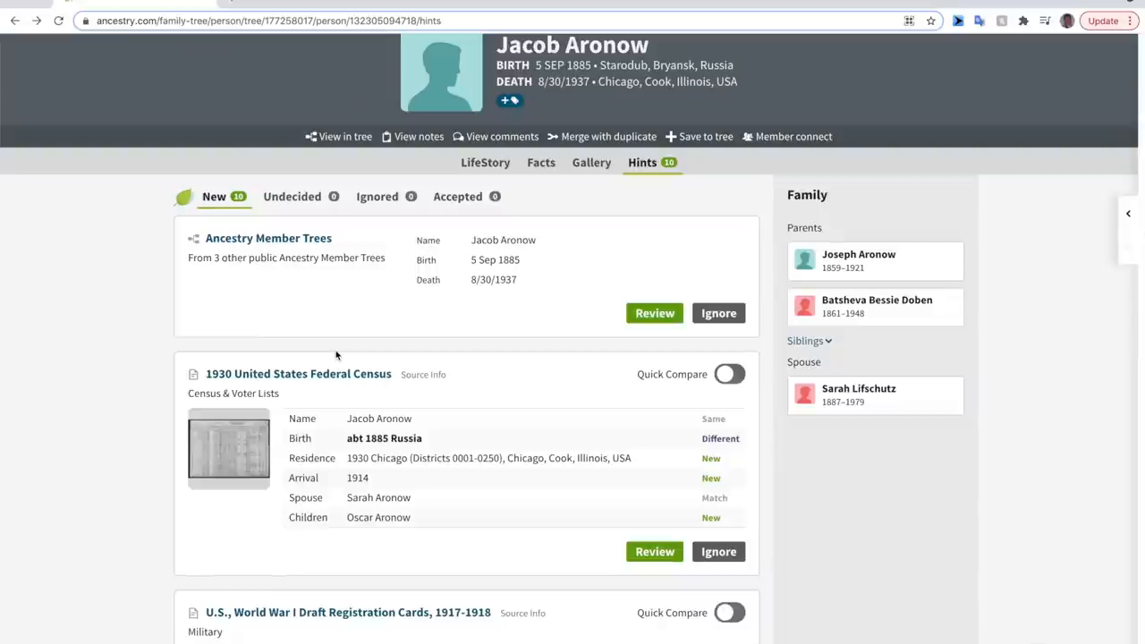
scroll("down", 3)
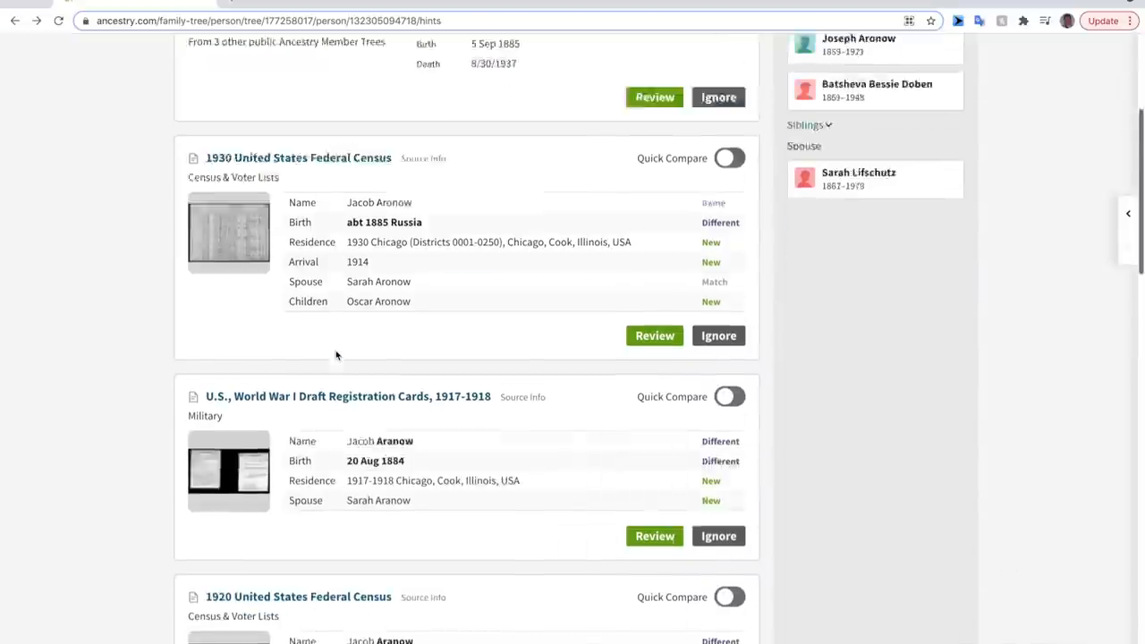
scroll("down", 3)
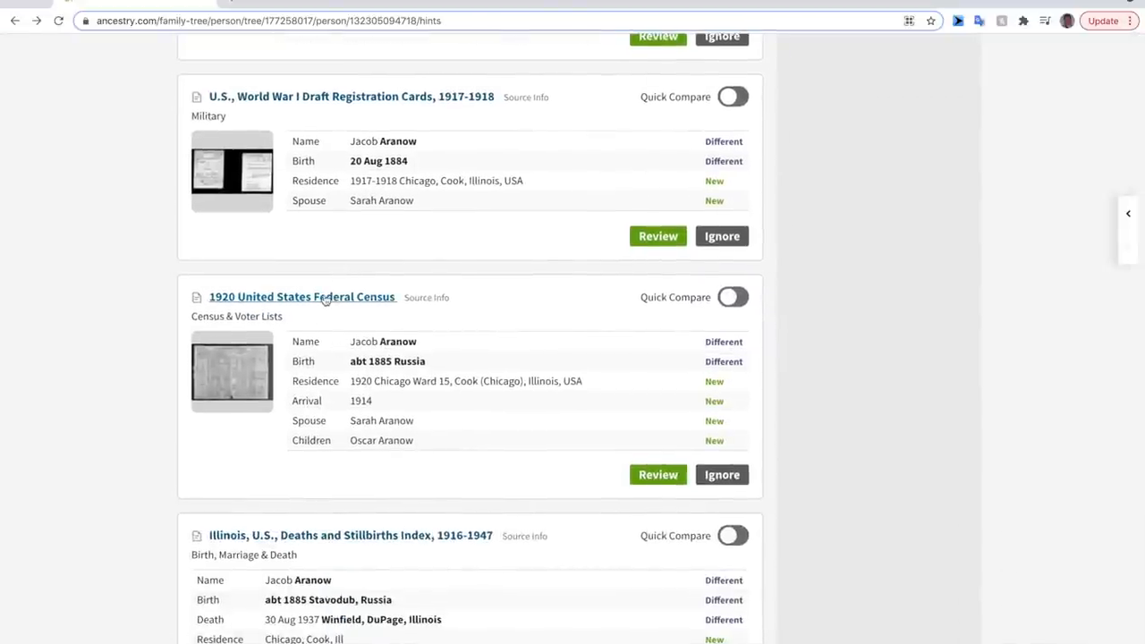
left_click(300, 297)
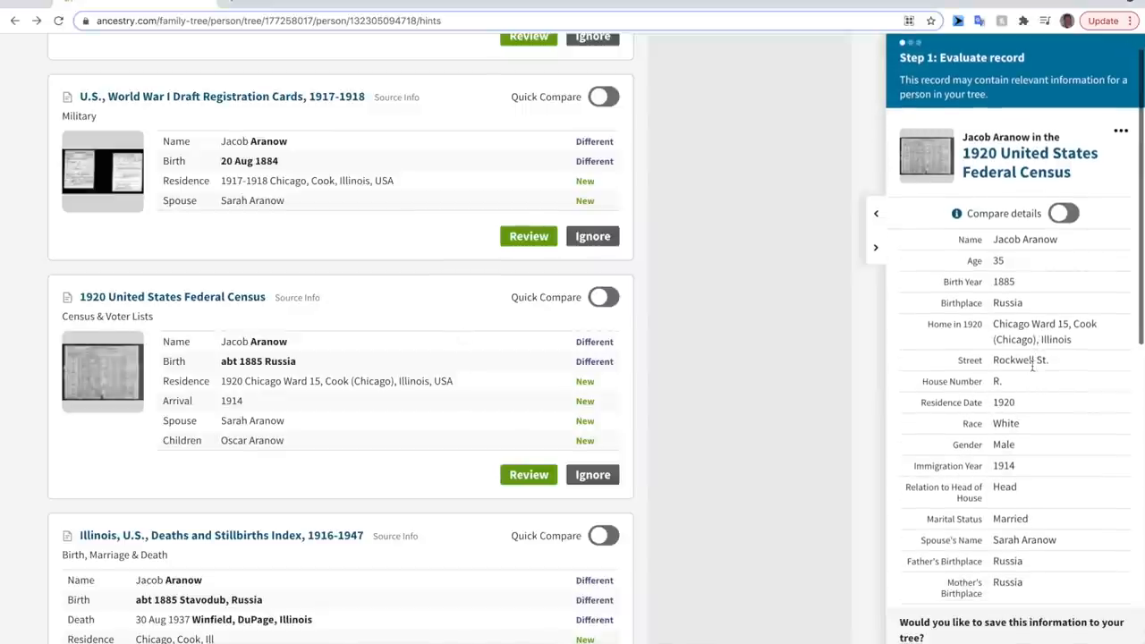
scroll("down", 3)
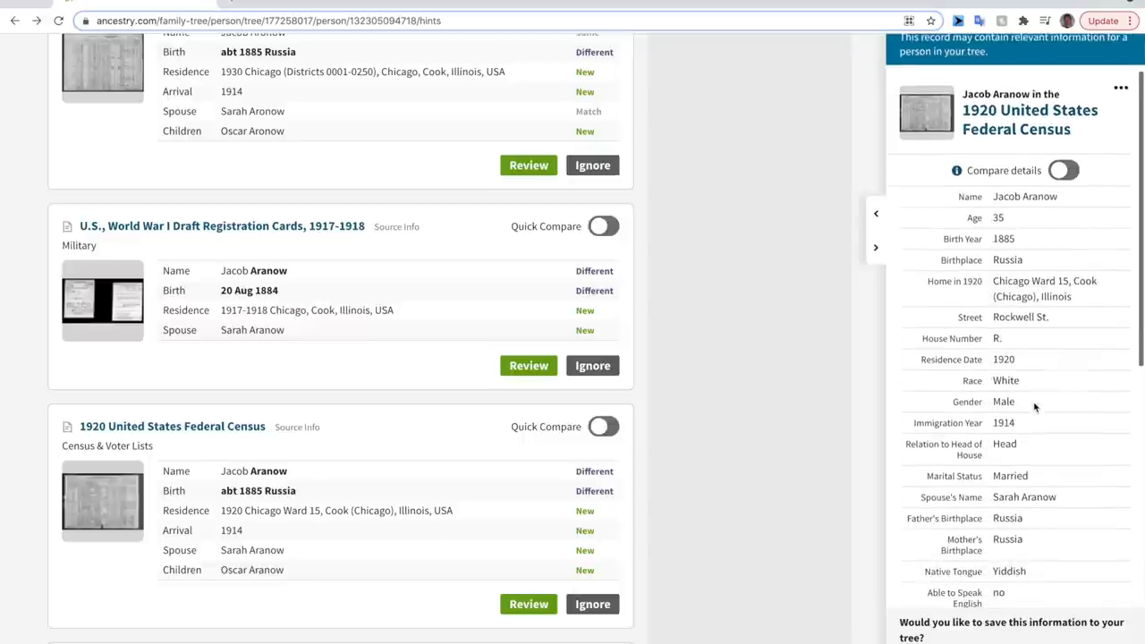
scroll("down", 3)
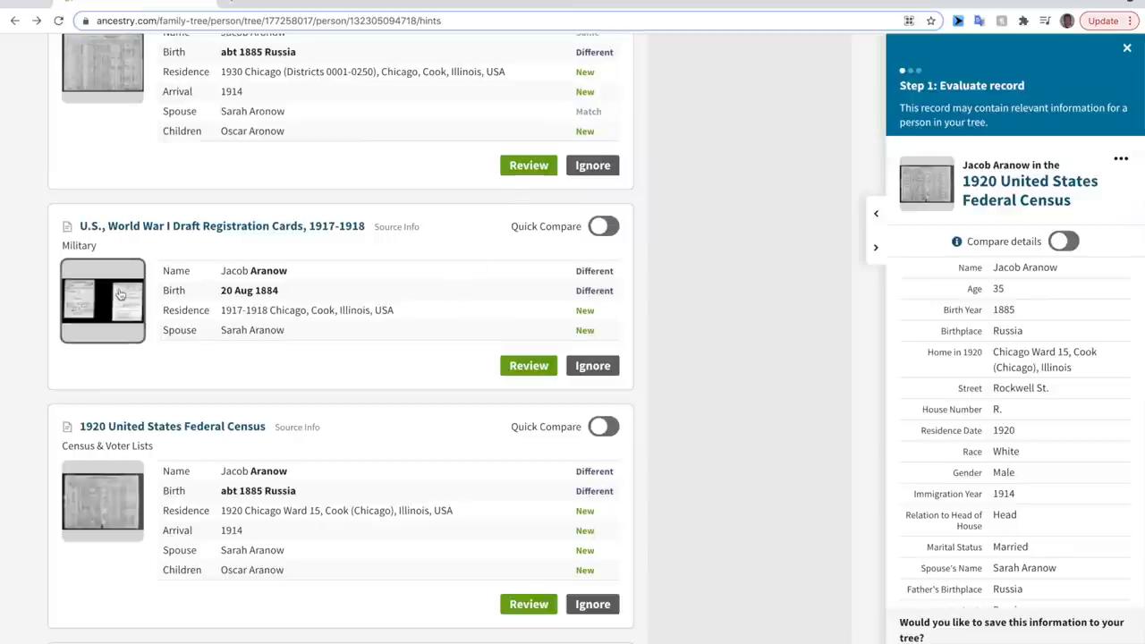
left_click(102, 301)
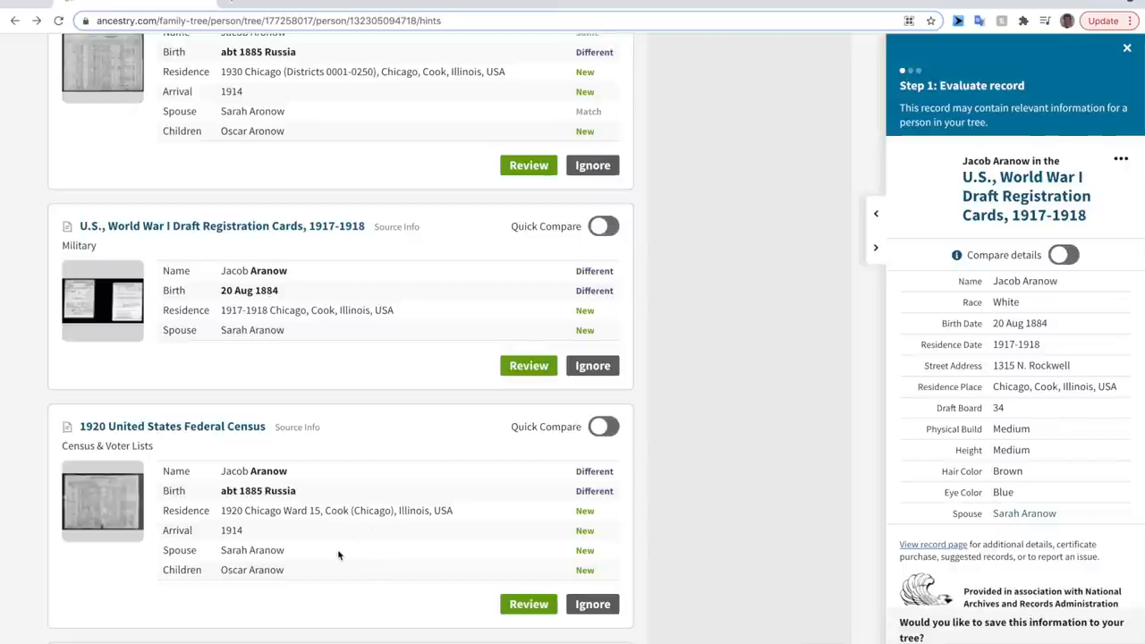
scroll("down", 3)
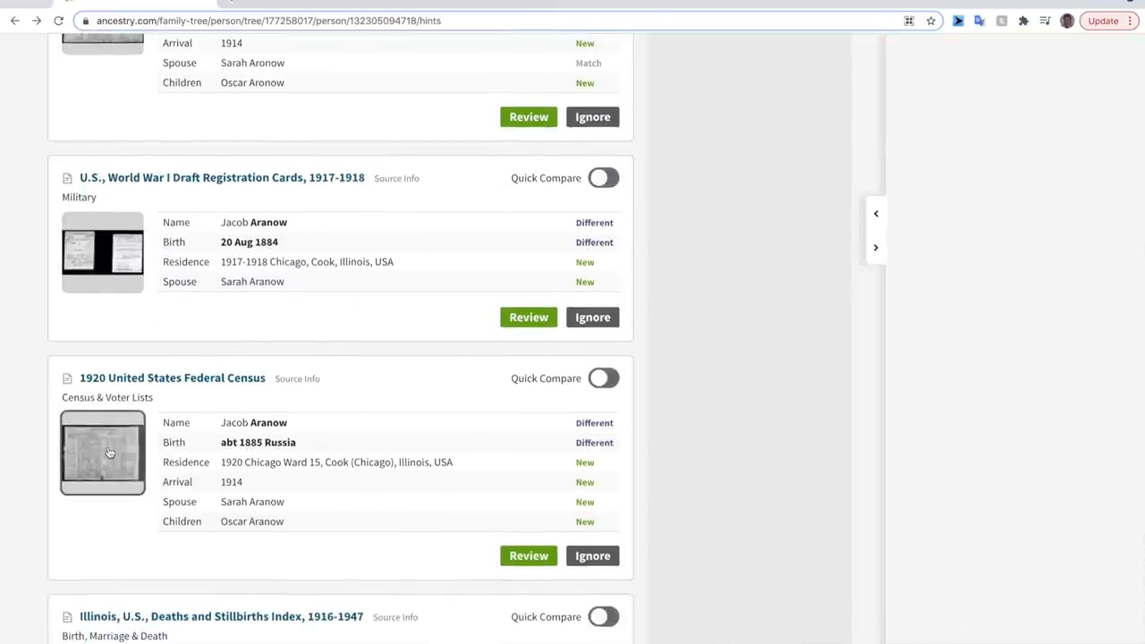
left_click(102, 451)
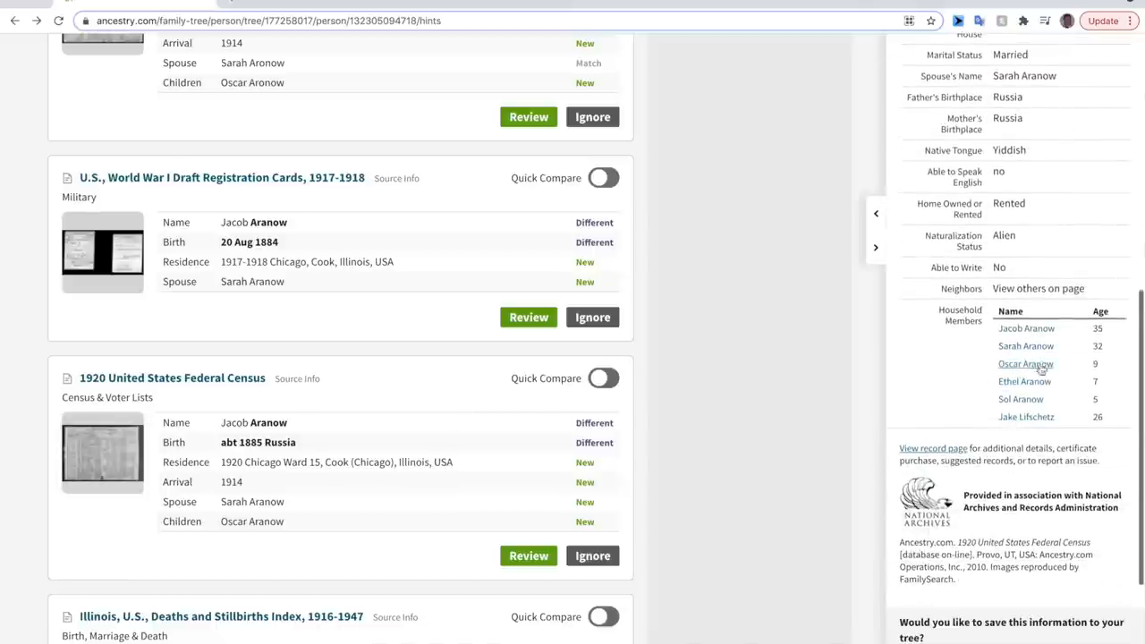
mouse_move(1023, 430)
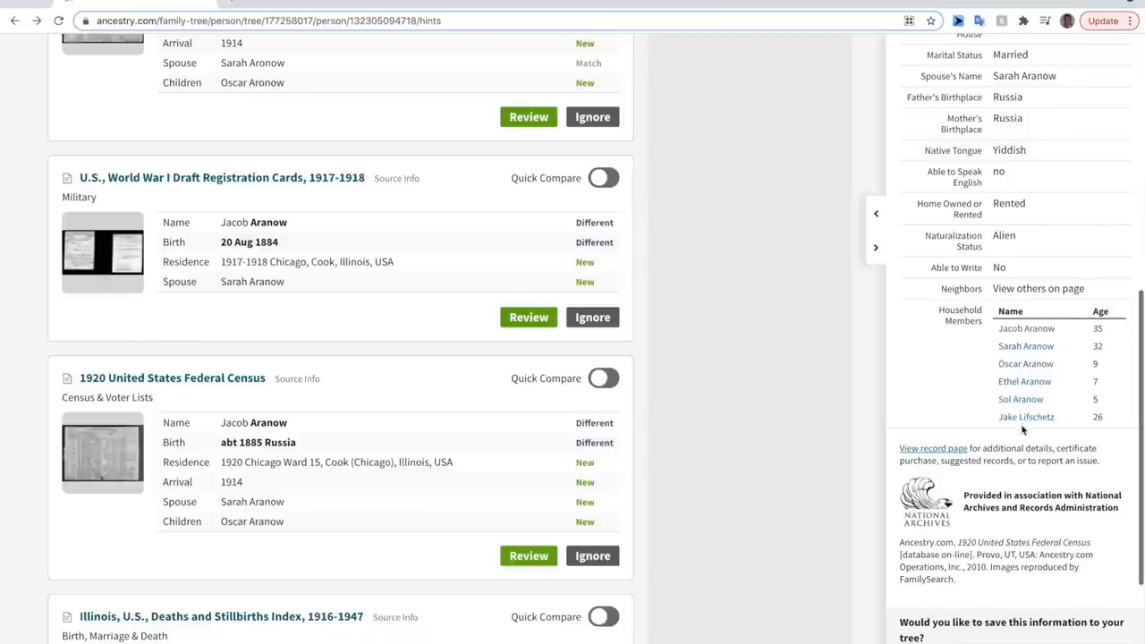
mouse_move(1027, 417)
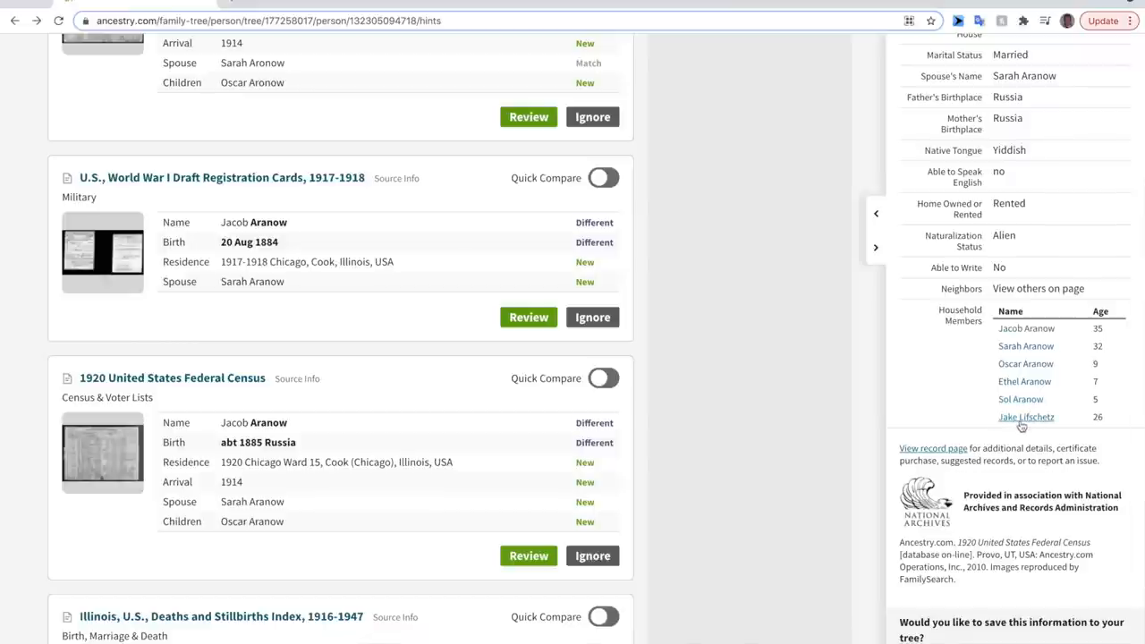
mouse_move(1023, 426)
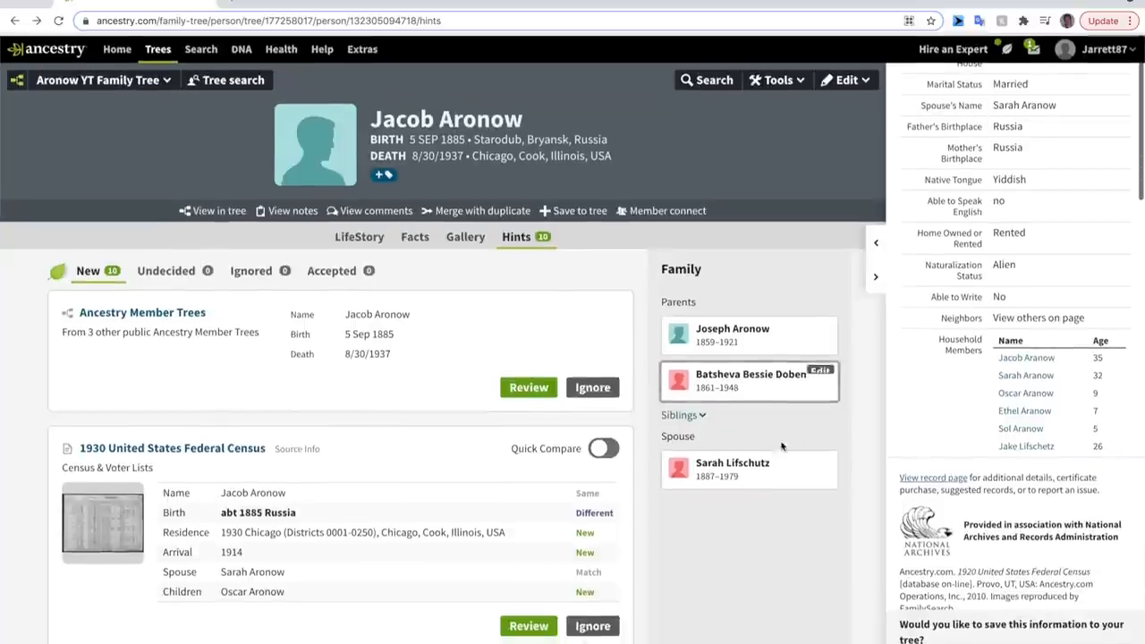
scroll("down", 3)
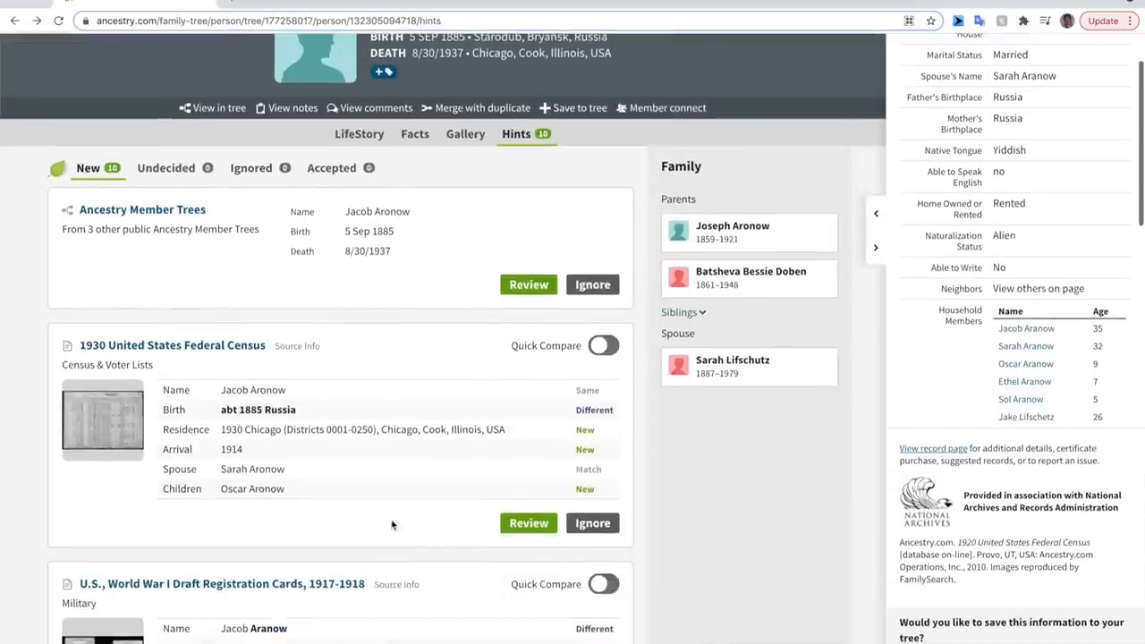
scroll("down", 3)
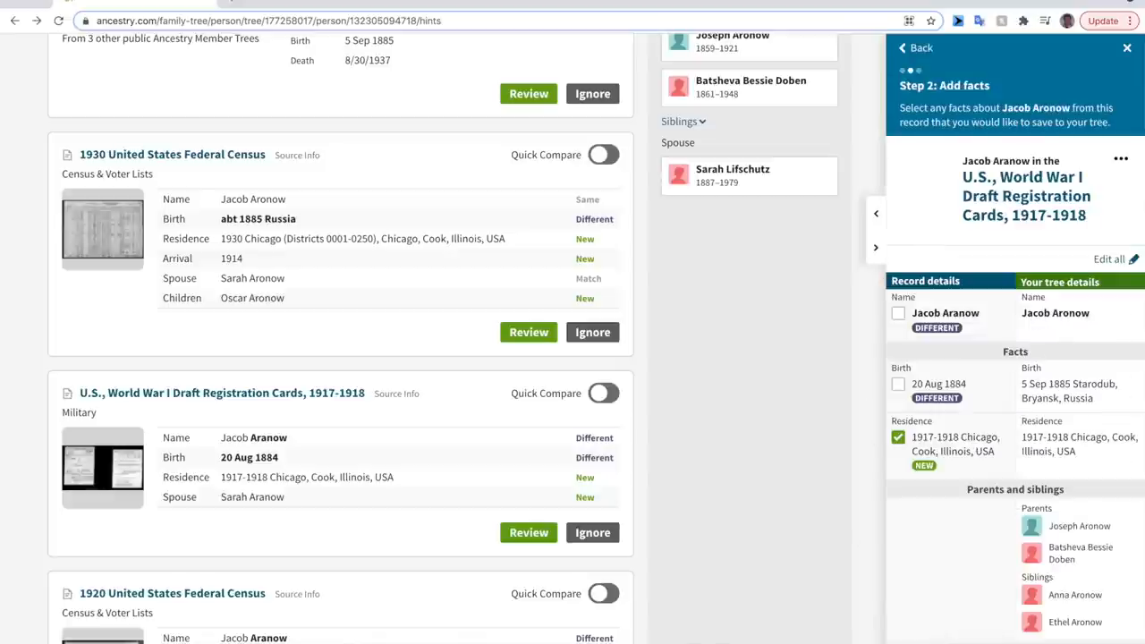
mouse_move(1026, 322)
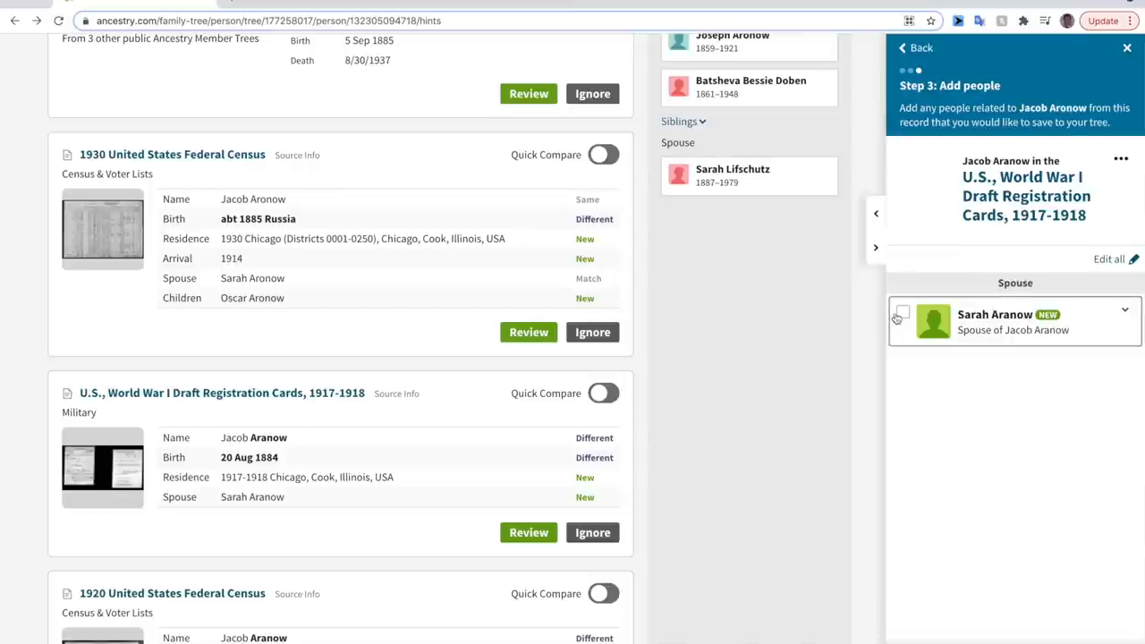
left_click(1125, 311)
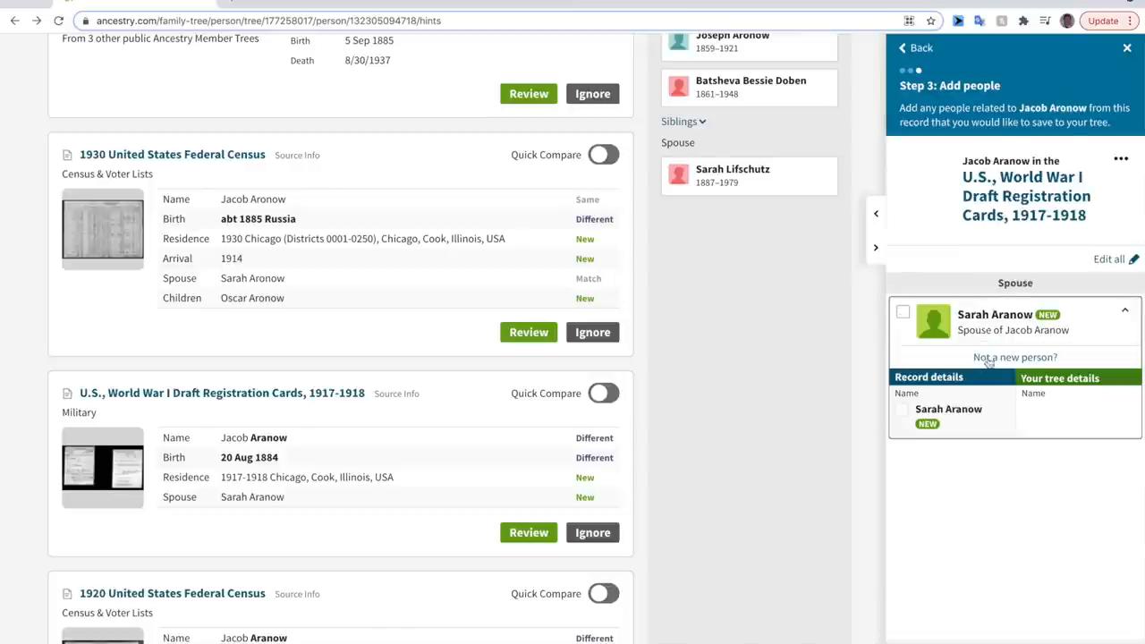
mouse_move(945, 318)
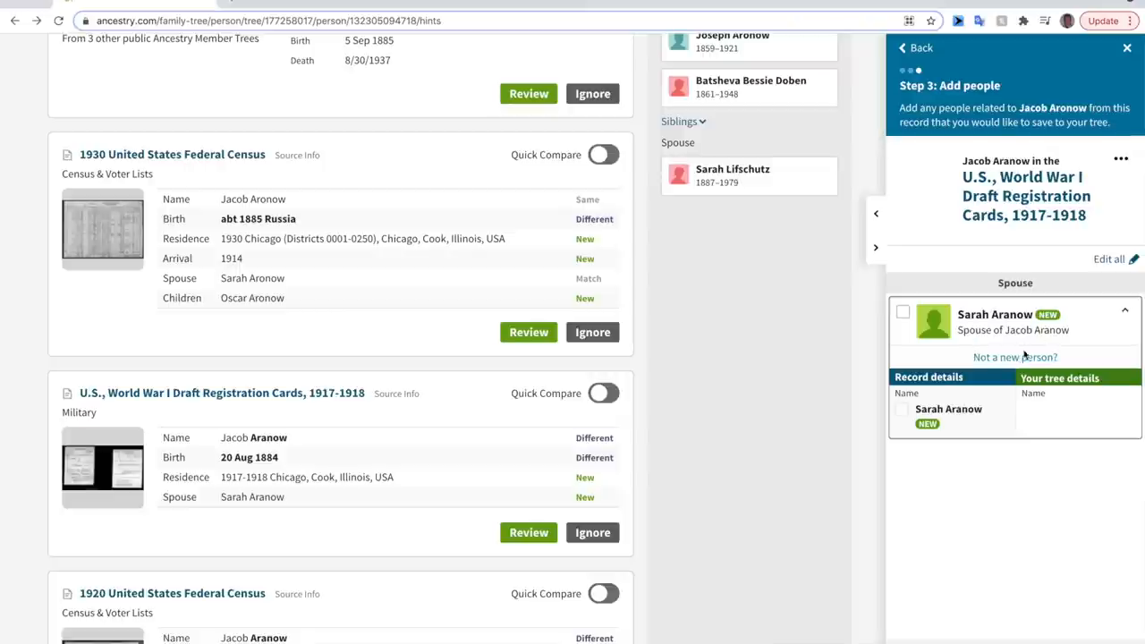
left_click(1016, 357)
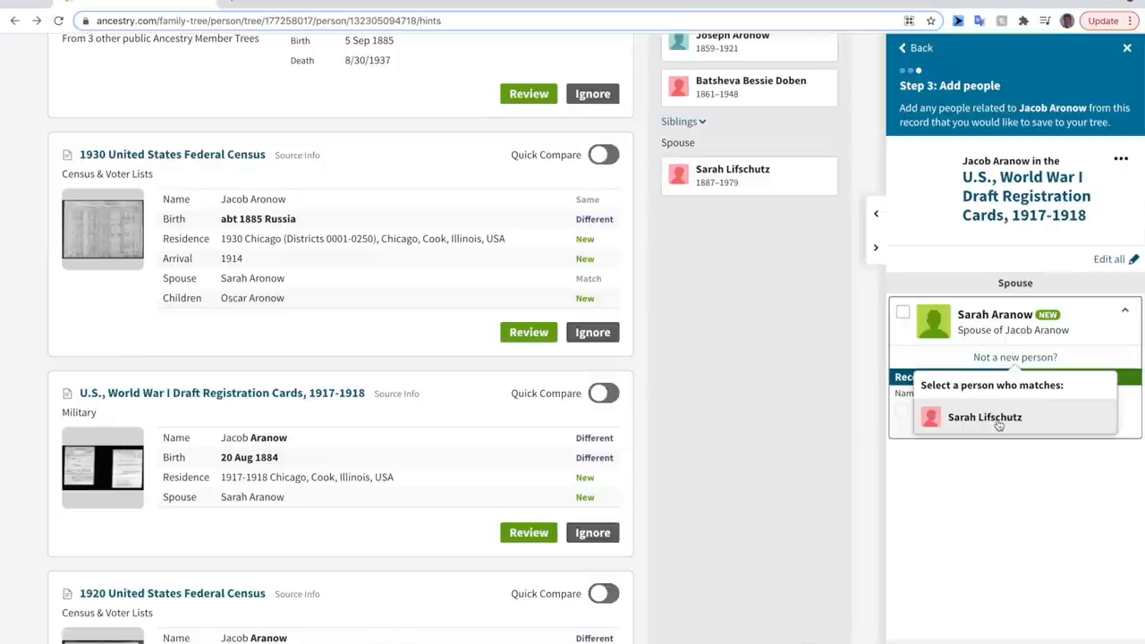
left_click(983, 416)
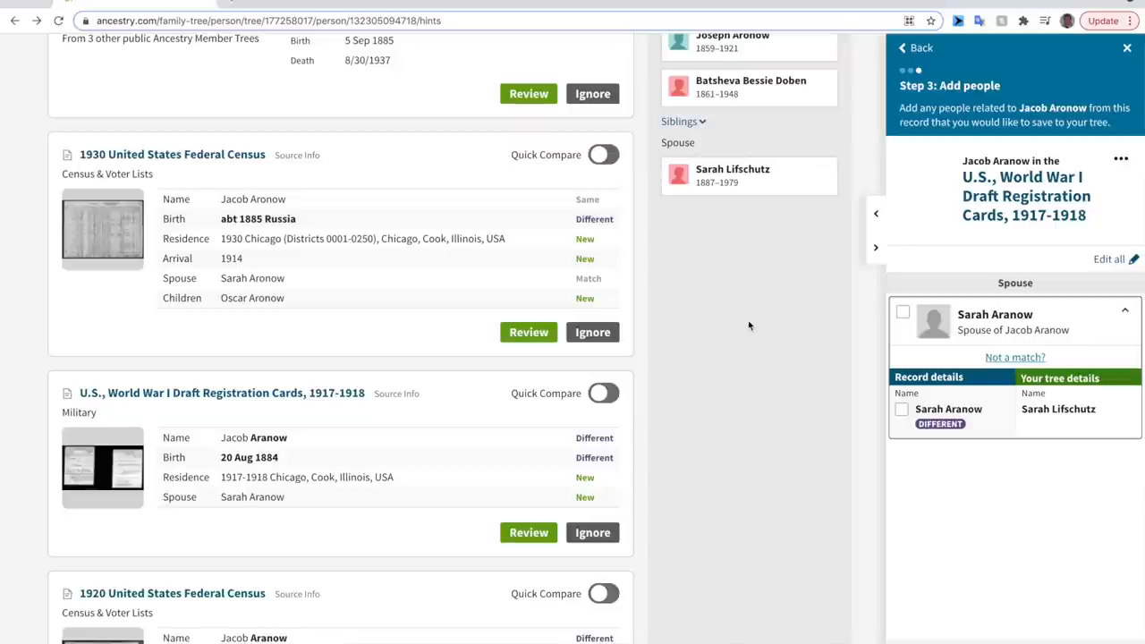
mouse_move(886, 513)
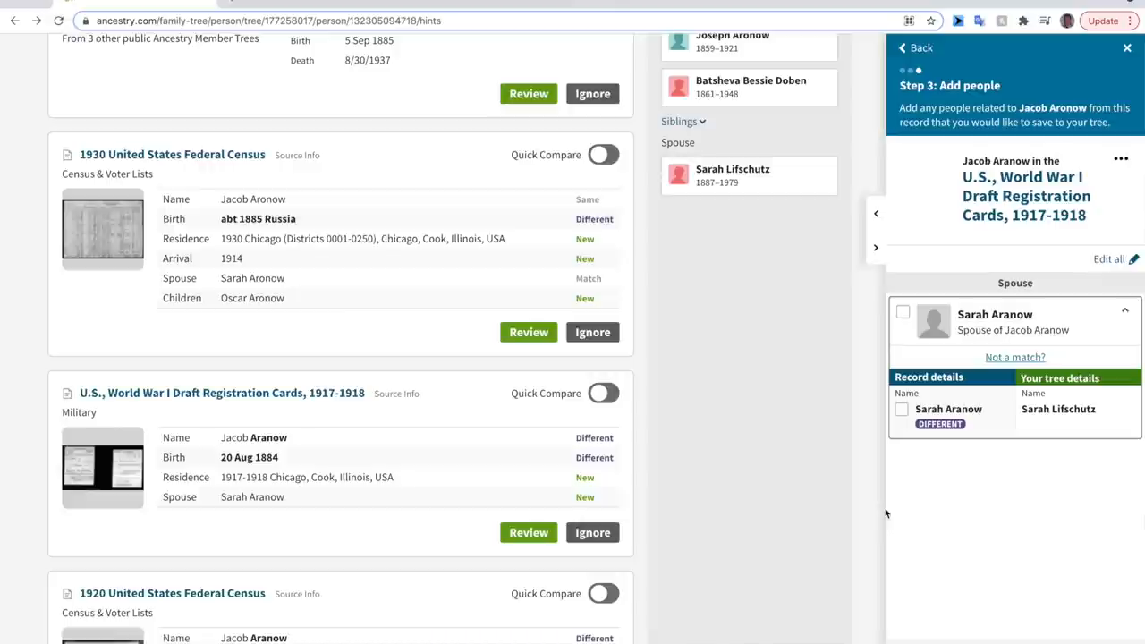
mouse_move(1113, 537)
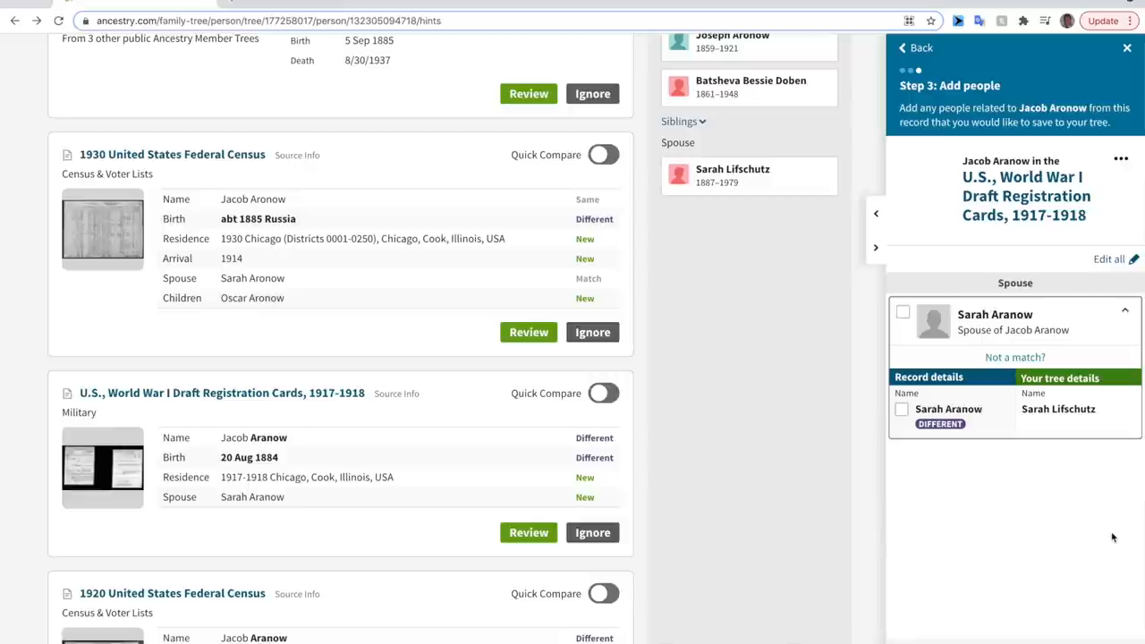
mouse_move(1082, 554)
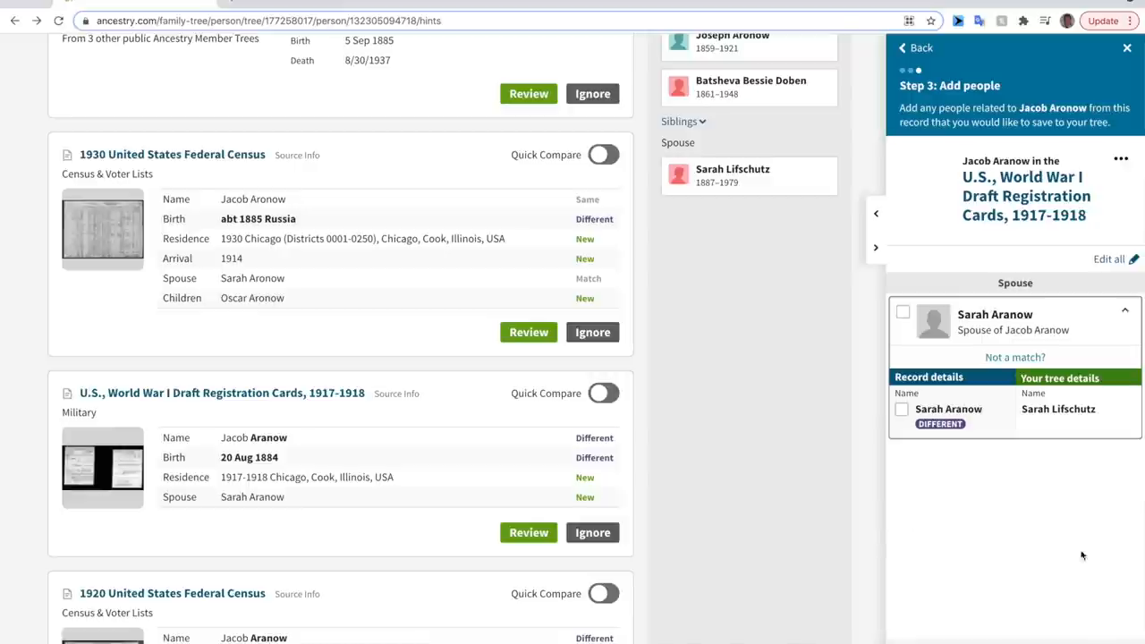
left_click(901, 408)
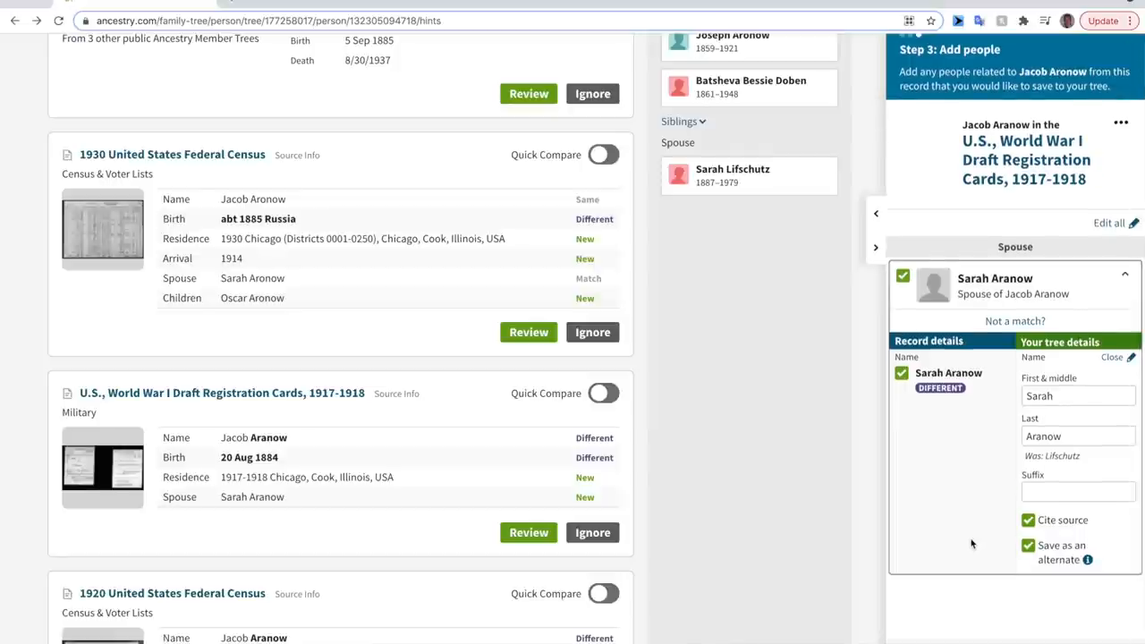
mouse_move(1064, 625)
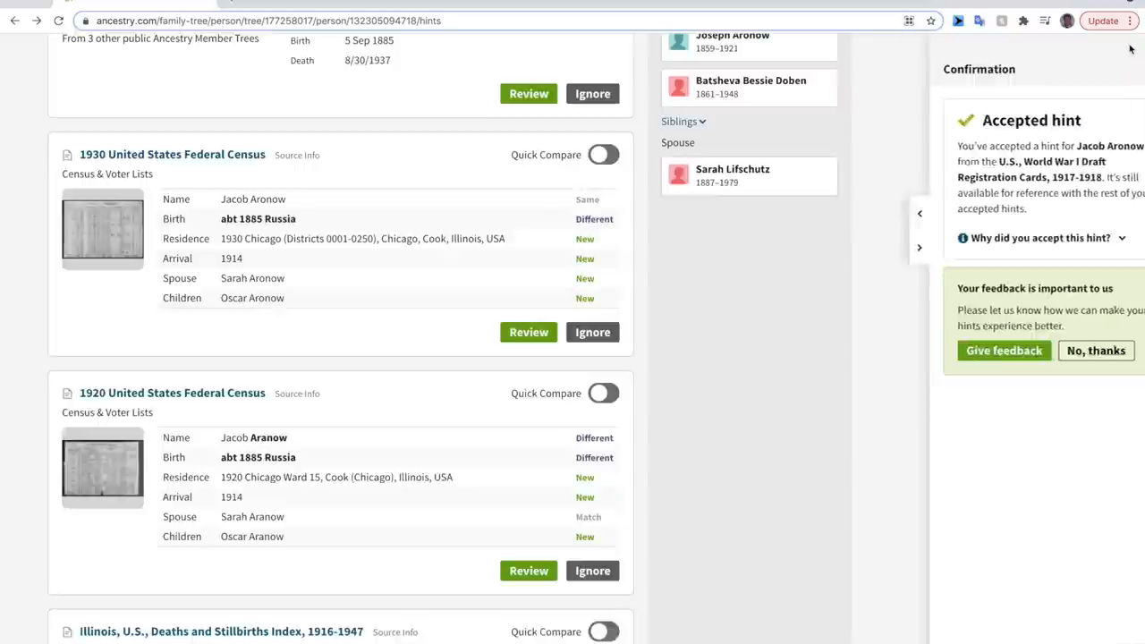
Scroll down the hints list to the Illinois, U.S., Federal Naturalization Records entry
scroll("down", 3)
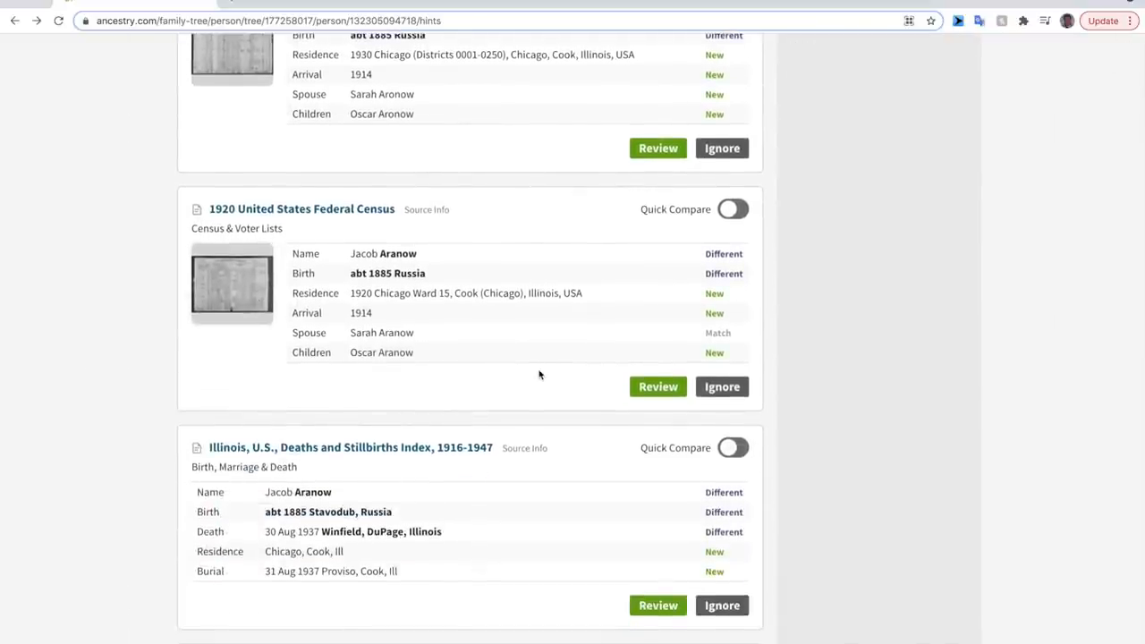
scroll("down", 3)
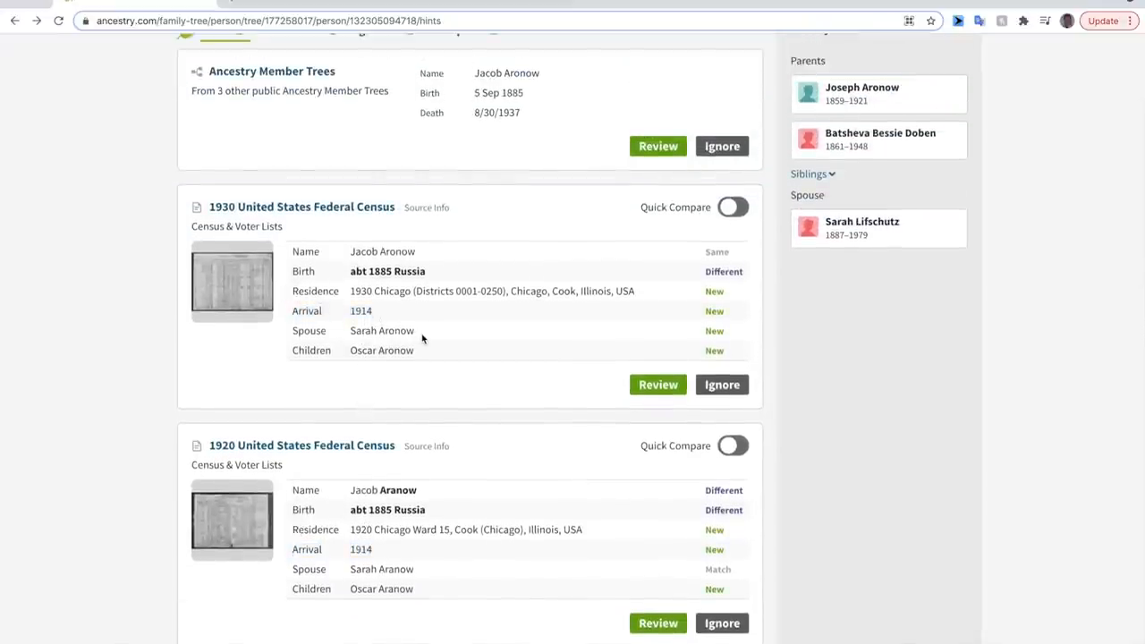
scroll("down", 3)
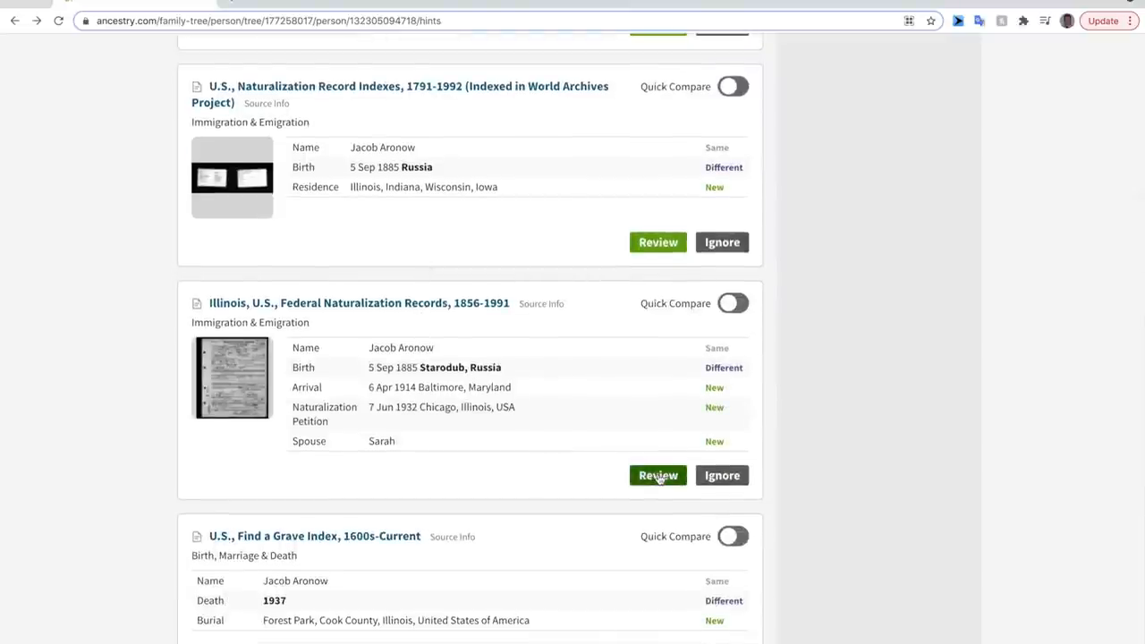
Review the Illinois Federal Naturalization Records hint and open its scanned record image
left_click(658, 476)
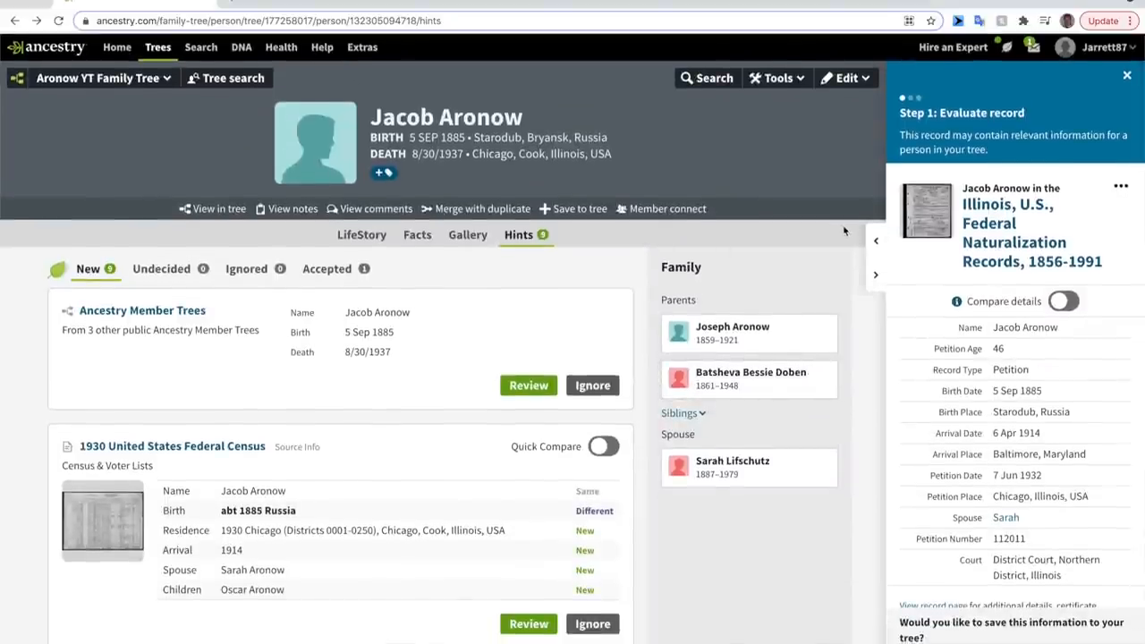
mouse_move(783, 254)
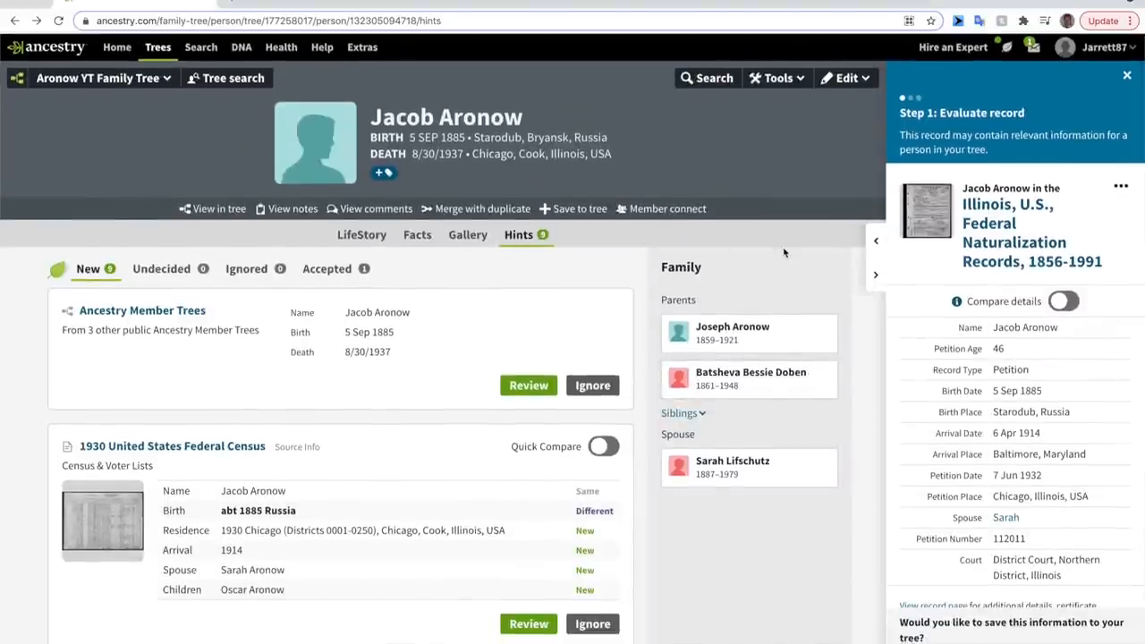
mouse_move(808, 281)
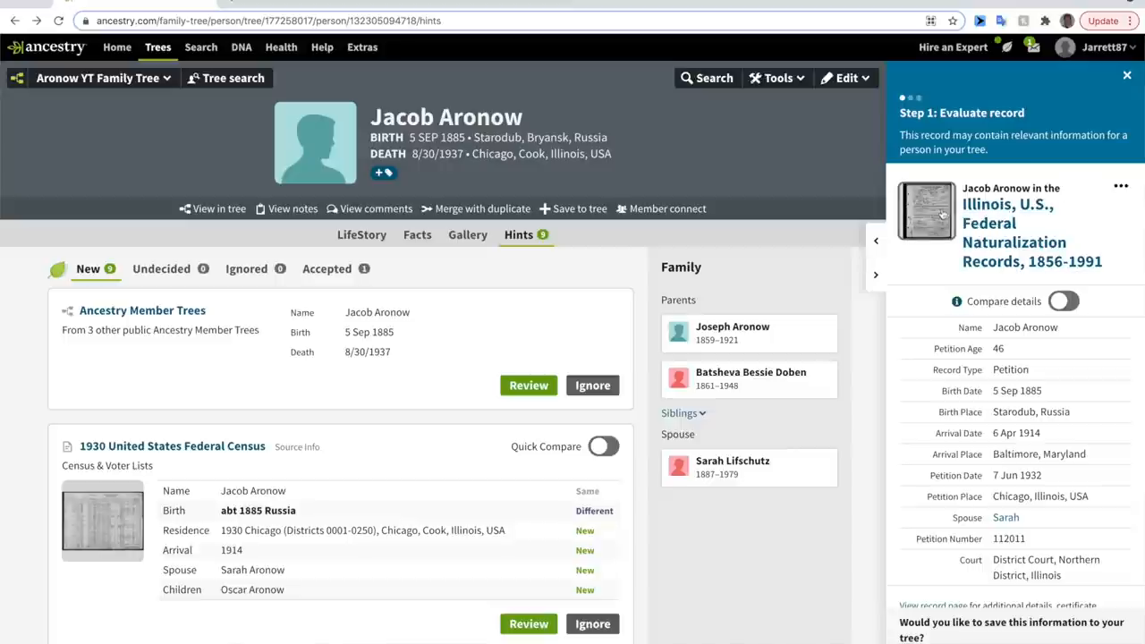
left_click(926, 211)
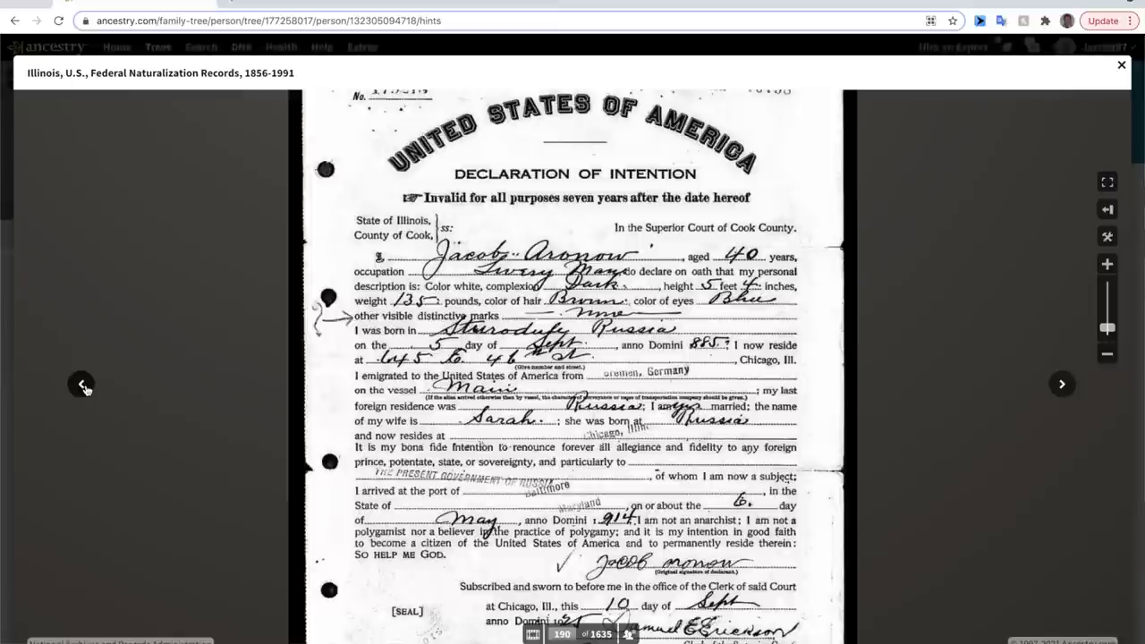
Advance to the next naturalization page, Leib Aronow's 1914 Baltimore Certificate of Arrival
left_click(82, 383)
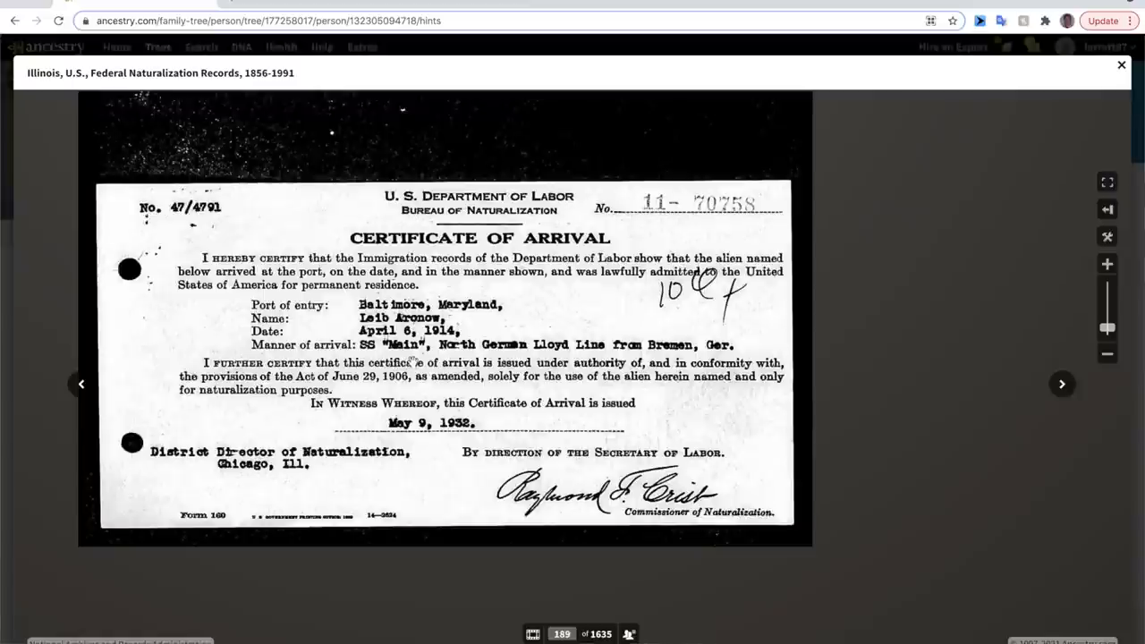
mouse_move(411, 361)
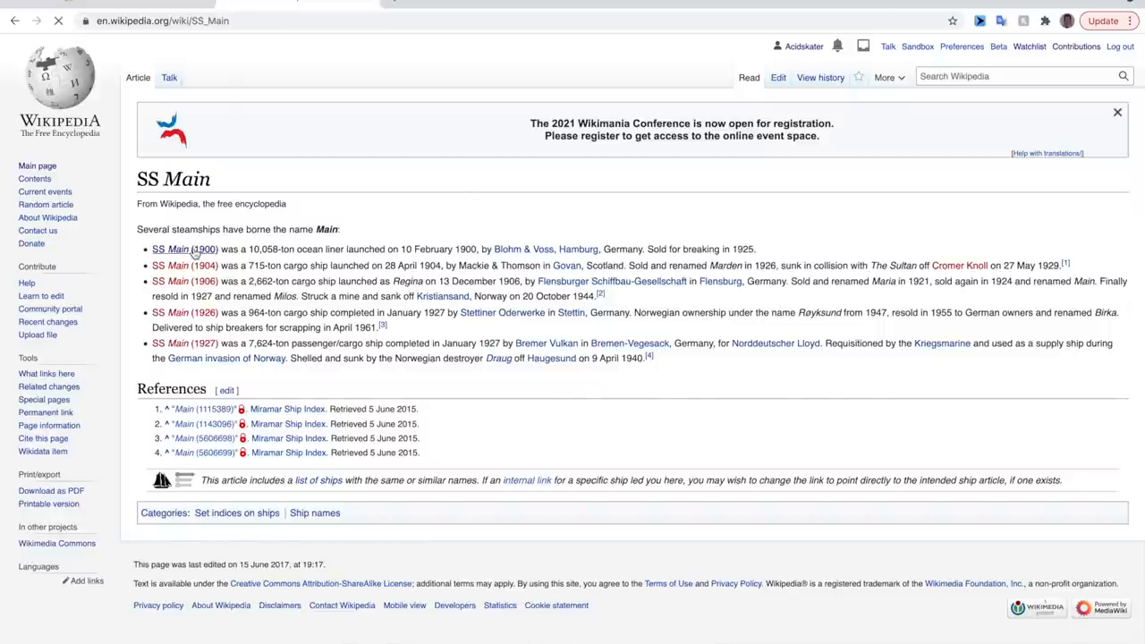
View the Wikipedia SS Main (1900) article's ship photo, then return to the naturalization images
left_click(203, 248)
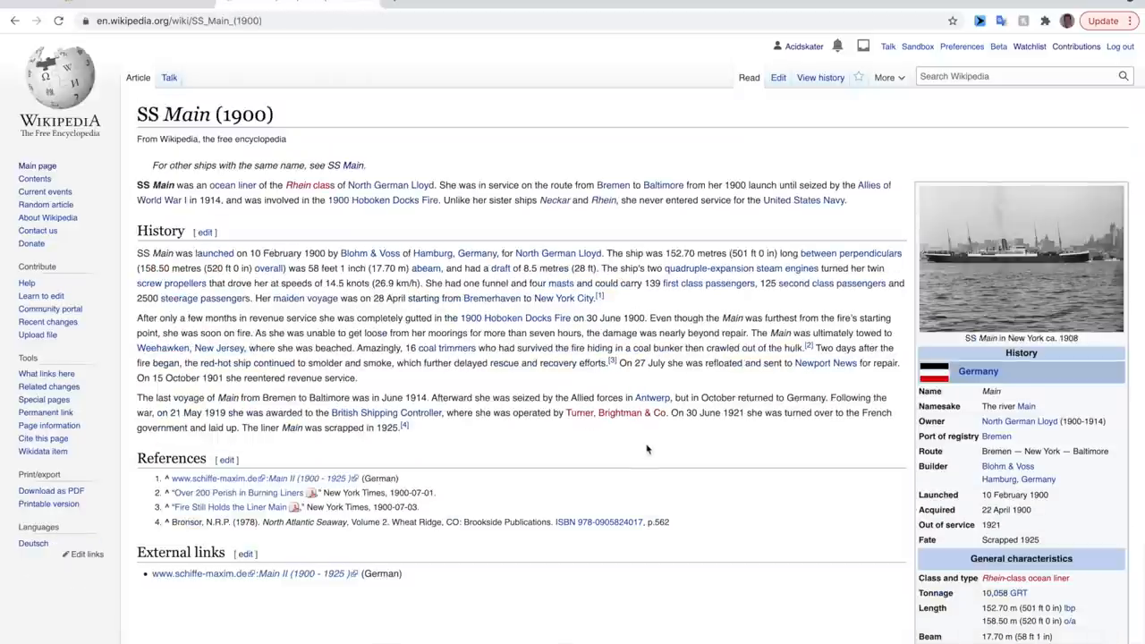
mouse_move(652, 450)
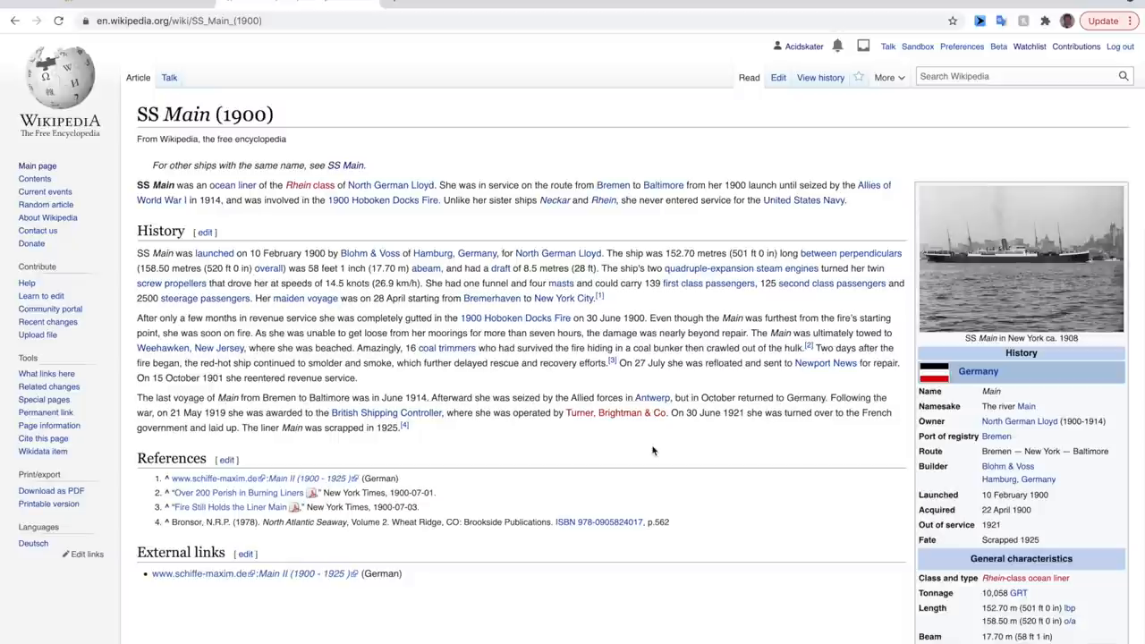
mouse_move(1034, 264)
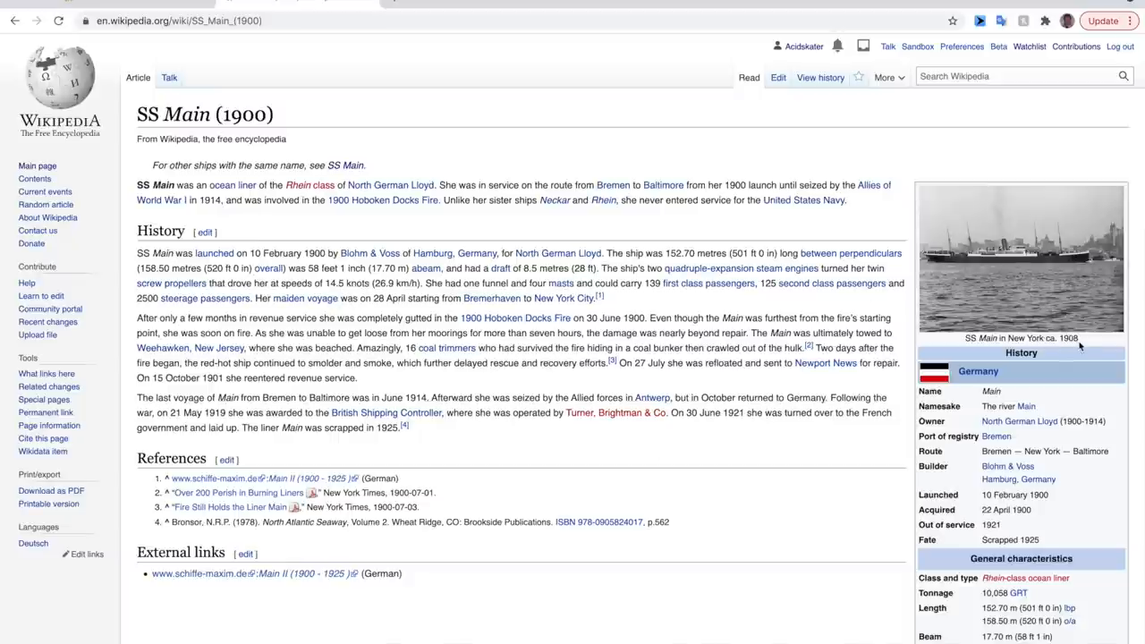
mouse_move(1034, 254)
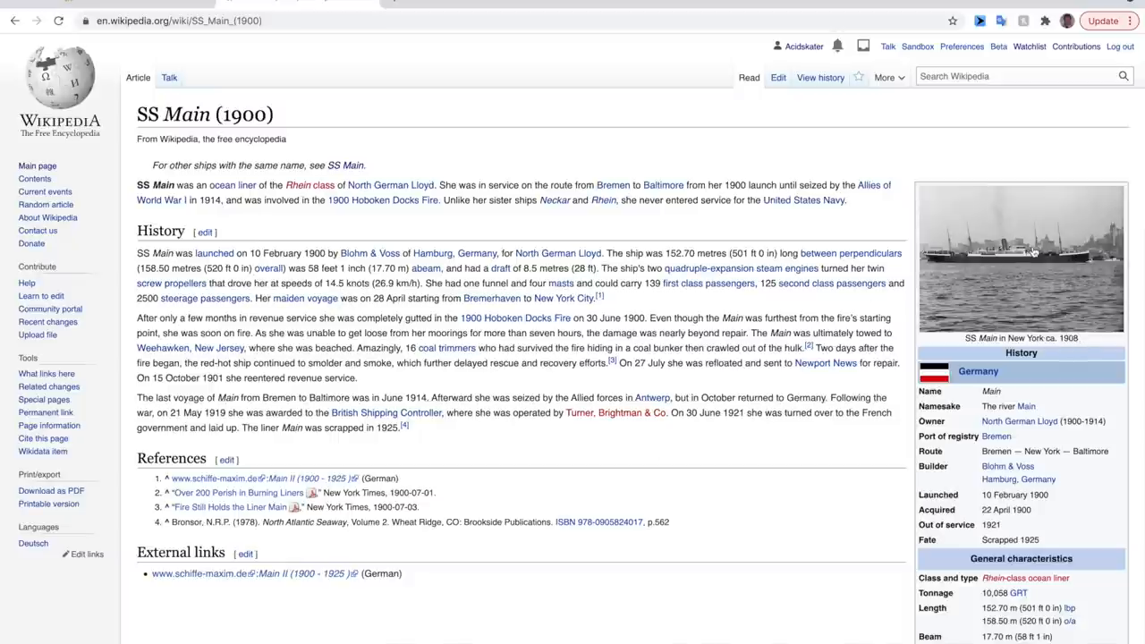
left_click(1019, 257)
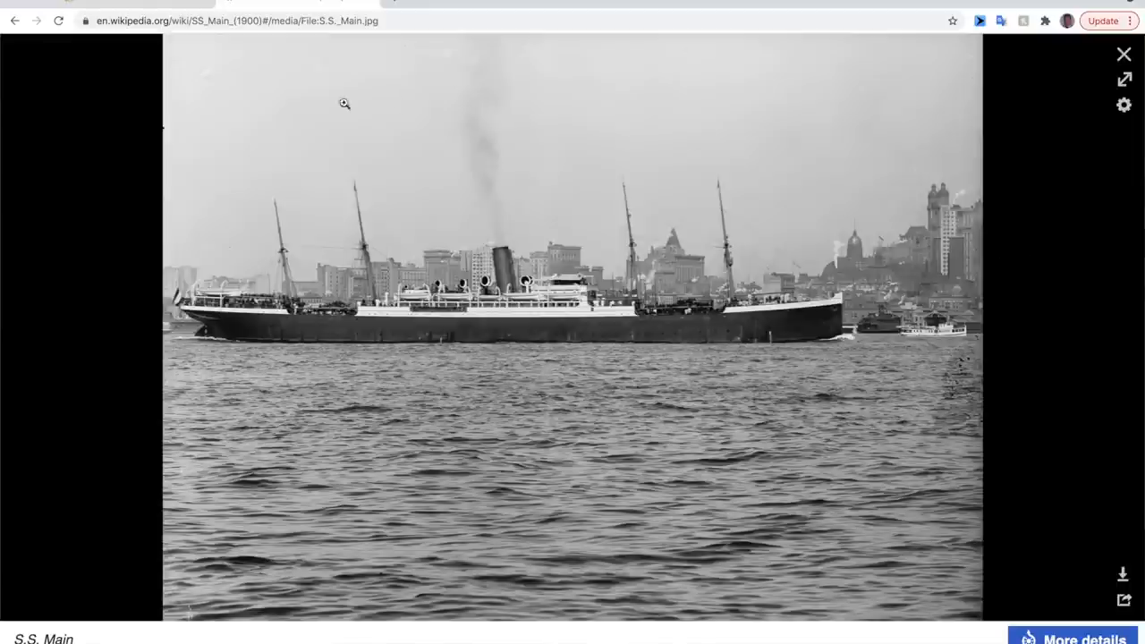
left_click(1123, 53)
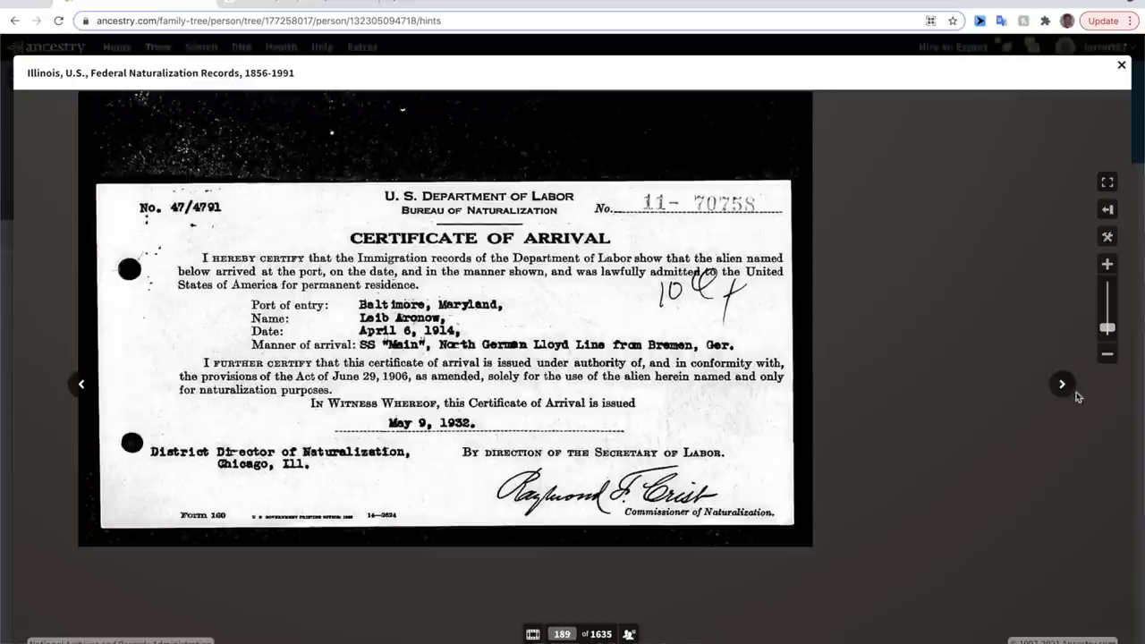
left_click(1062, 383)
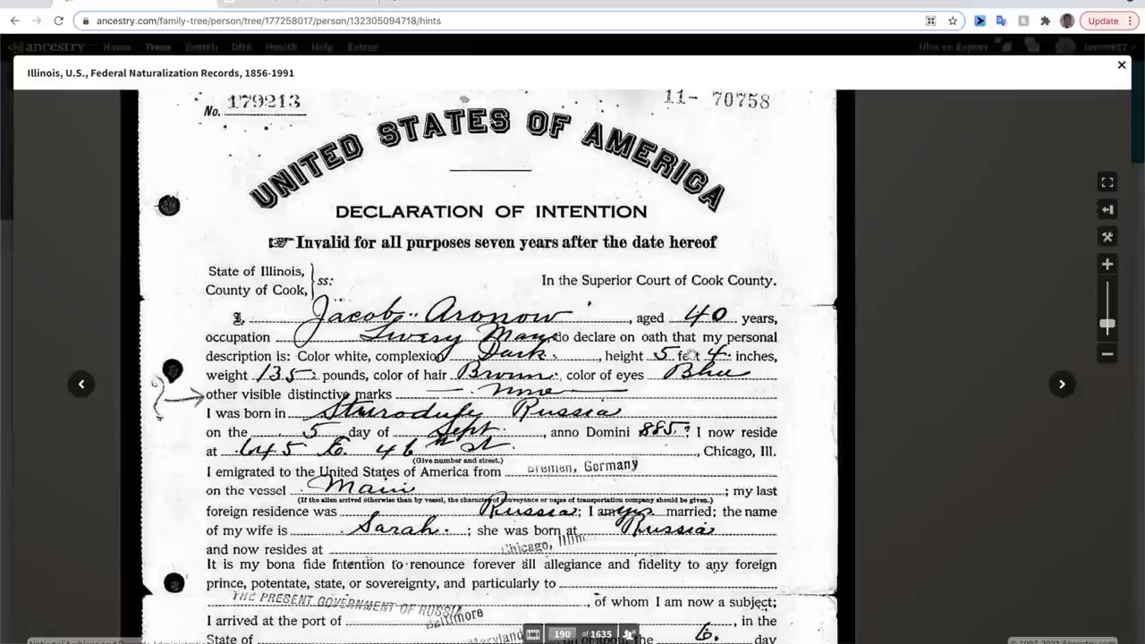
scroll("down", 3)
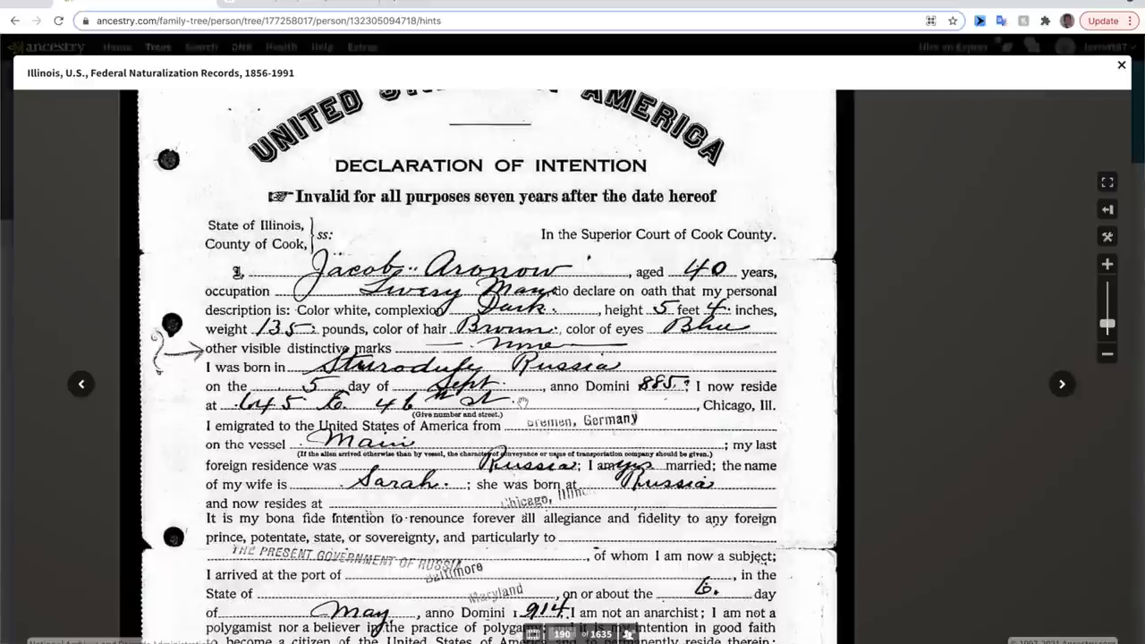
scroll("down", 3)
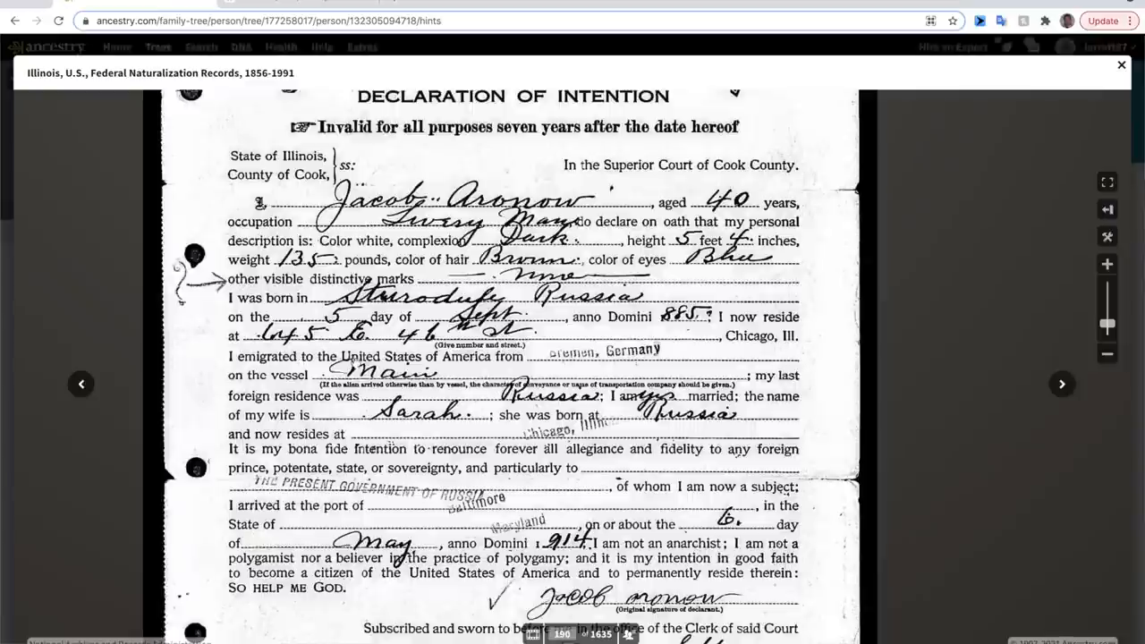
scroll("down", 3)
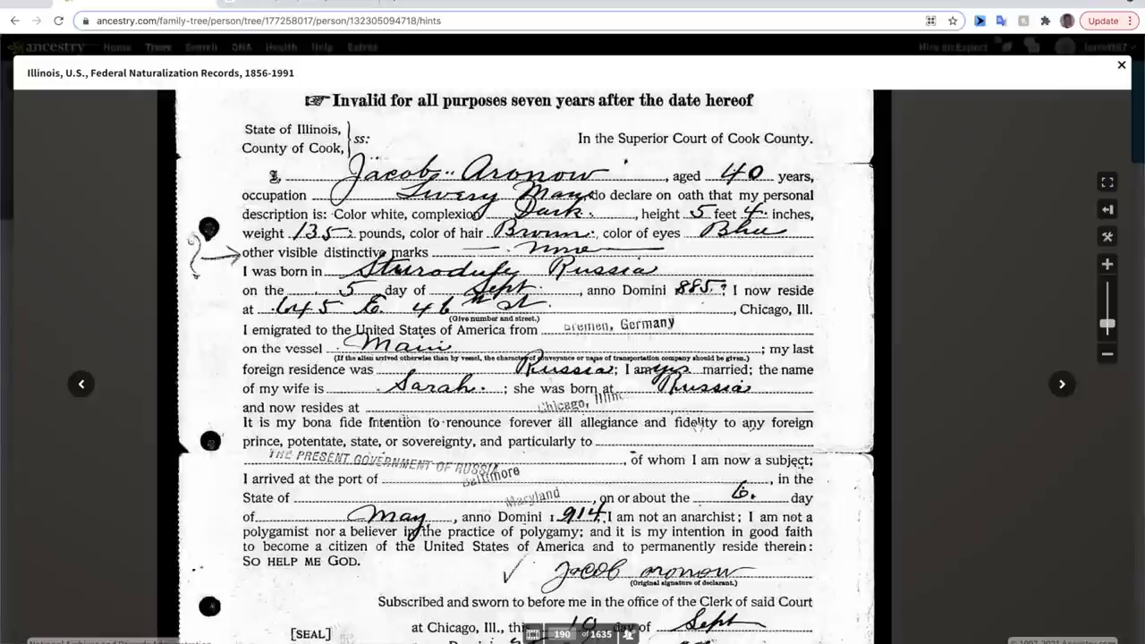
scroll("down", 3)
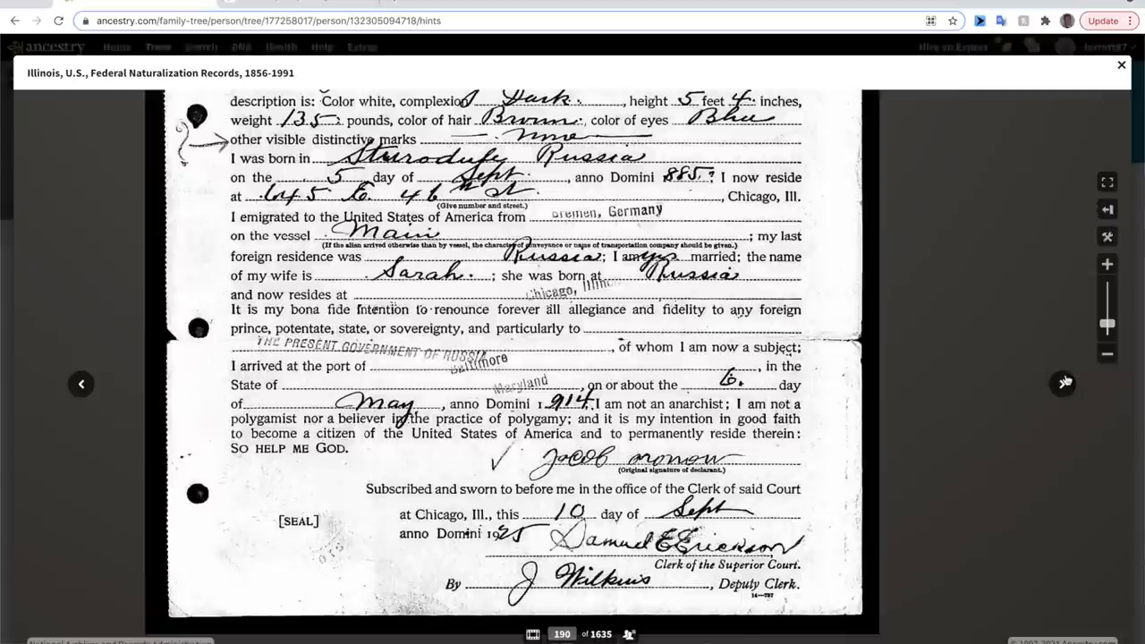
left_click(1062, 383)
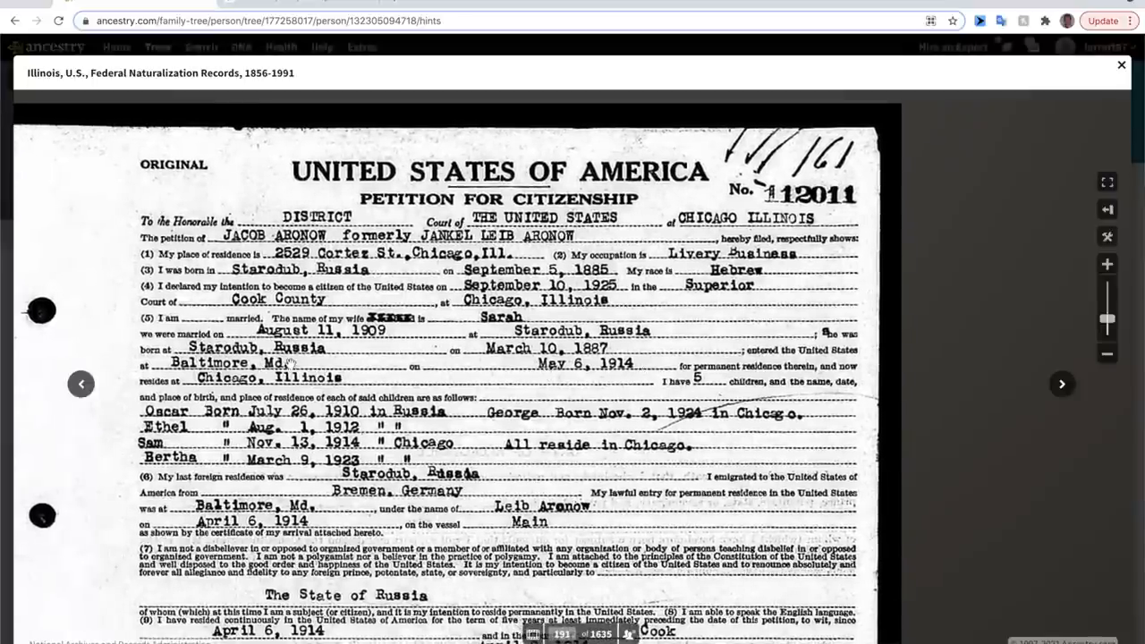
mouse_move(719, 379)
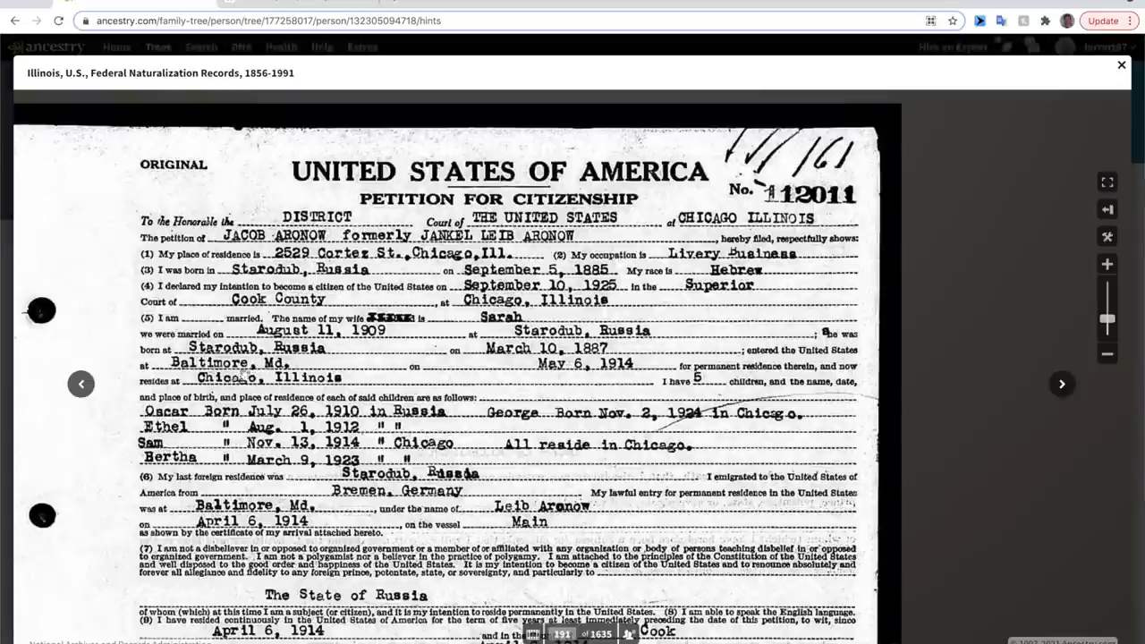
mouse_move(723, 395)
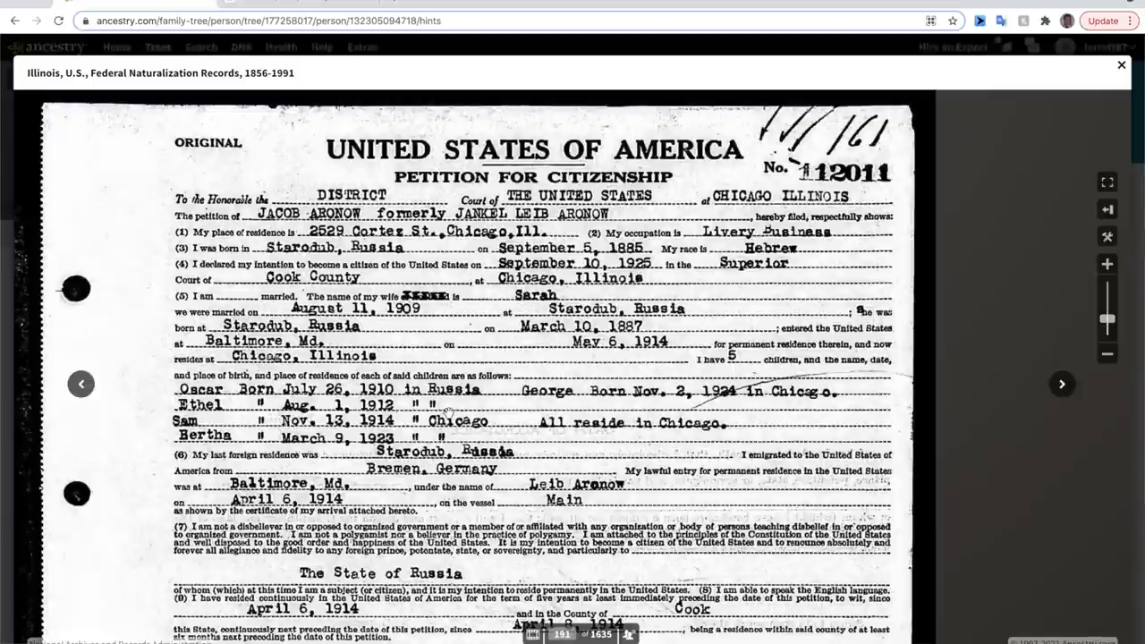
mouse_move(448, 409)
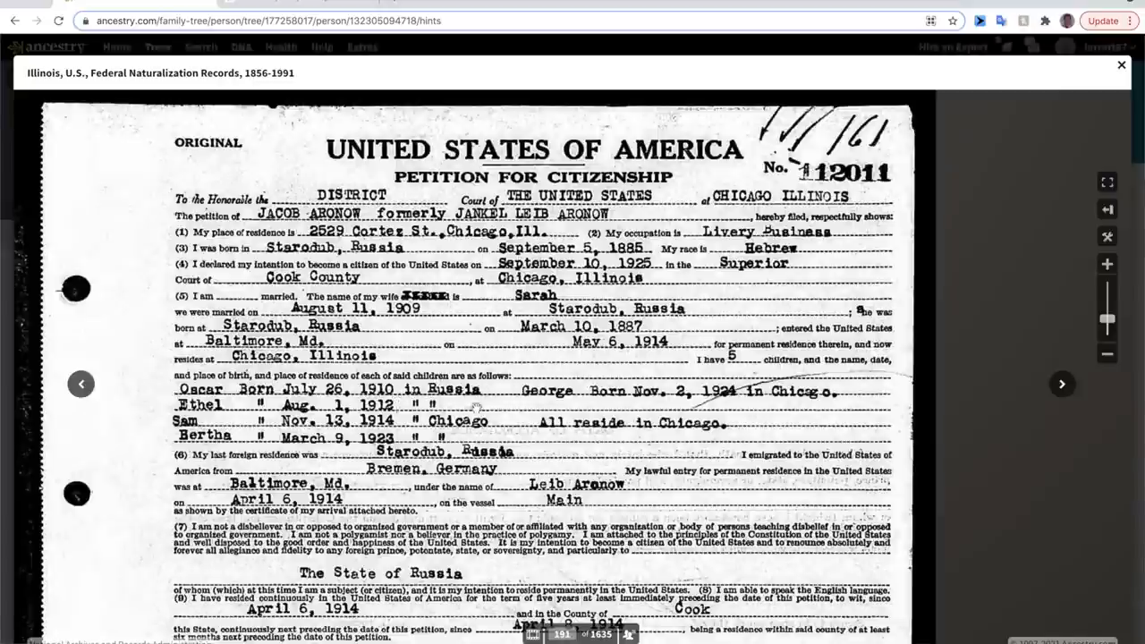
mouse_move(537, 440)
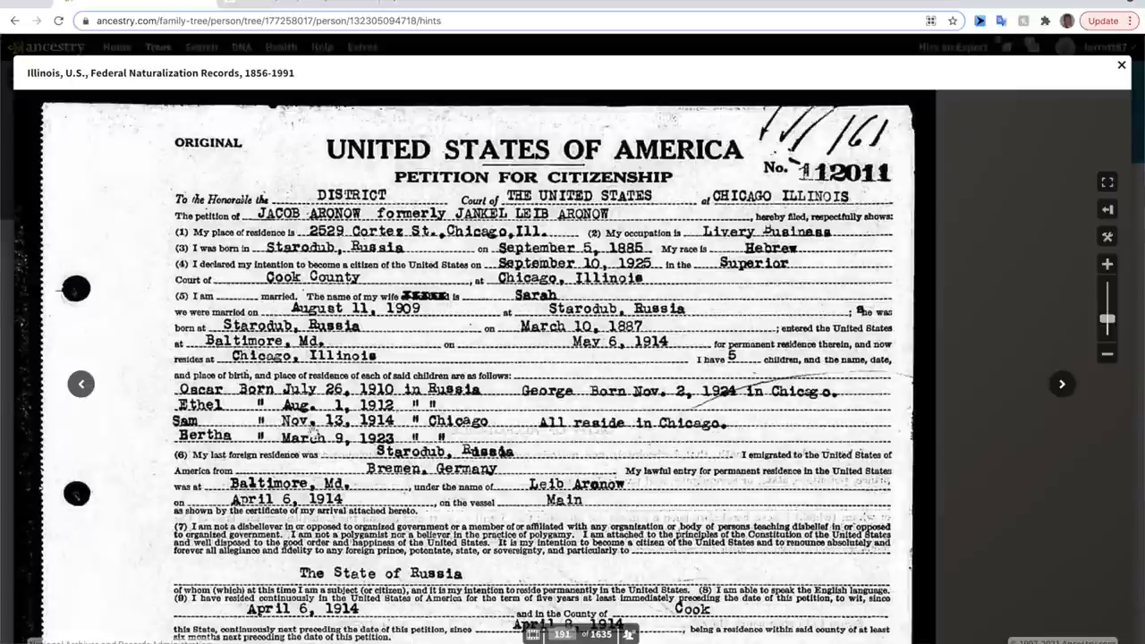
mouse_move(618, 411)
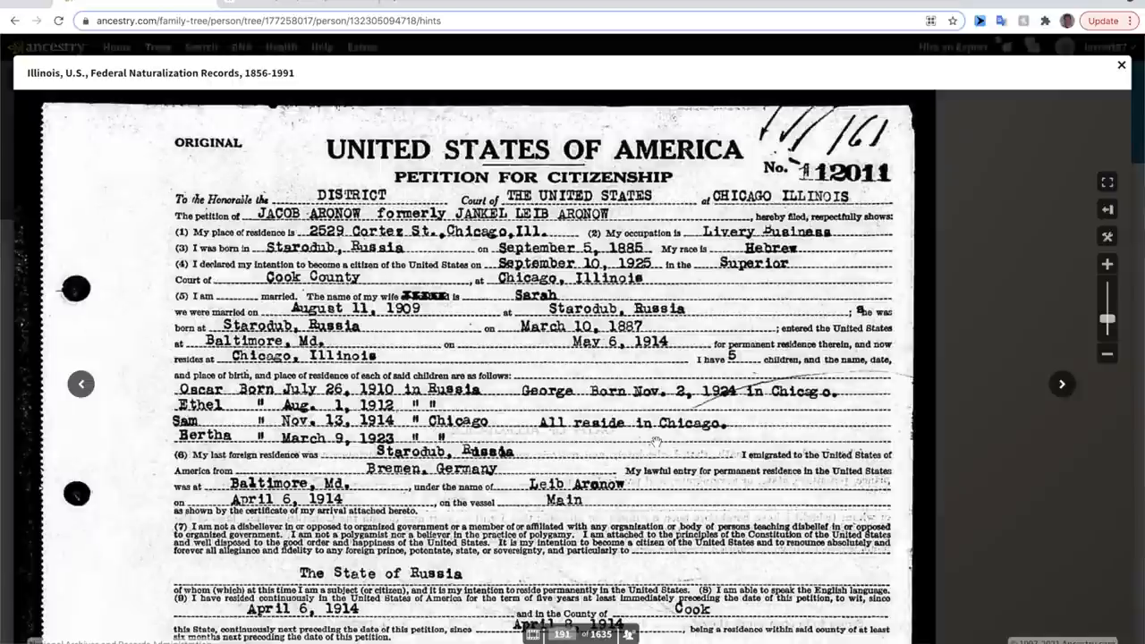
mouse_move(651, 447)
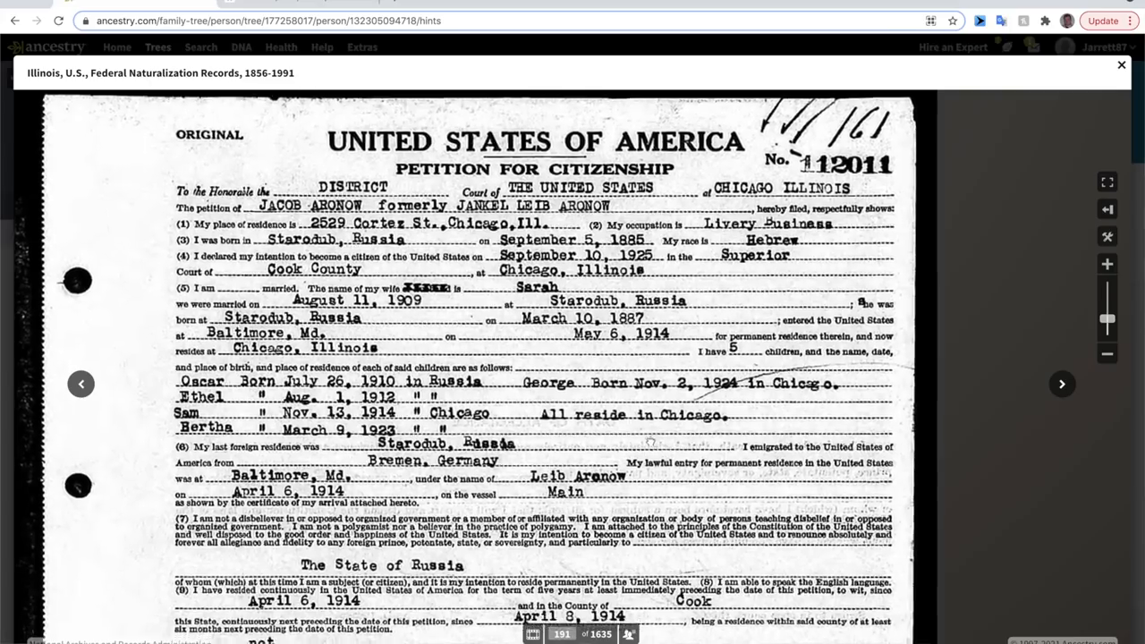
scroll("down", 3)
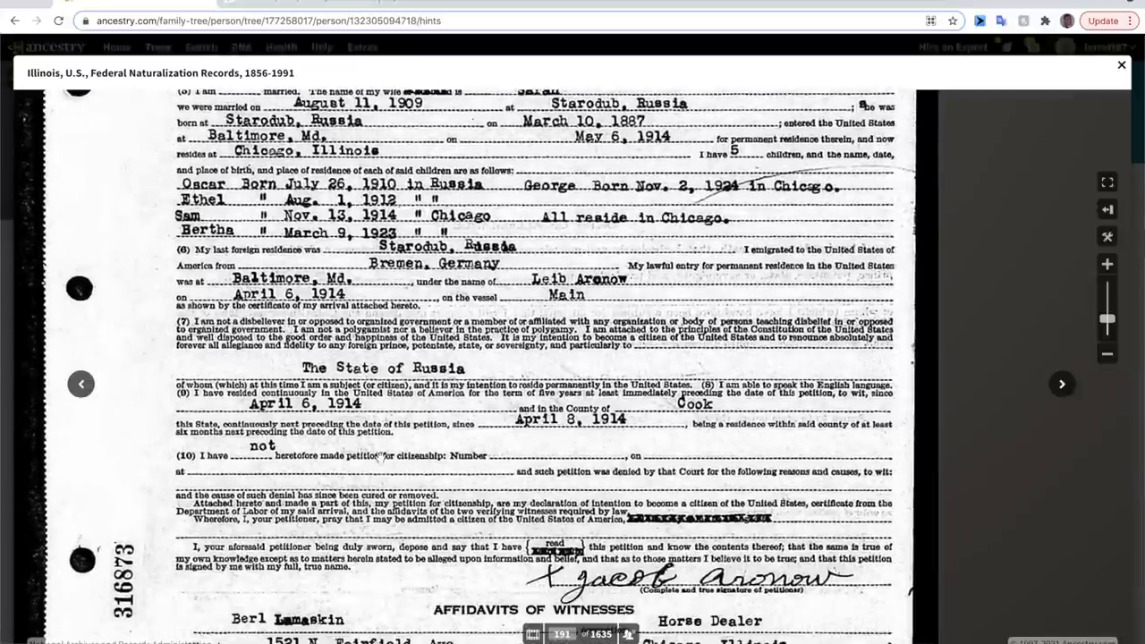
mouse_move(590, 369)
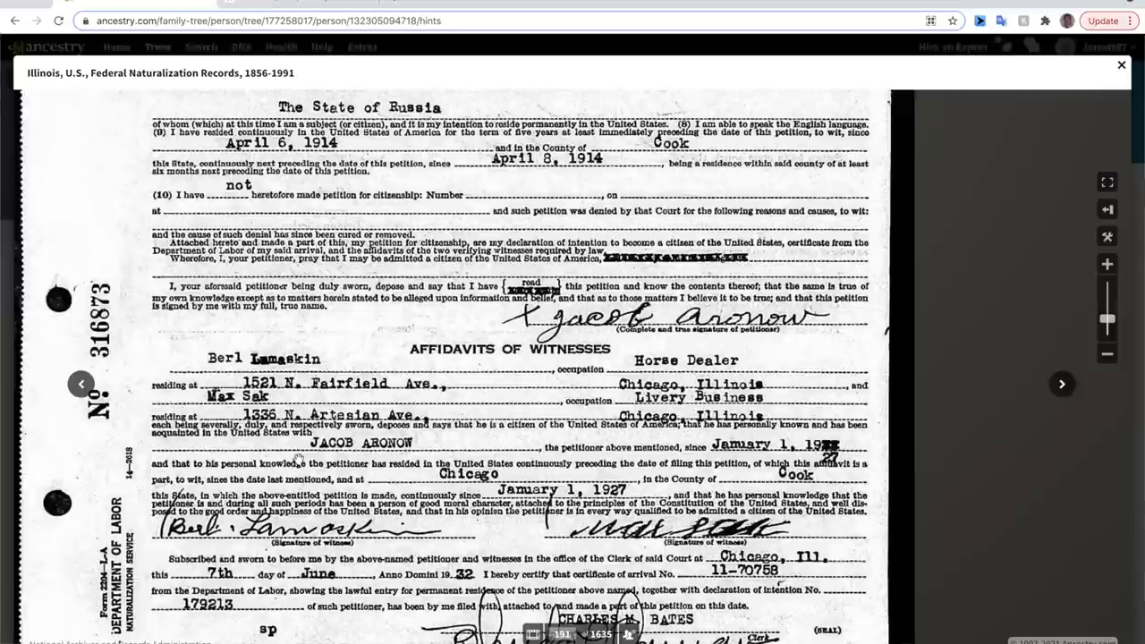
scroll("down", 3)
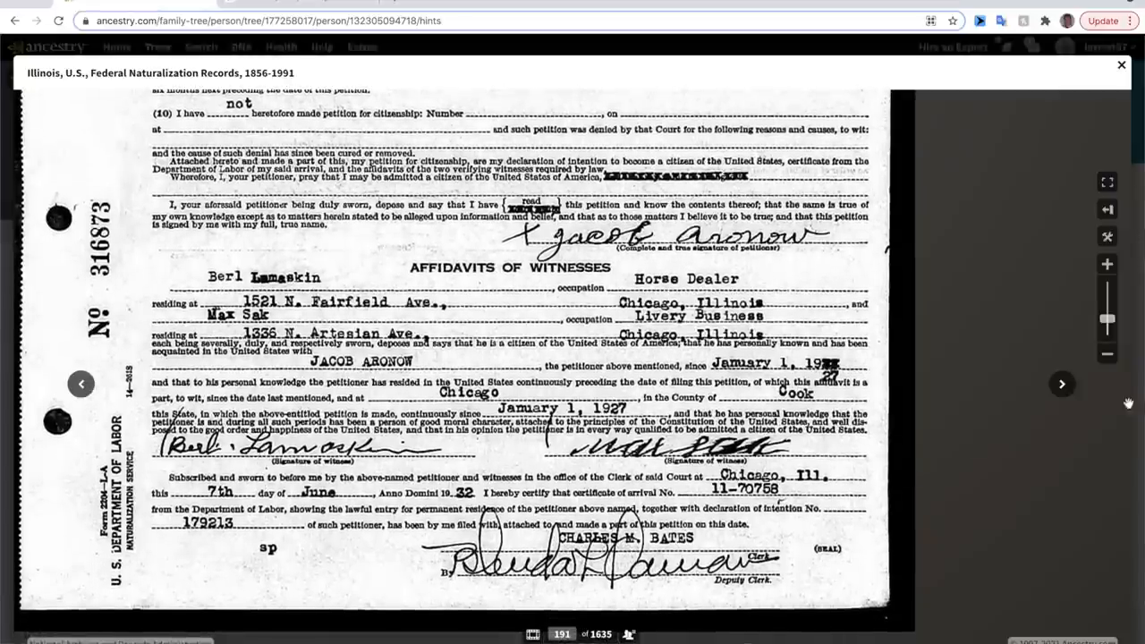
left_click(1060, 383)
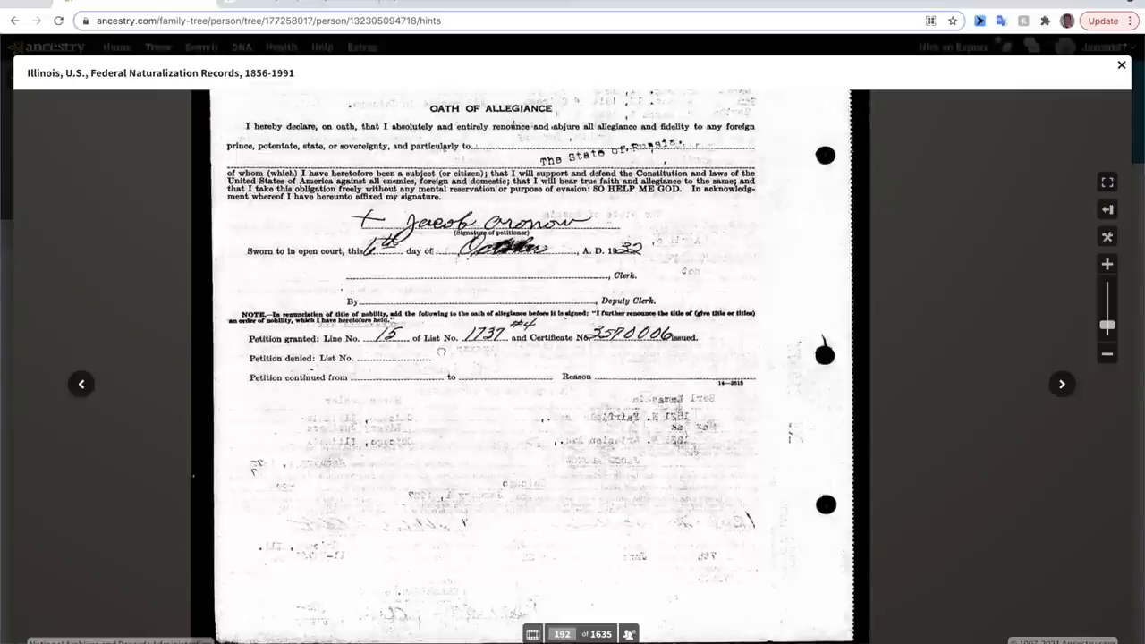
scroll("down", 3)
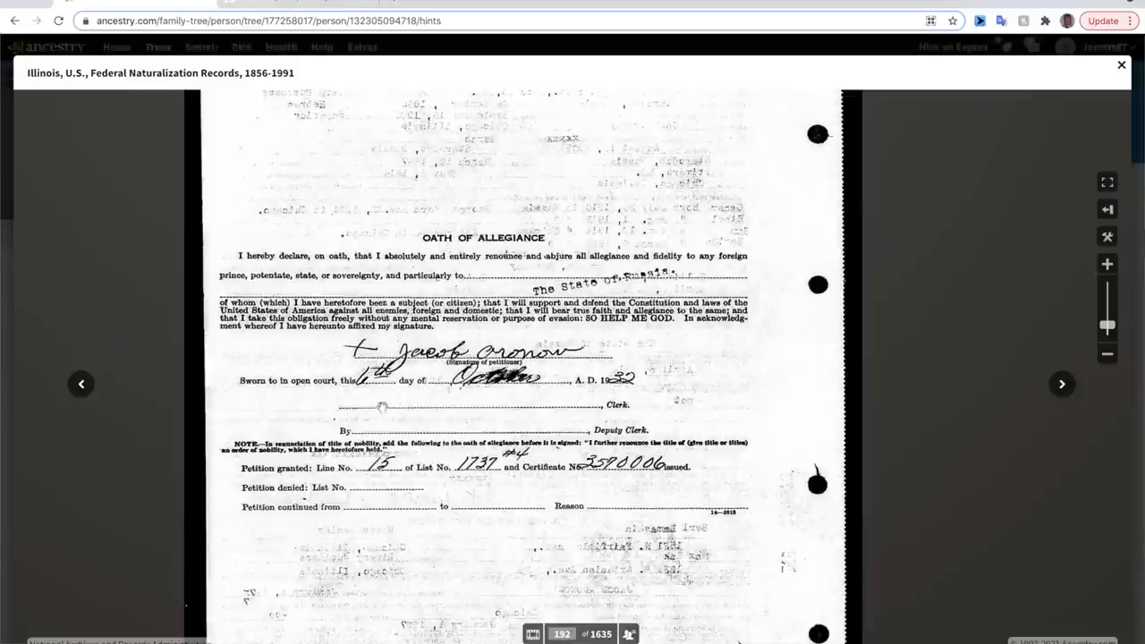
mouse_move(1070, 405)
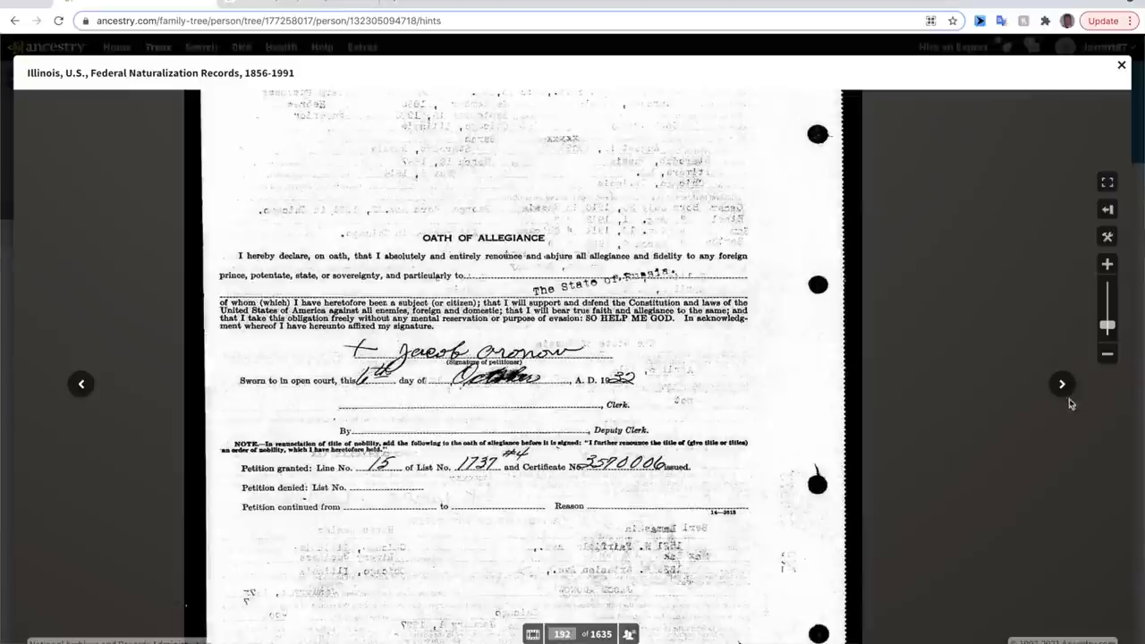
mouse_move(1062, 397)
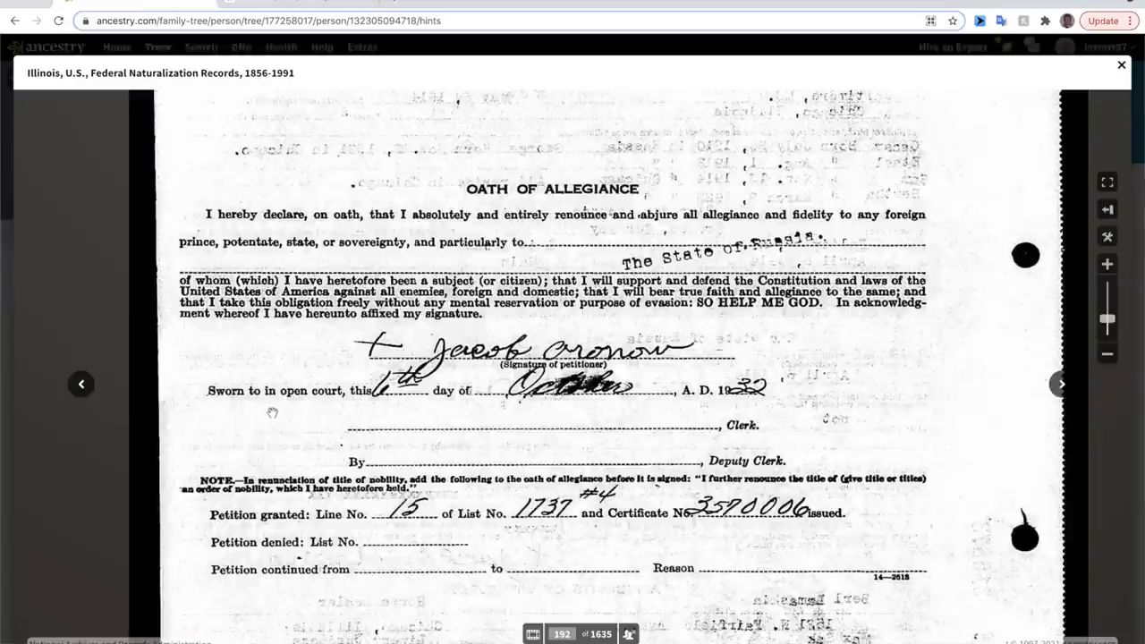
mouse_move(301, 408)
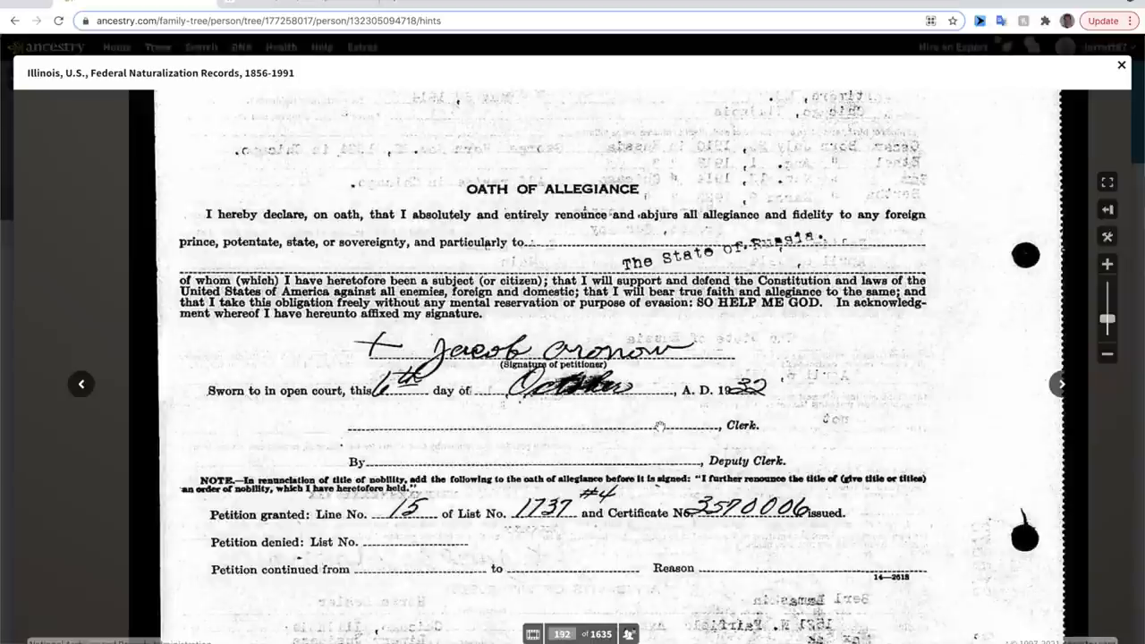
left_click(1119, 64)
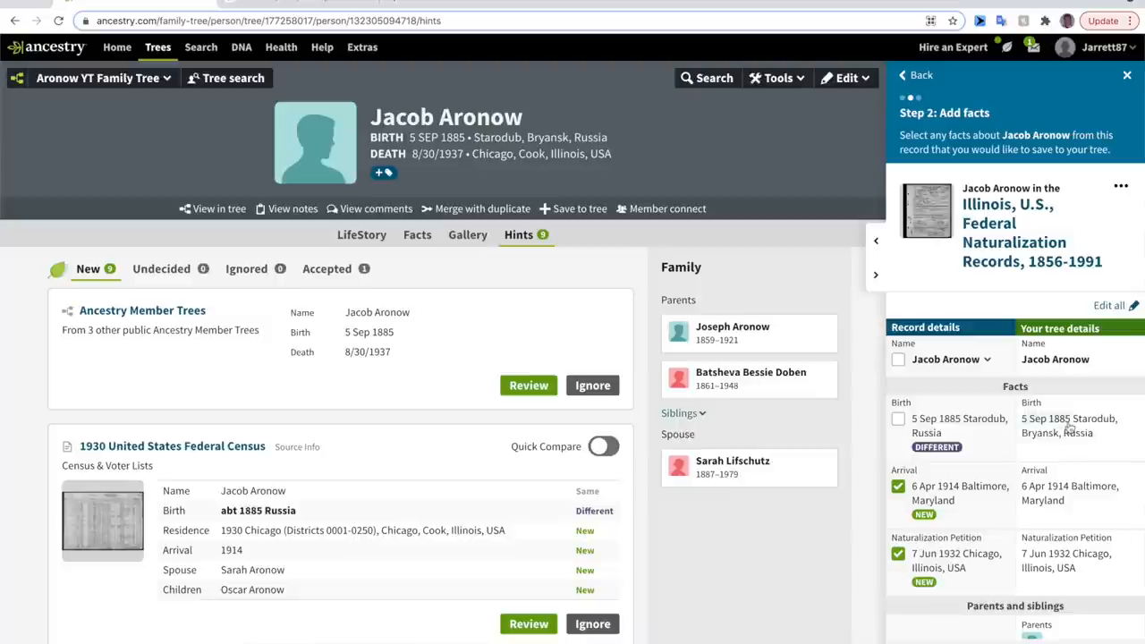
mouse_move(1051, 443)
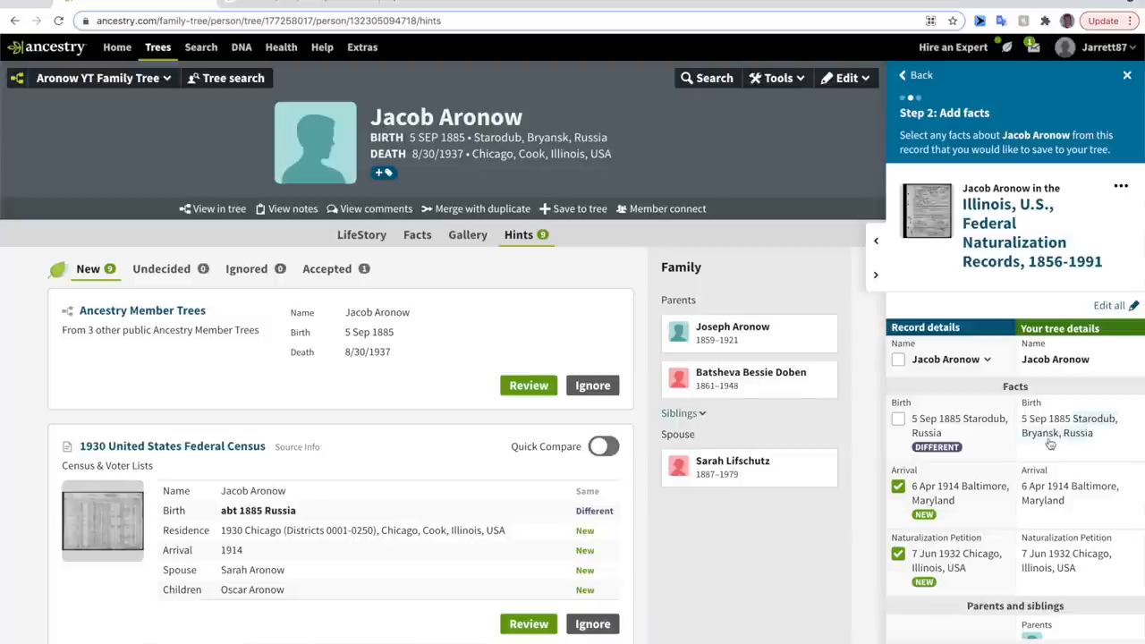
mouse_move(972, 440)
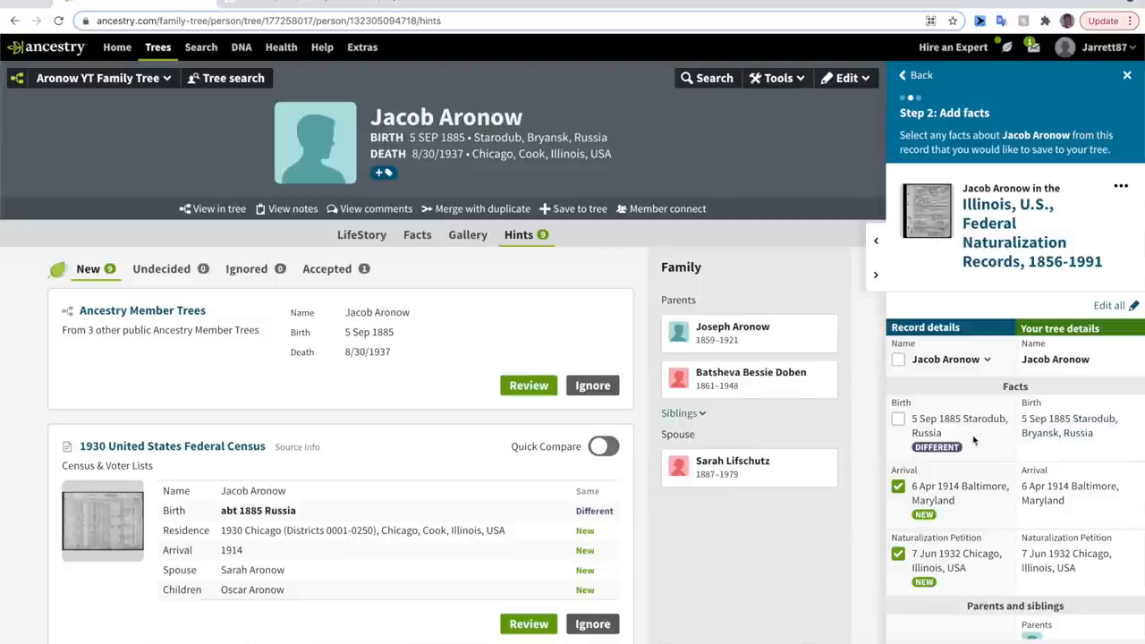
mouse_move(975, 440)
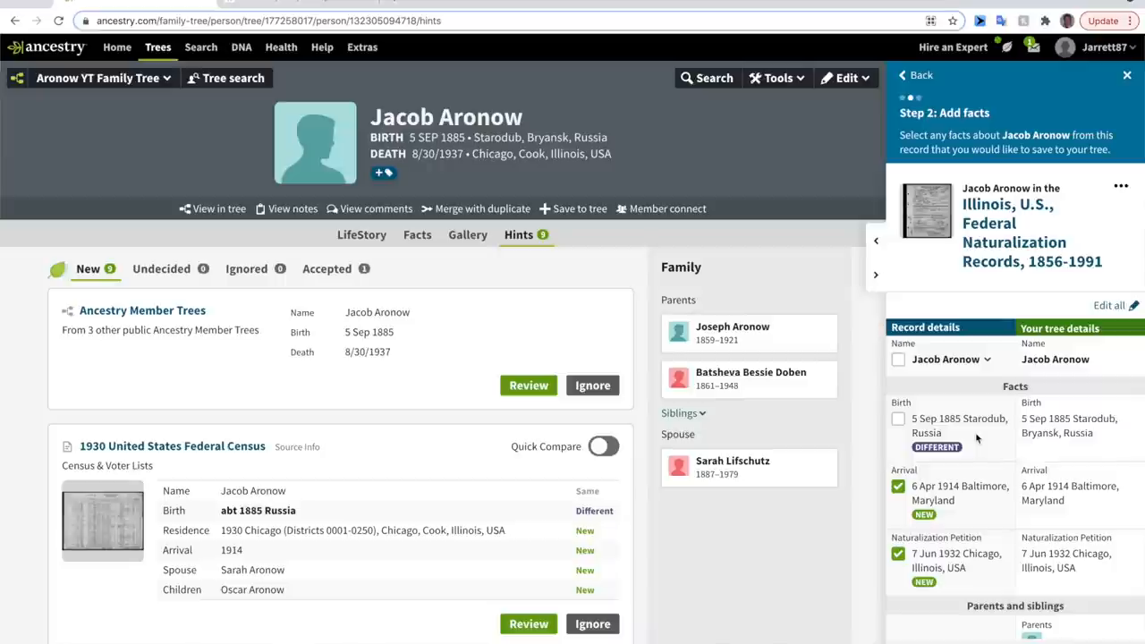
mouse_move(969, 487)
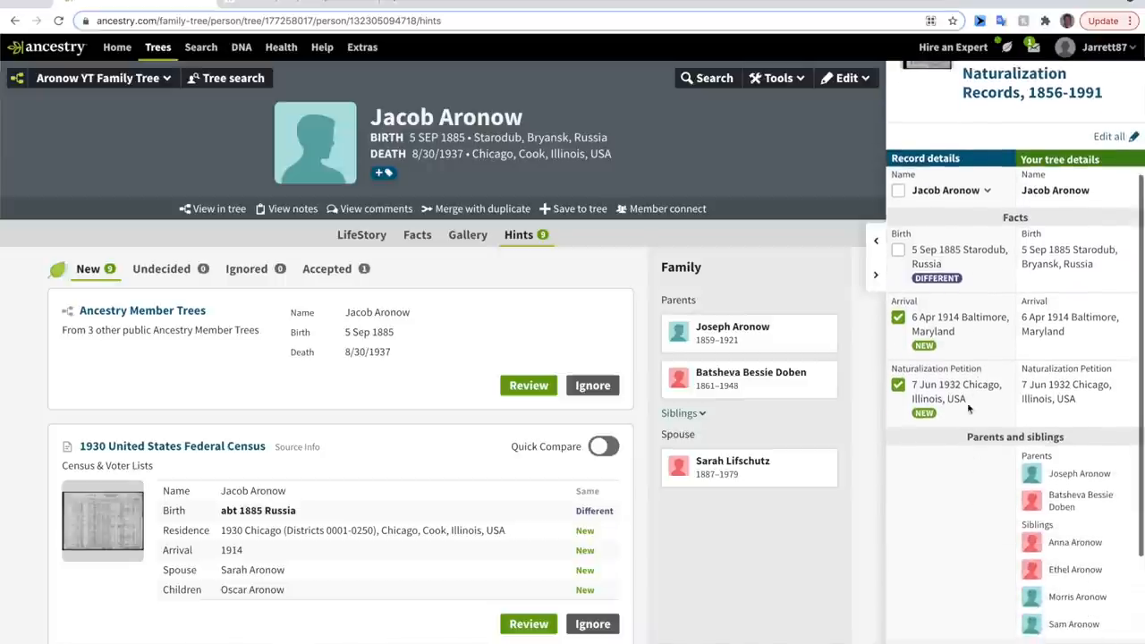
scroll("down", 3)
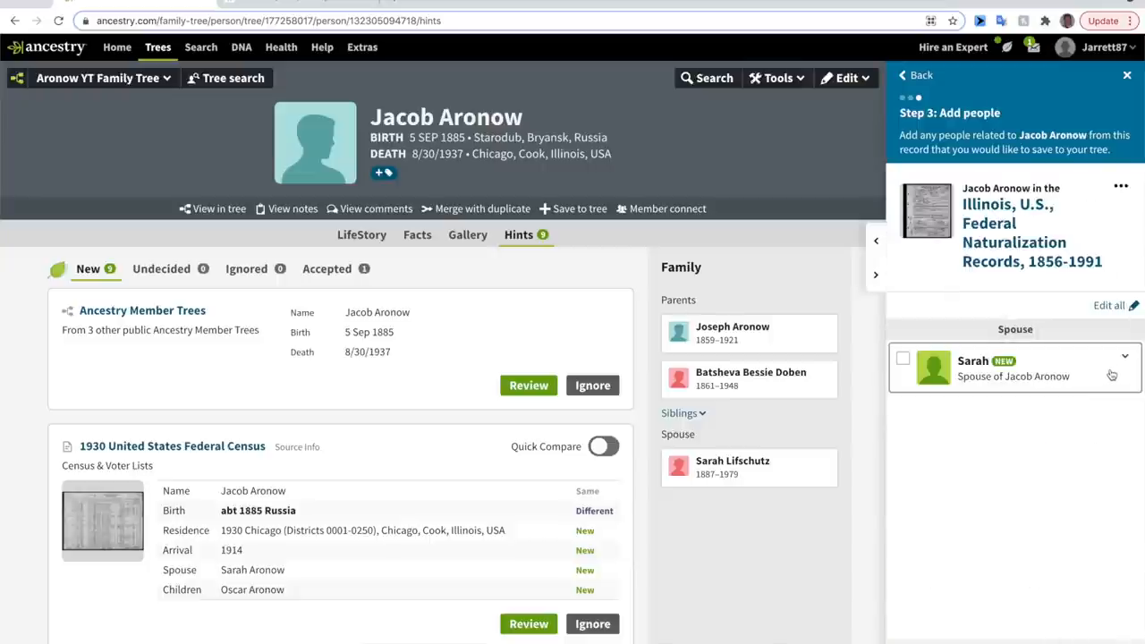
left_click(1123, 358)
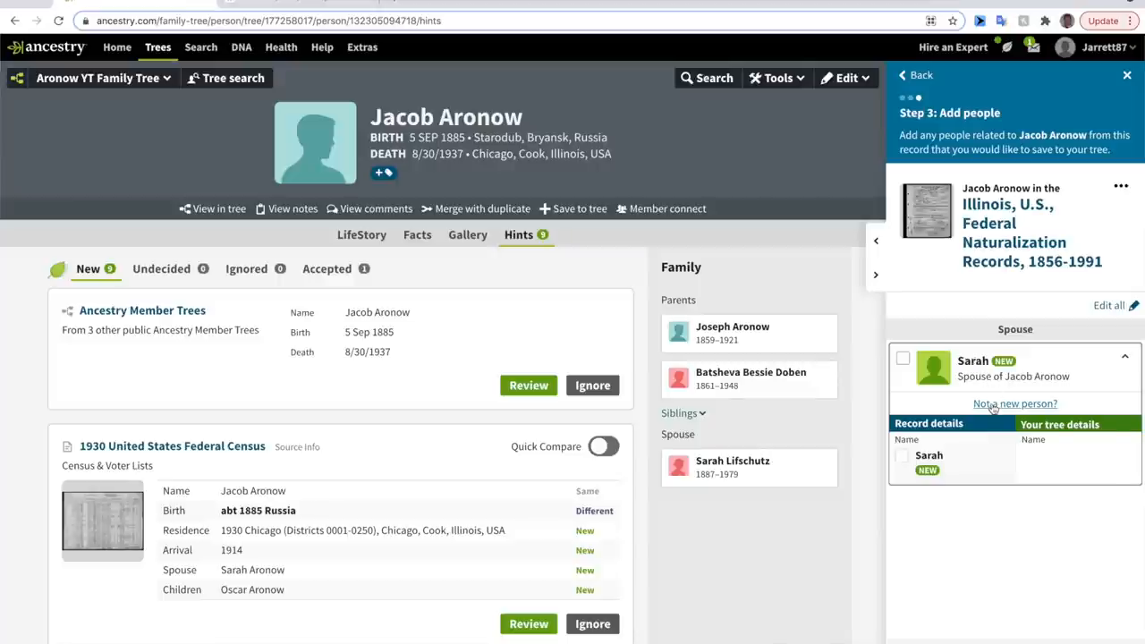
left_click(1015, 404)
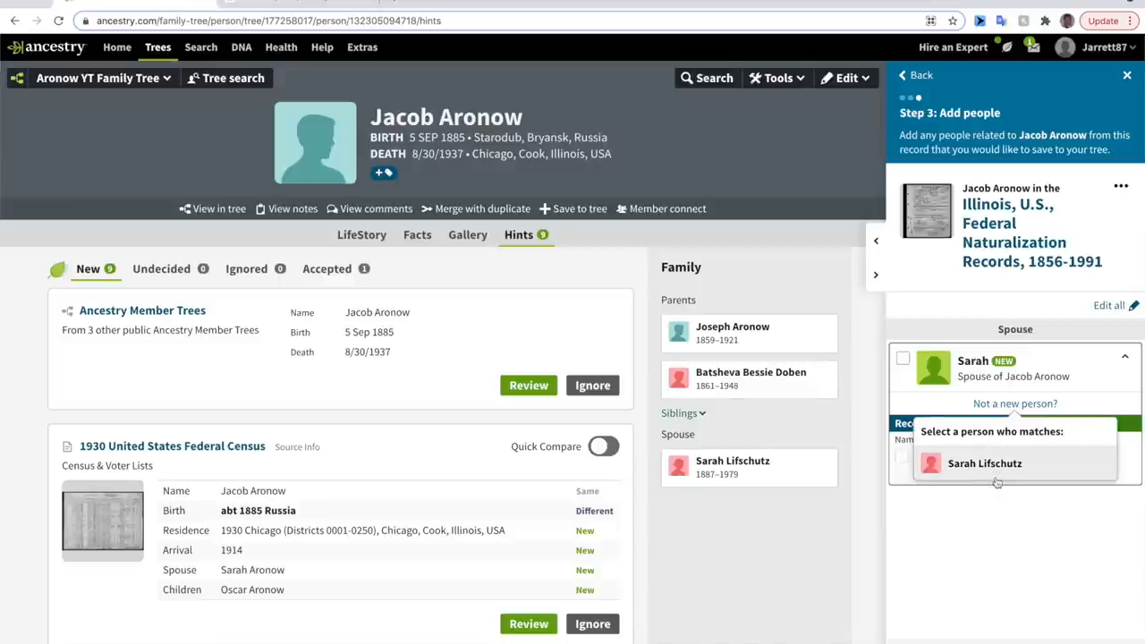
left_click(983, 461)
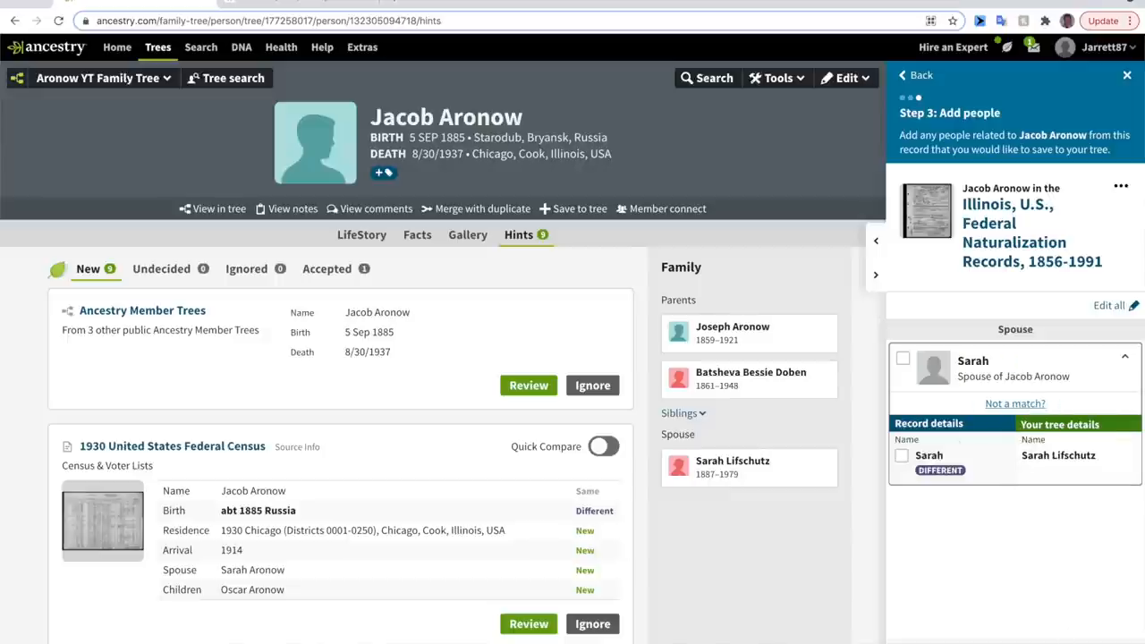
mouse_move(1091, 613)
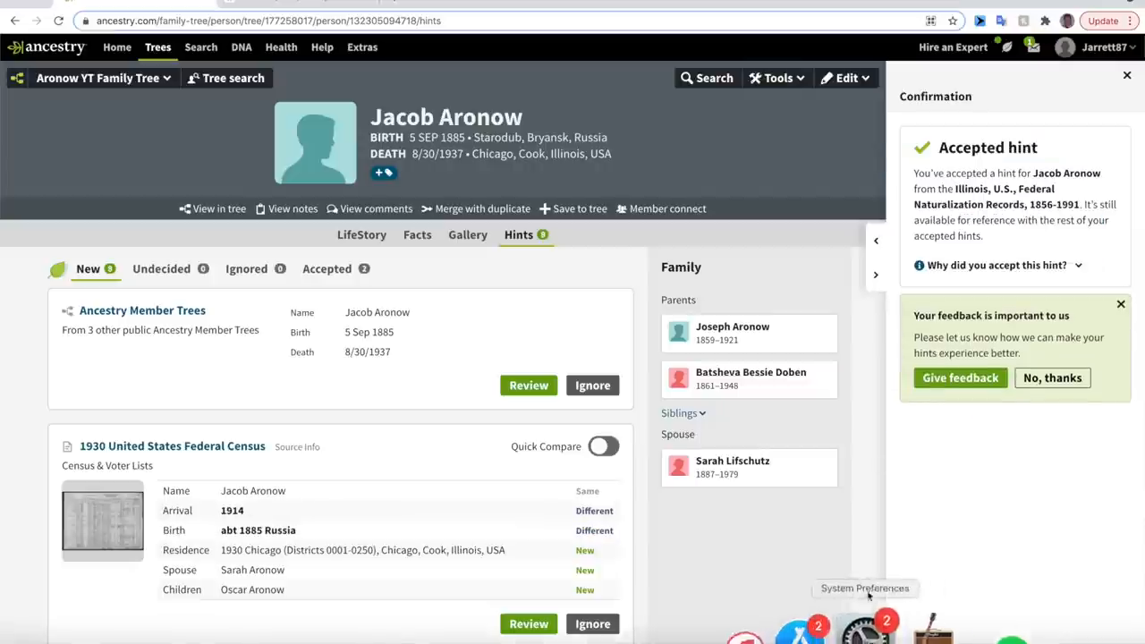
left_click(1127, 75)
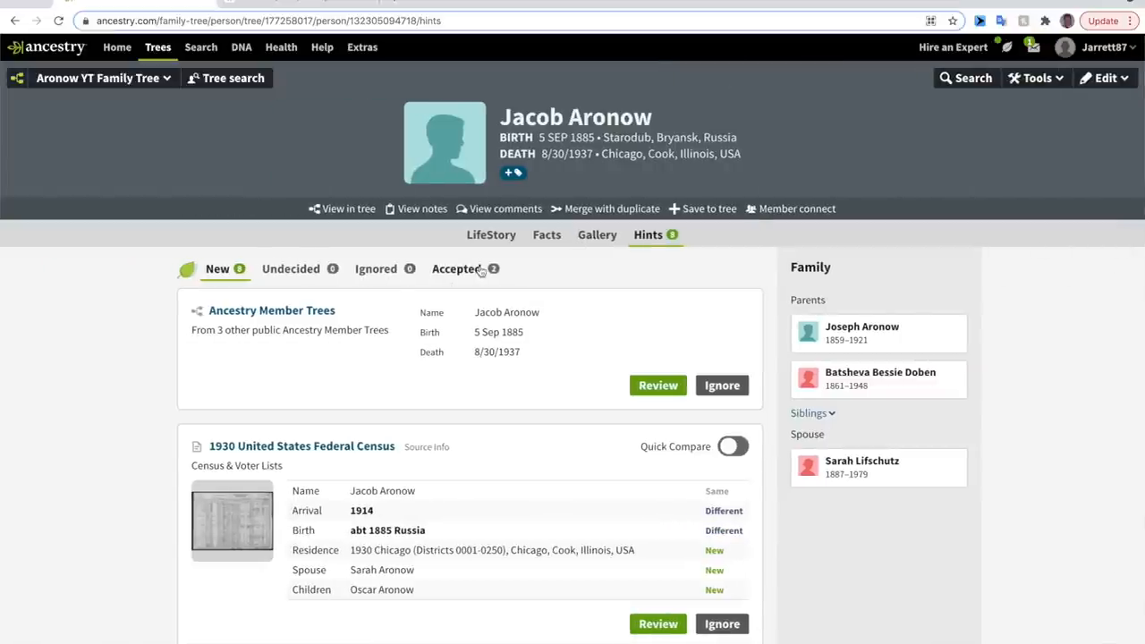
Review Jacob's accepted hints (draft registration, Illinois naturalization), then go to record search
left_click(456, 268)
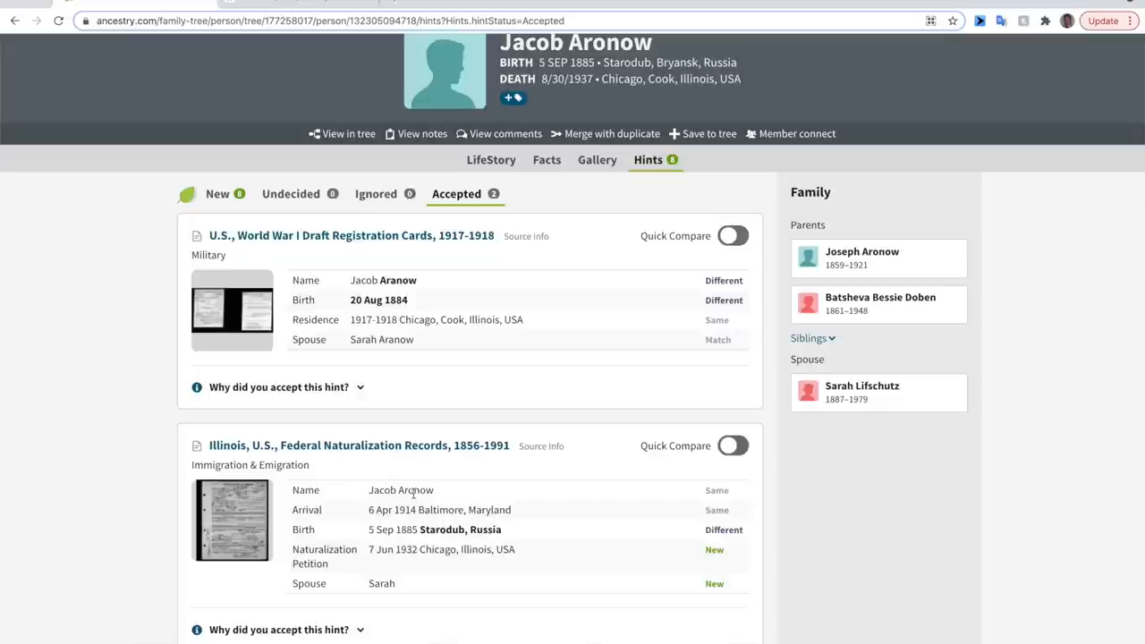
mouse_move(429, 515)
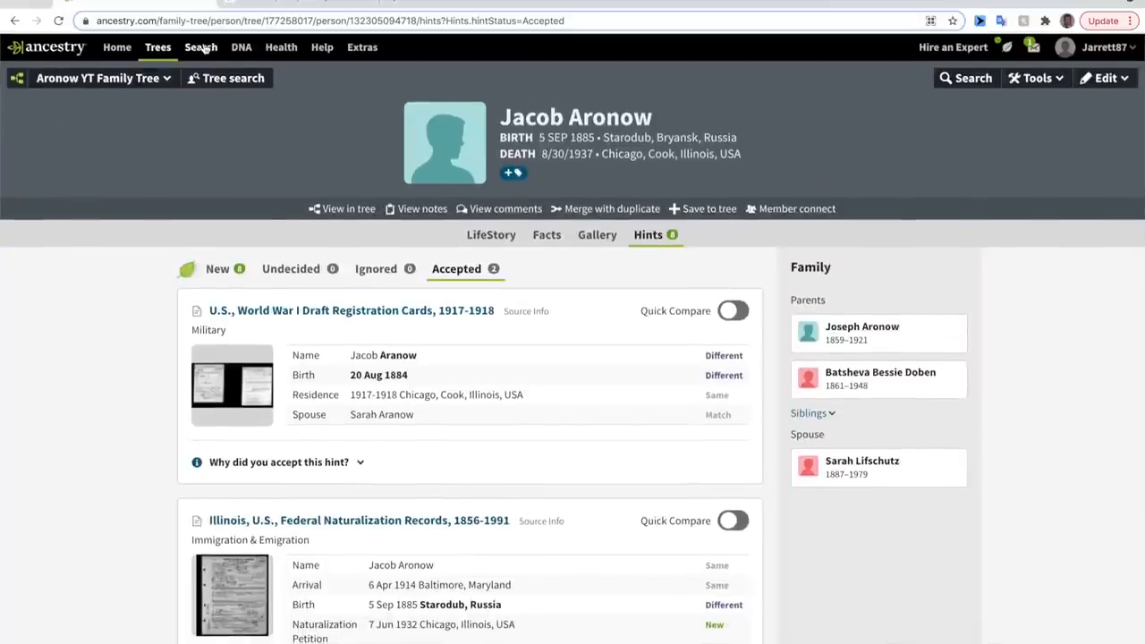
left_click(200, 47)
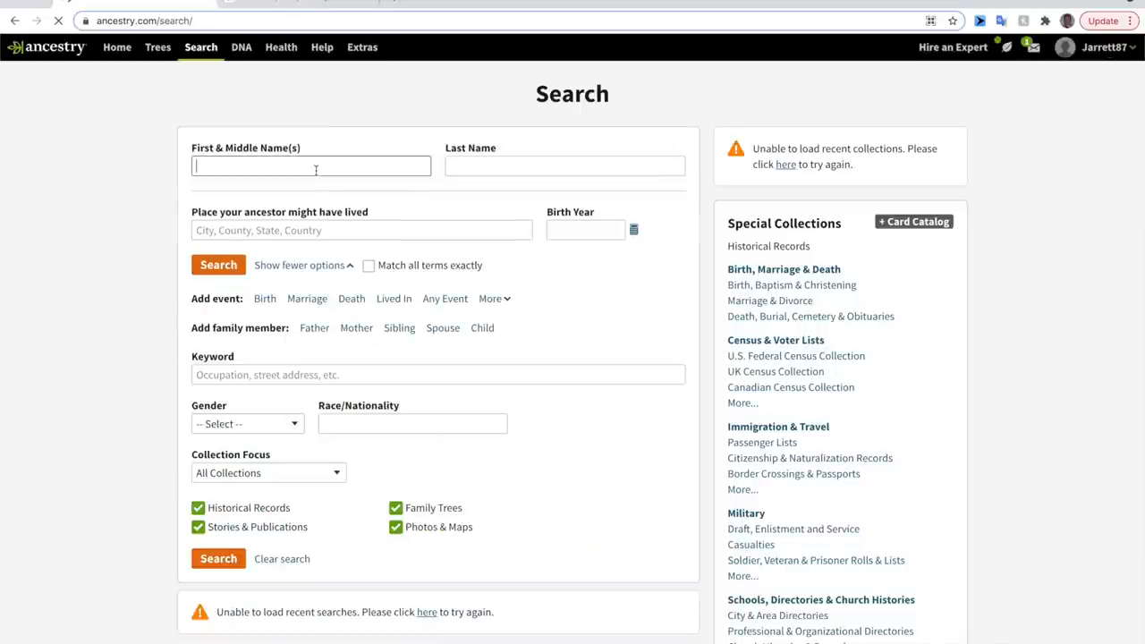
Search for Leib Aronow with an Arrival event in 1914 at Baltimore, Maryland, USA
type("Leib")
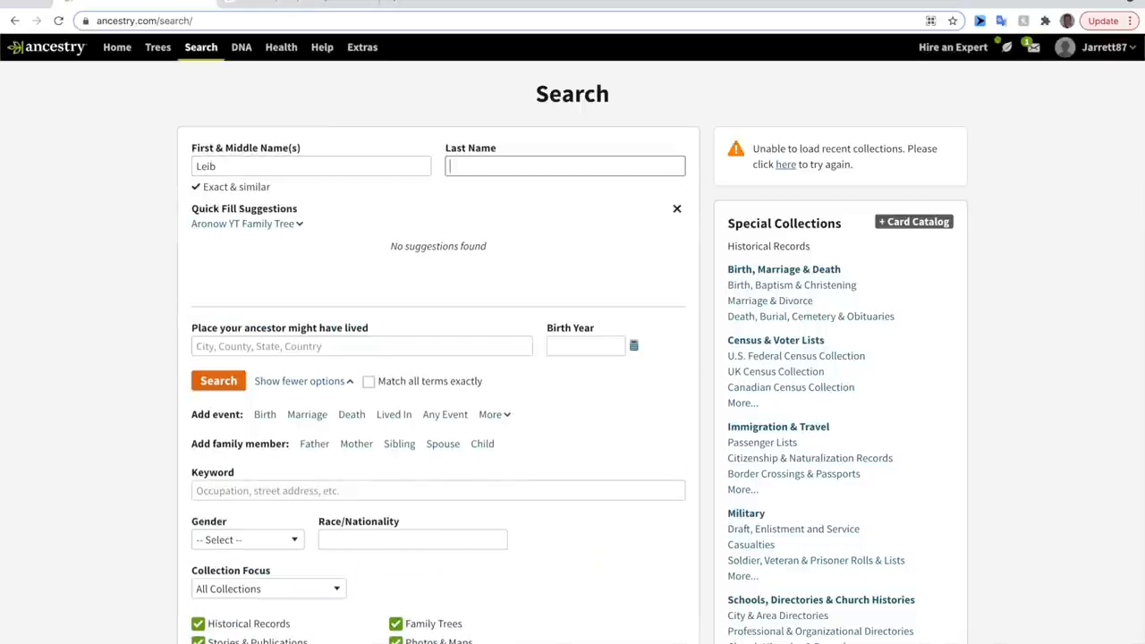
type("Aronow")
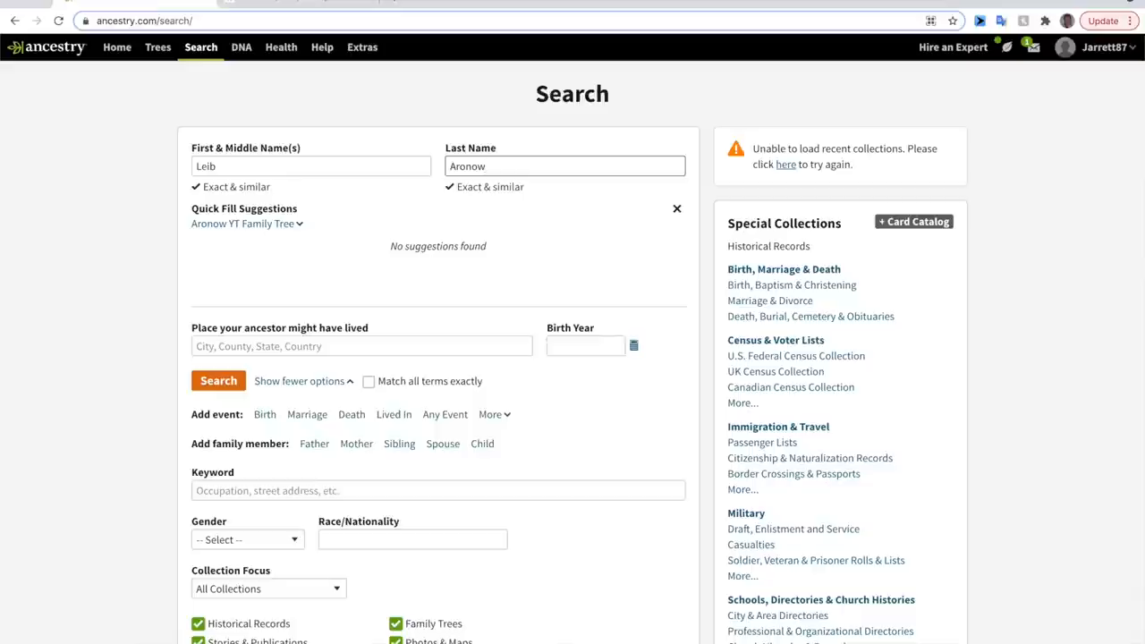
left_click(494, 413)
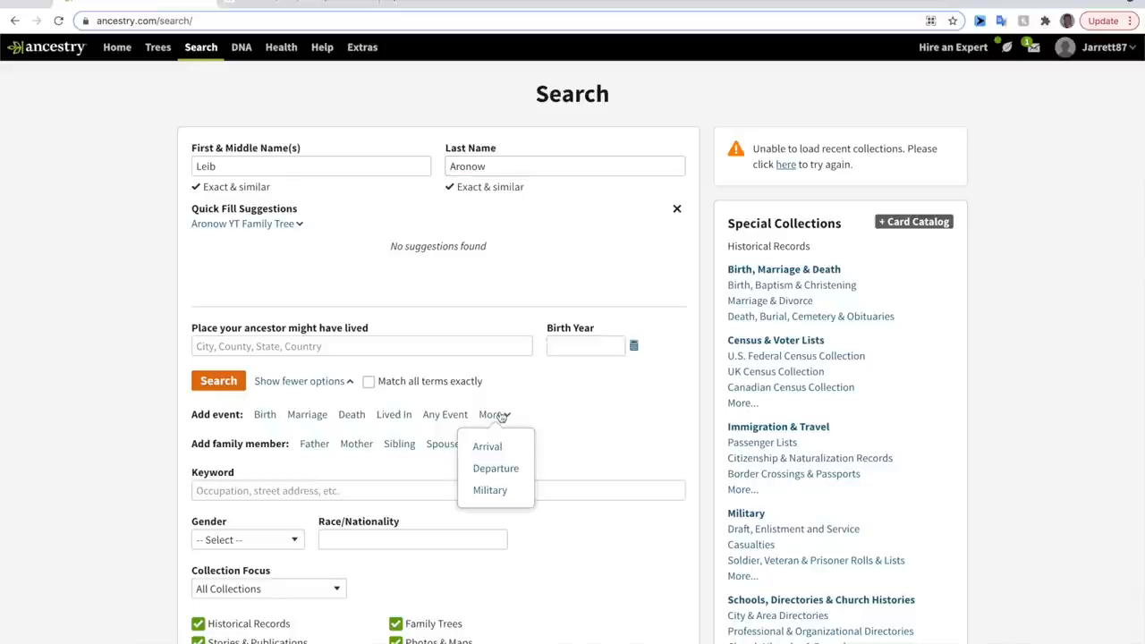
left_click(487, 445)
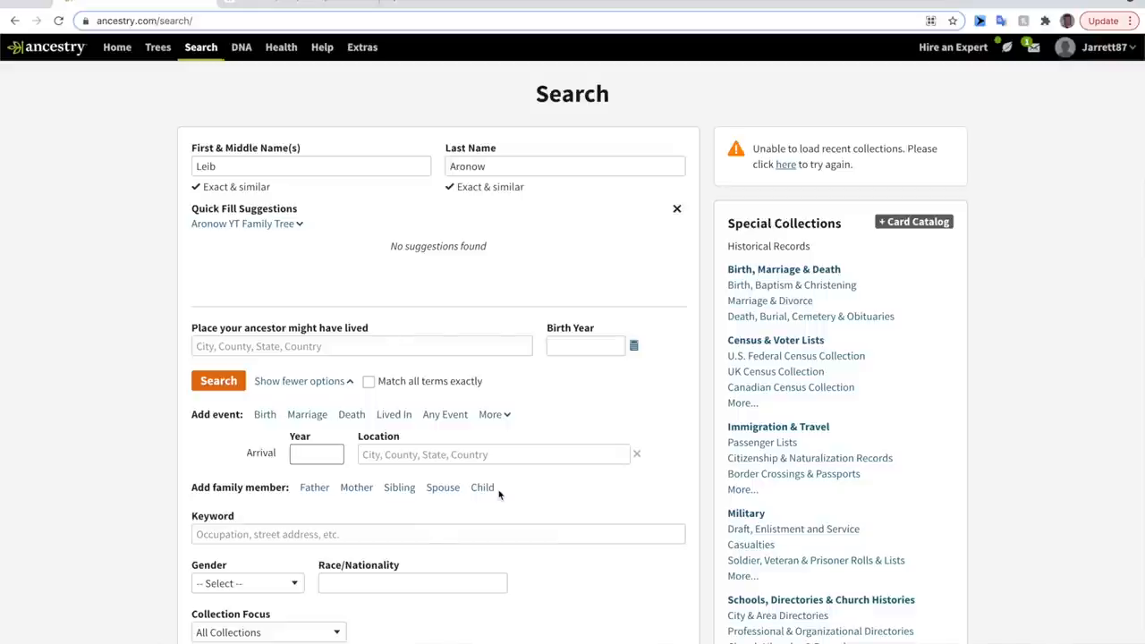
type("1914")
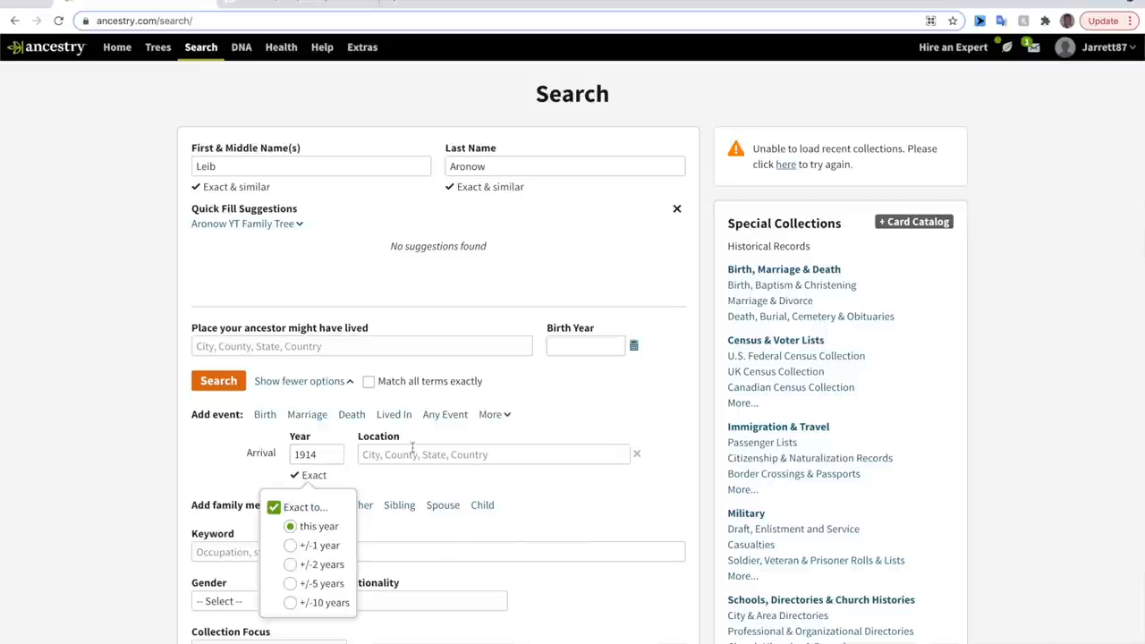
type("Baltimo")
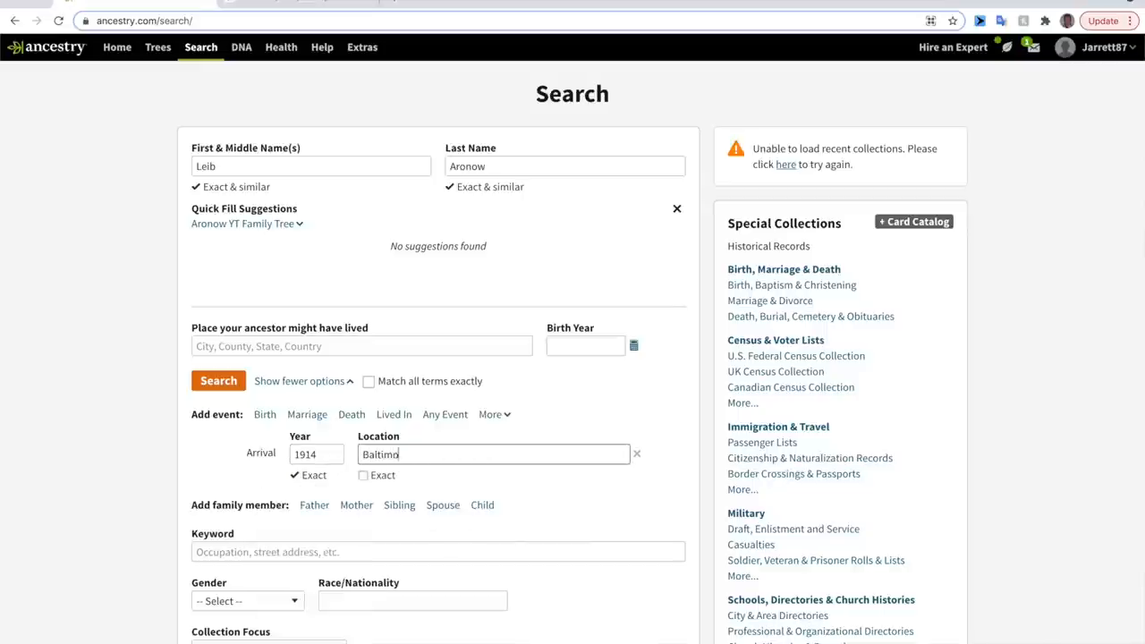
type("Baltimore, Maryland, USA")
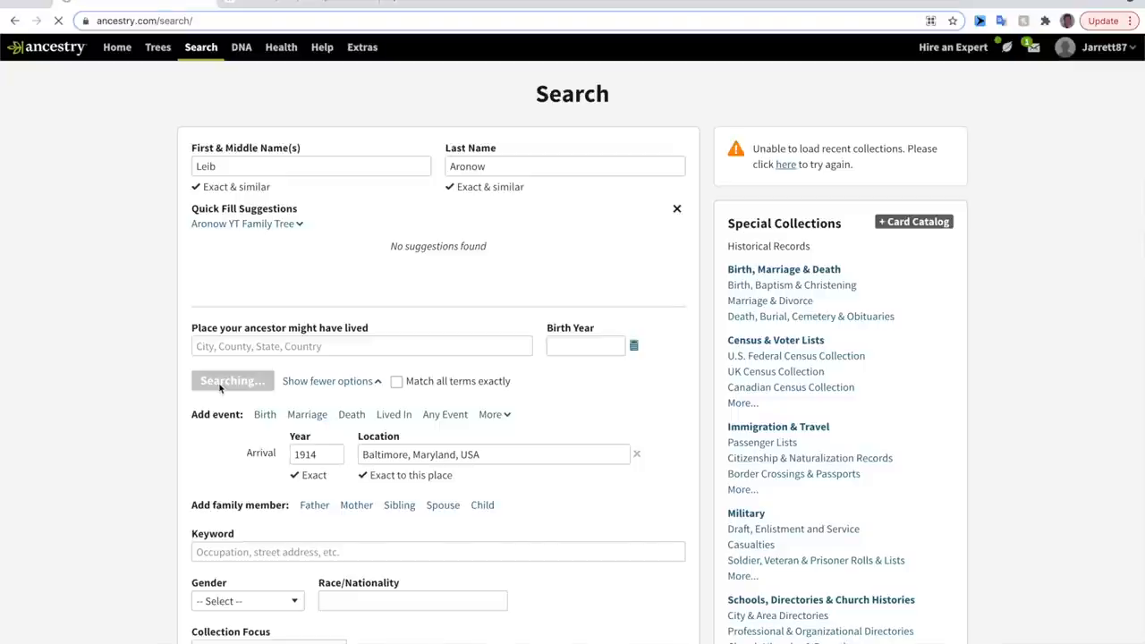
left_click(232, 379)
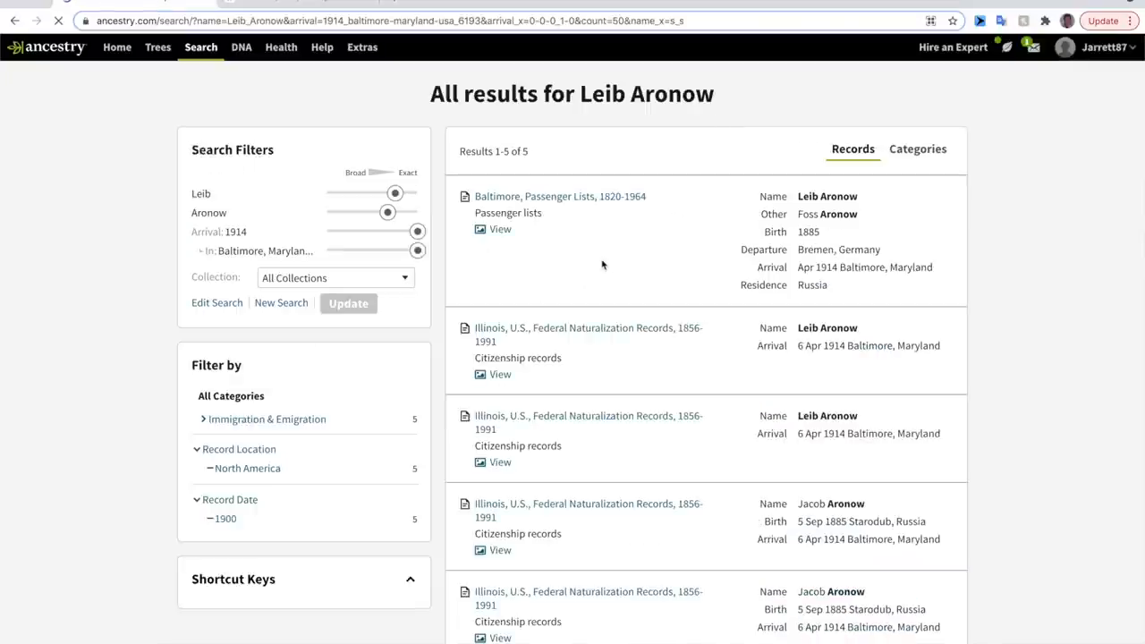
mouse_move(821, 190)
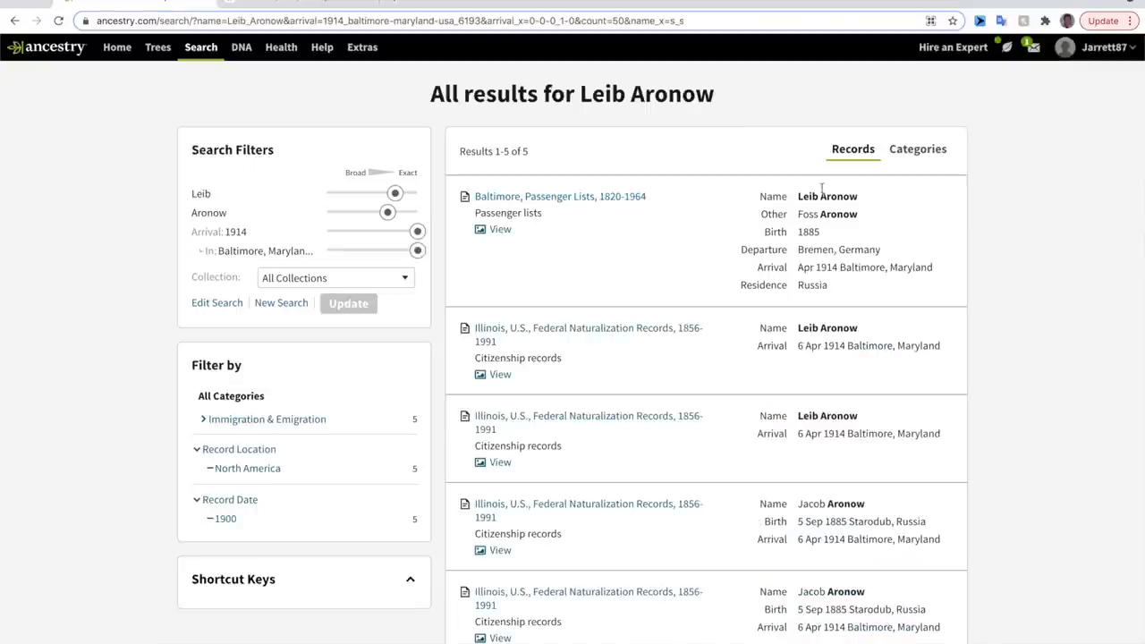
mouse_move(1035, 322)
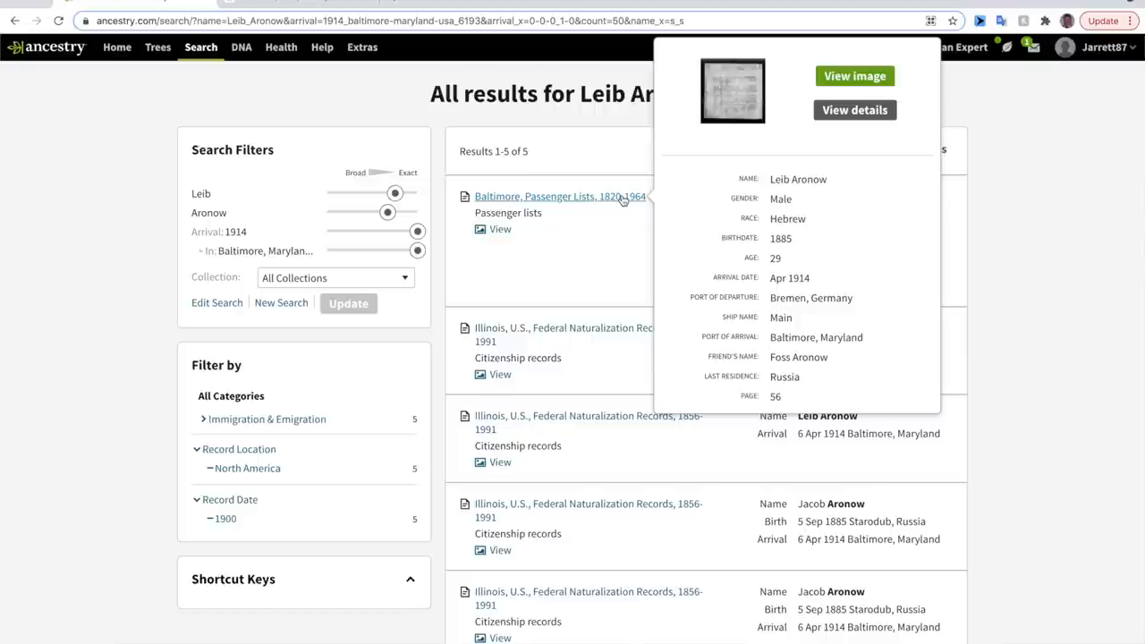
mouse_move(791, 322)
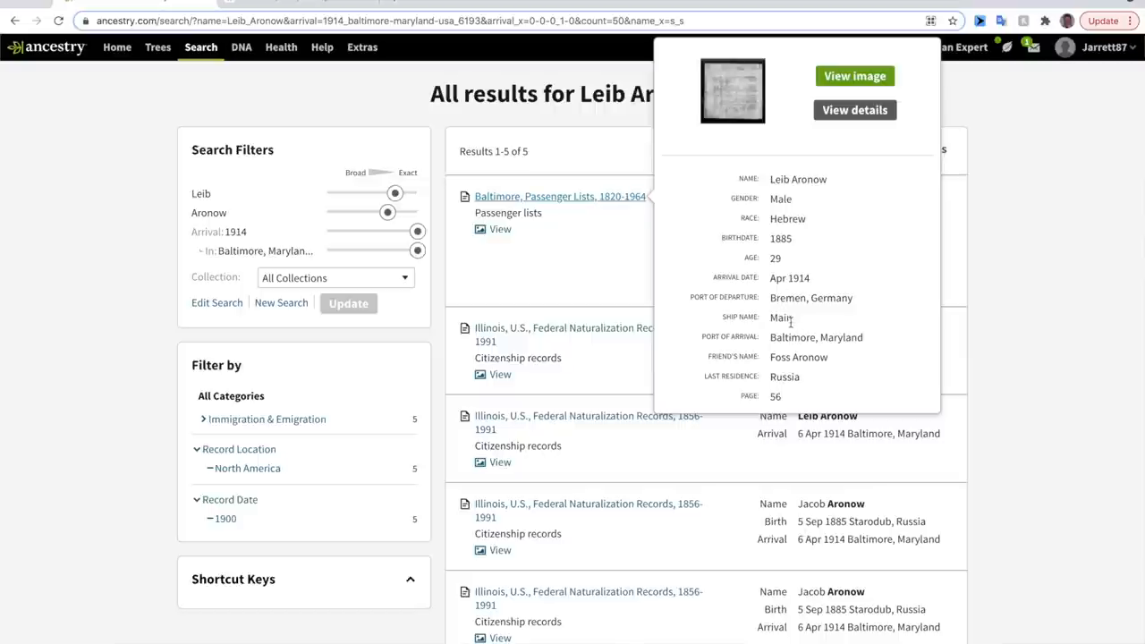
mouse_move(510, 311)
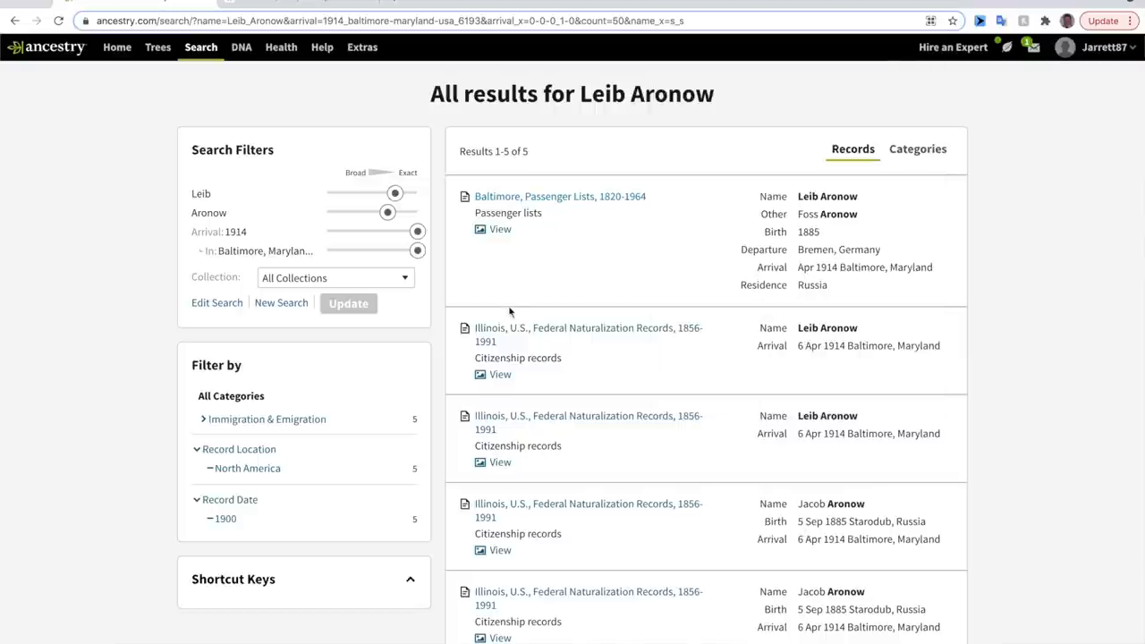
scroll("down", 3)
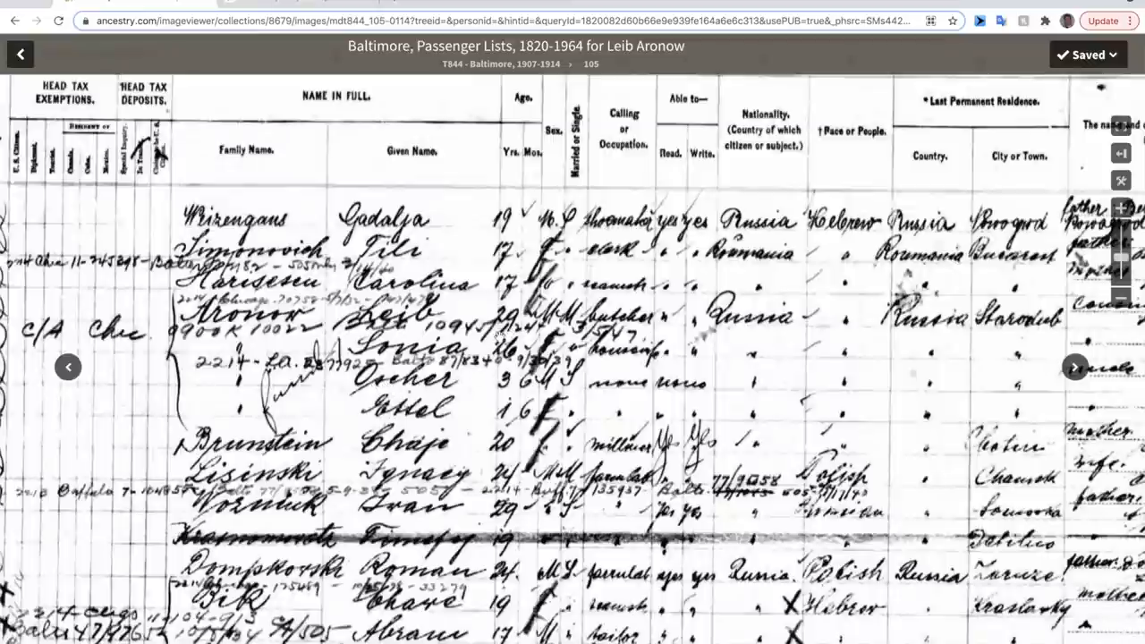
mouse_move(505, 366)
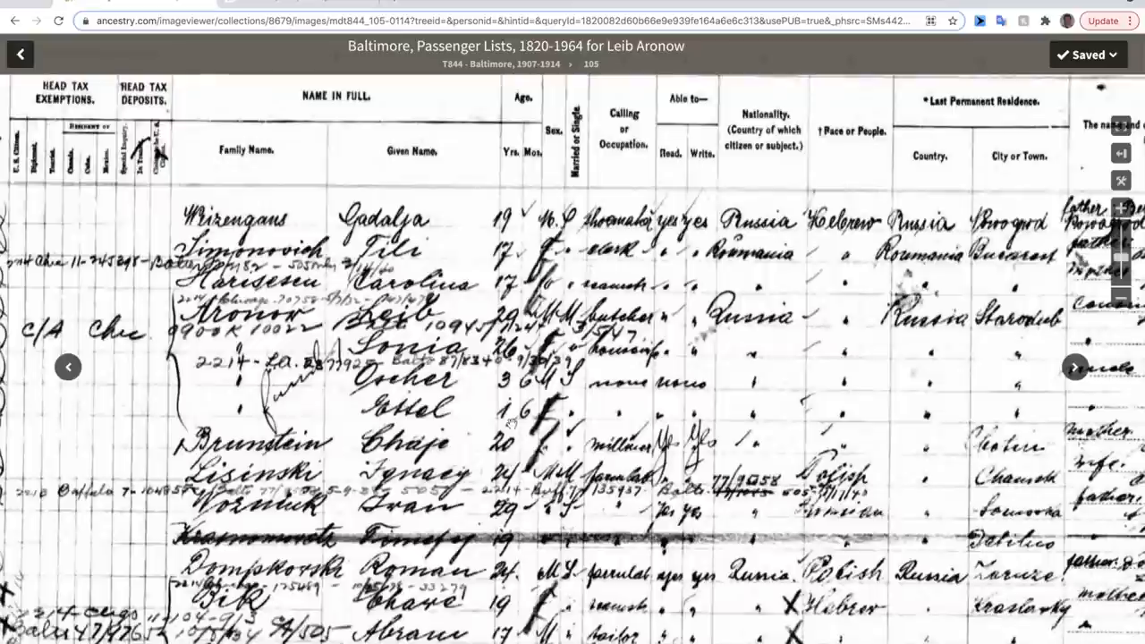
mouse_move(635, 319)
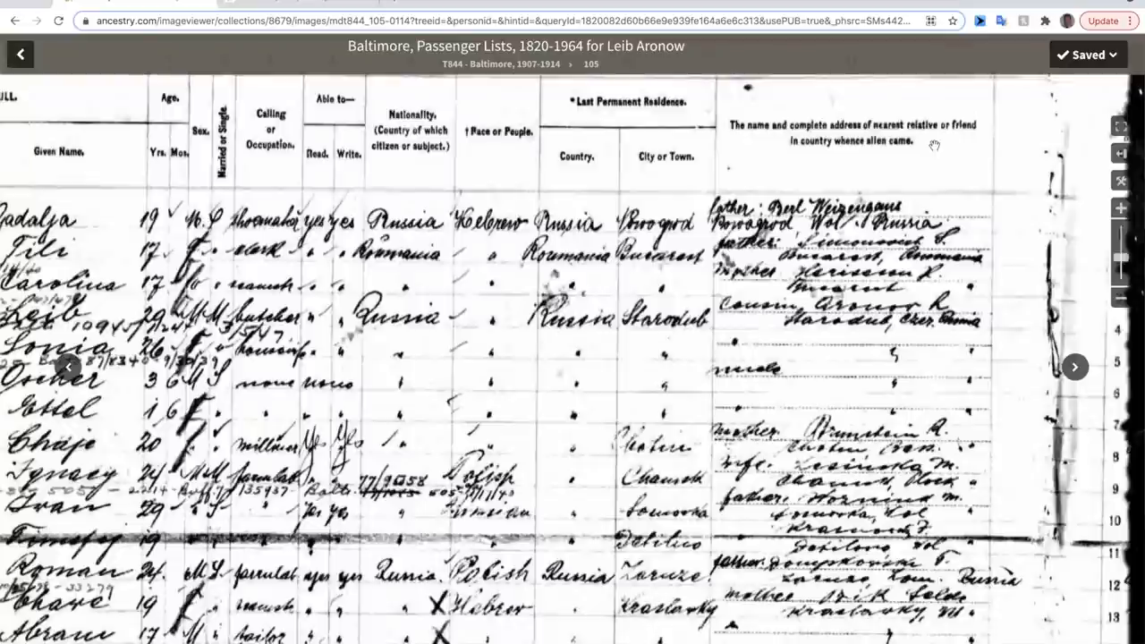
mouse_move(980, 265)
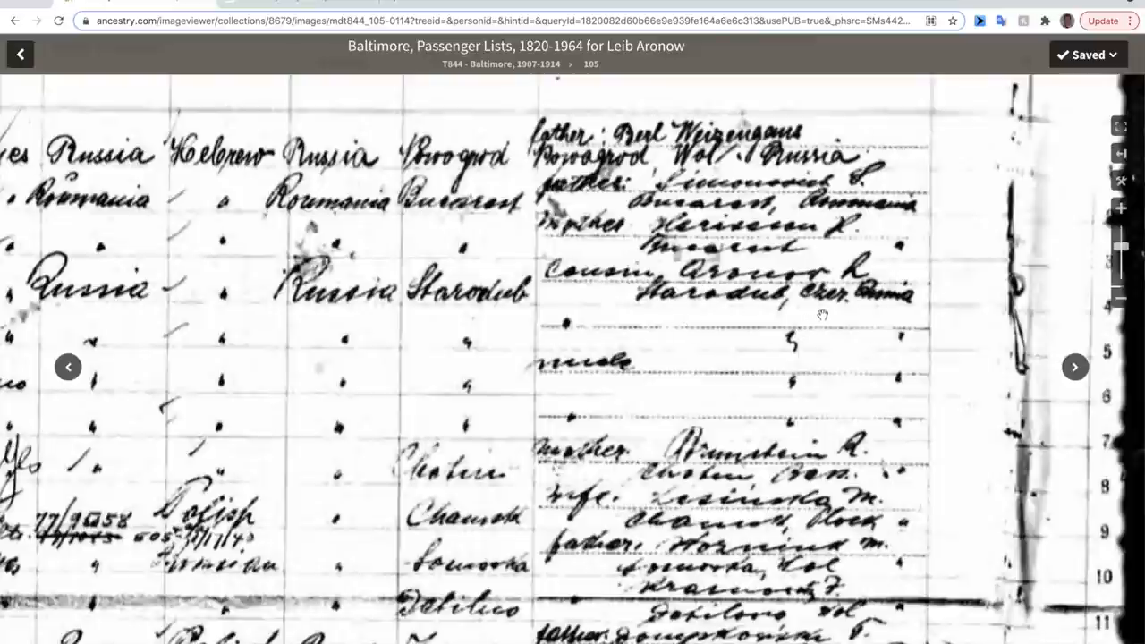
mouse_move(923, 324)
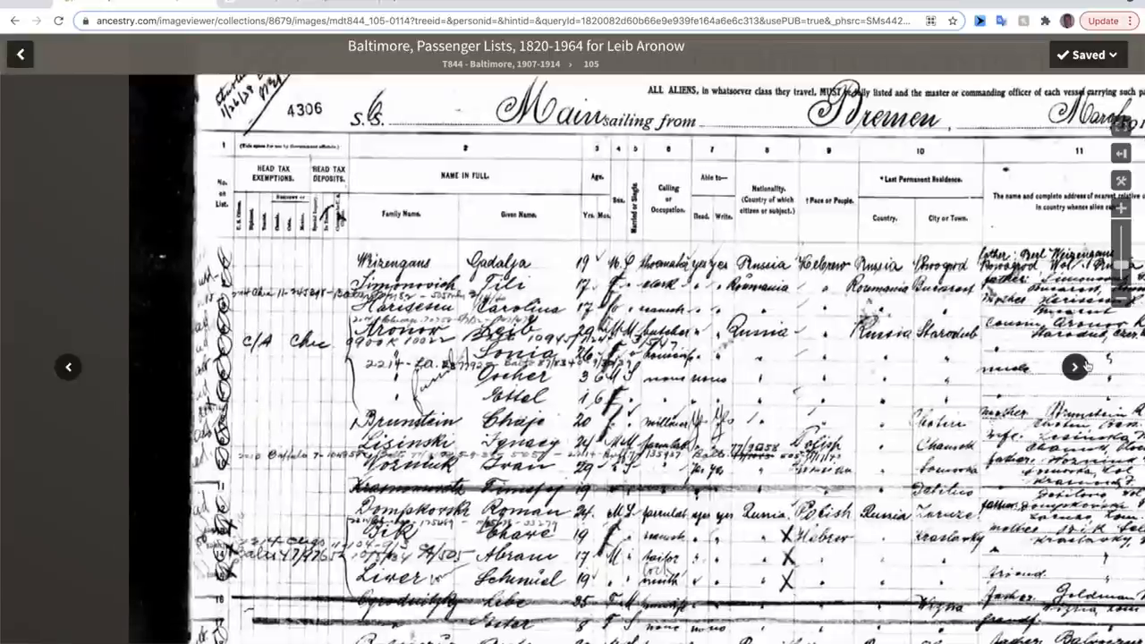
left_click(1074, 367)
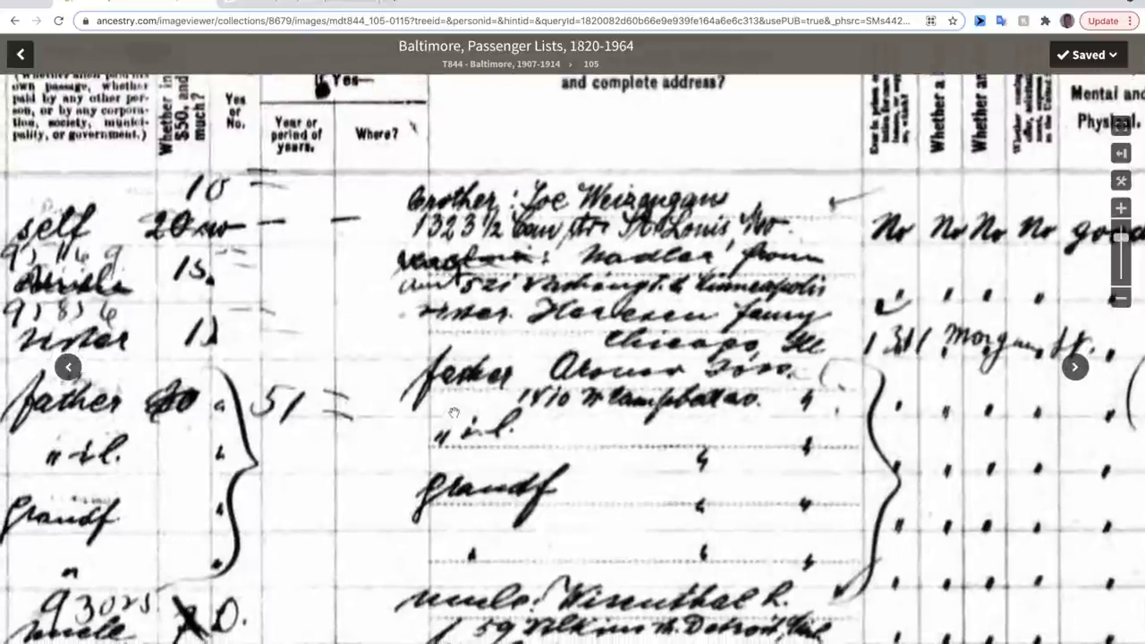
mouse_move(574, 379)
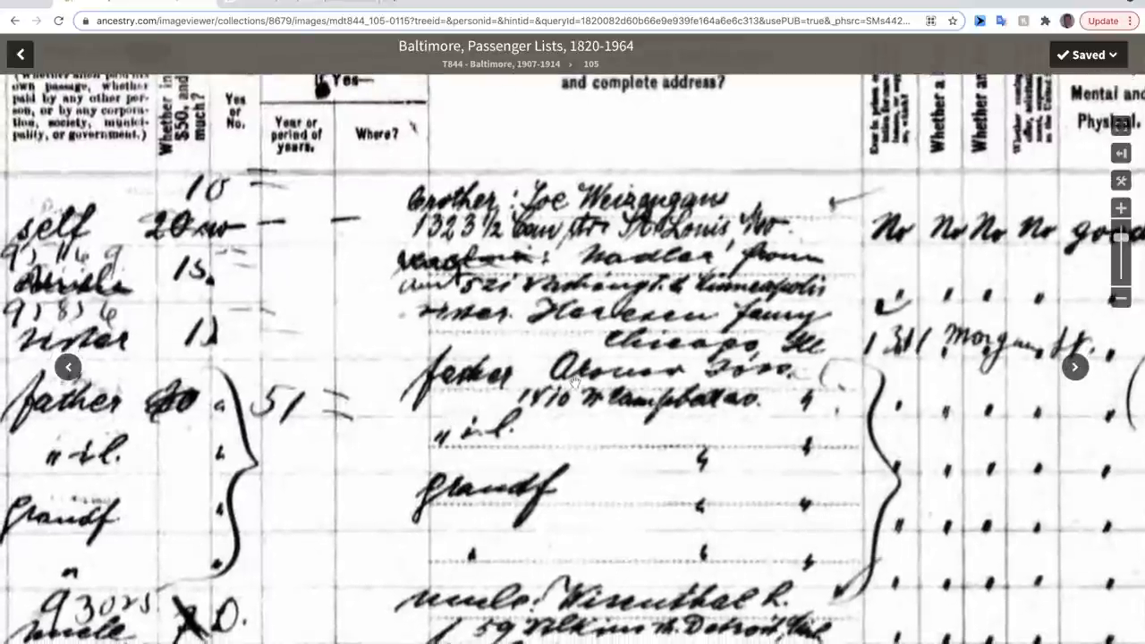
mouse_move(711, 392)
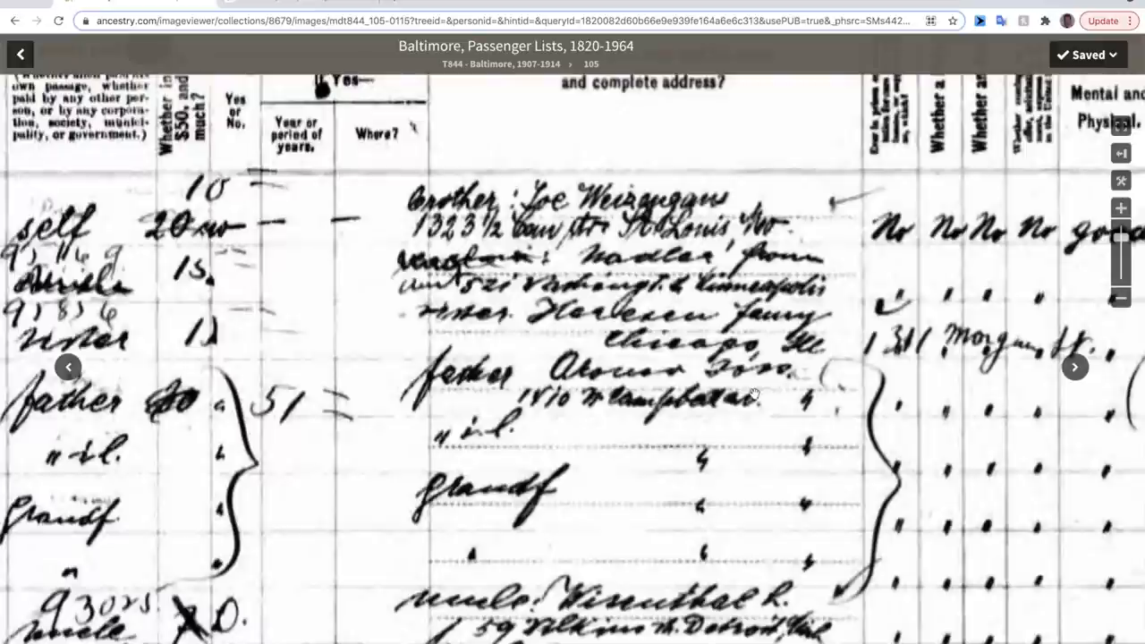
mouse_move(731, 390)
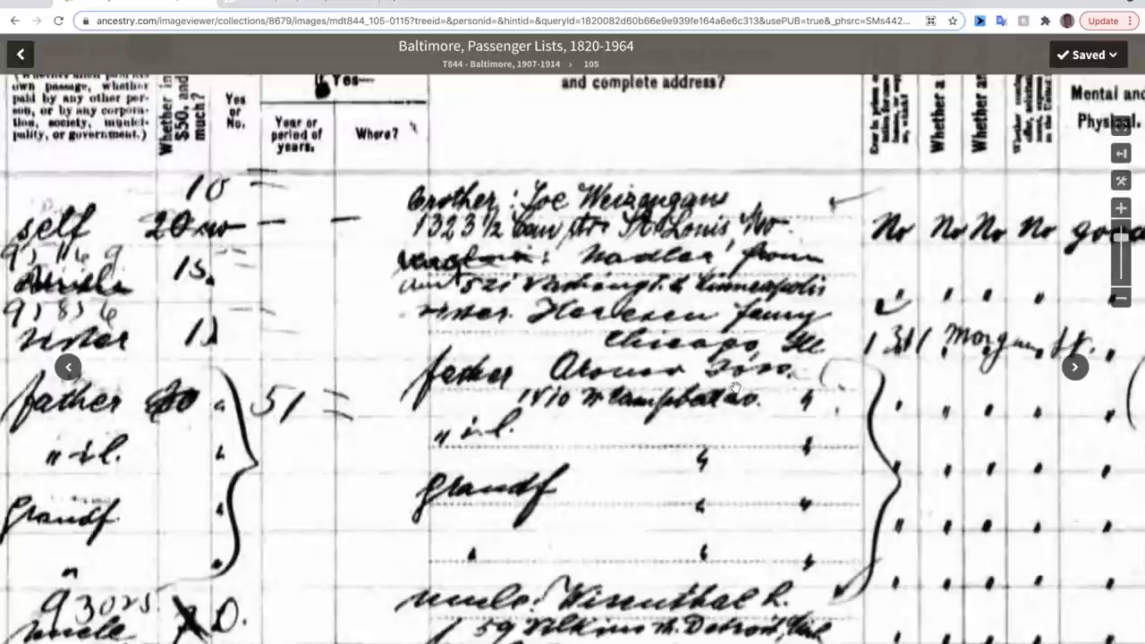
mouse_move(723, 379)
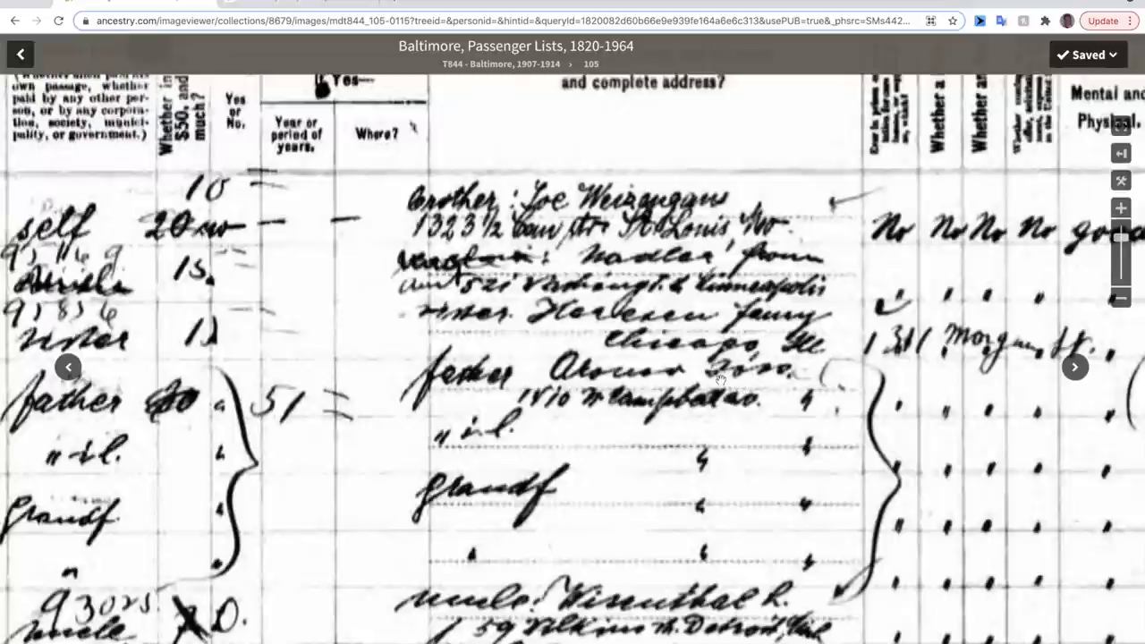
mouse_move(805, 380)
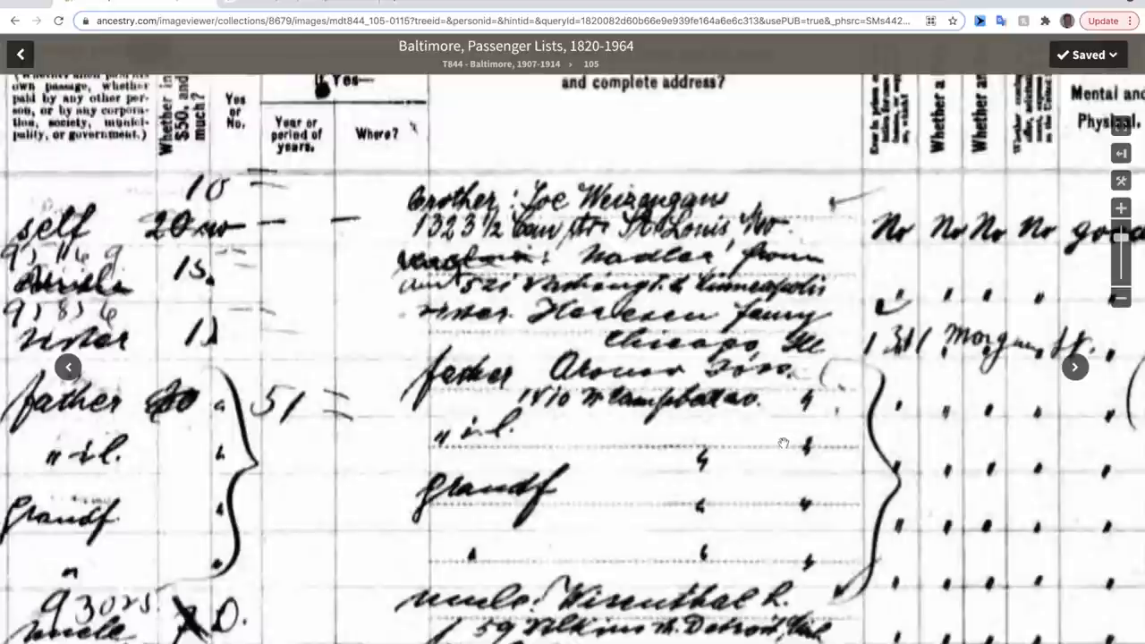
mouse_move(742, 415)
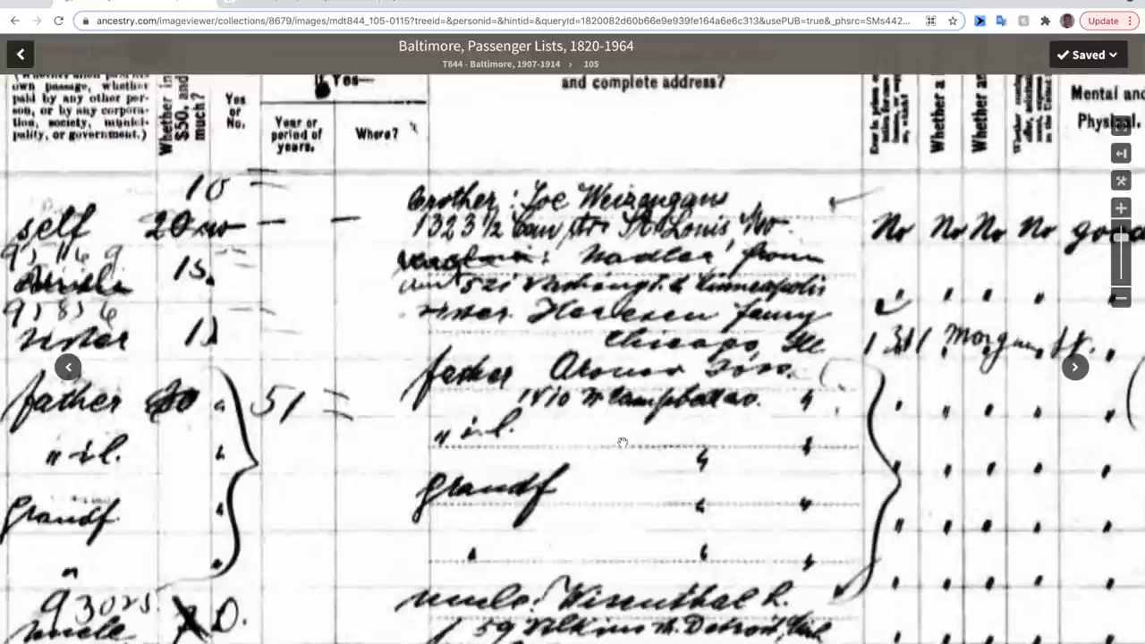
mouse_move(611, 431)
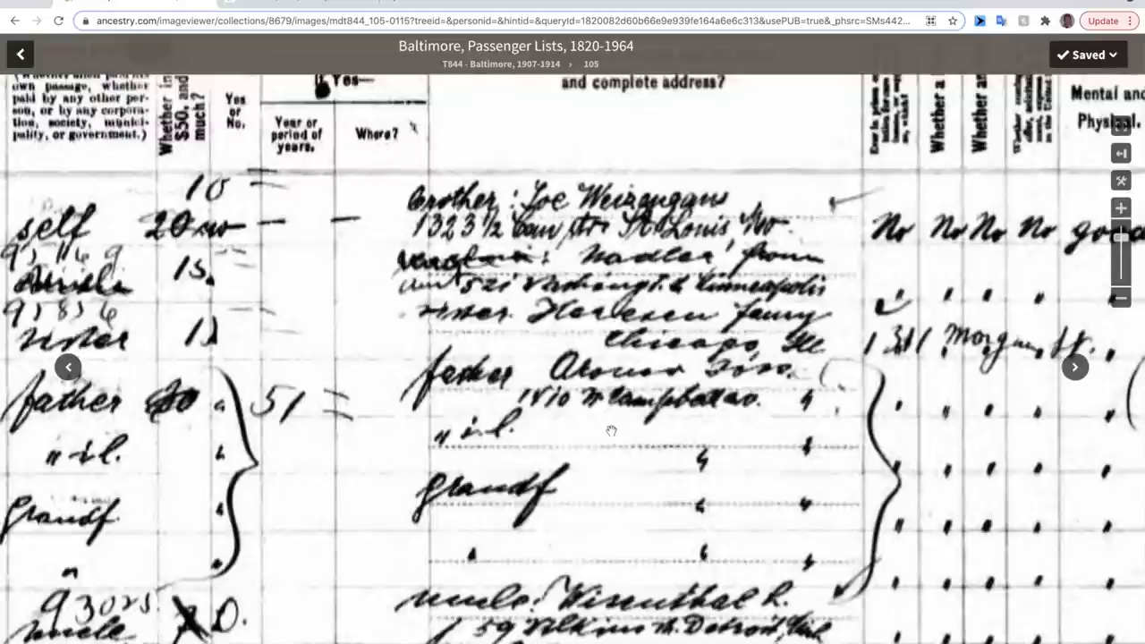
mouse_move(703, 435)
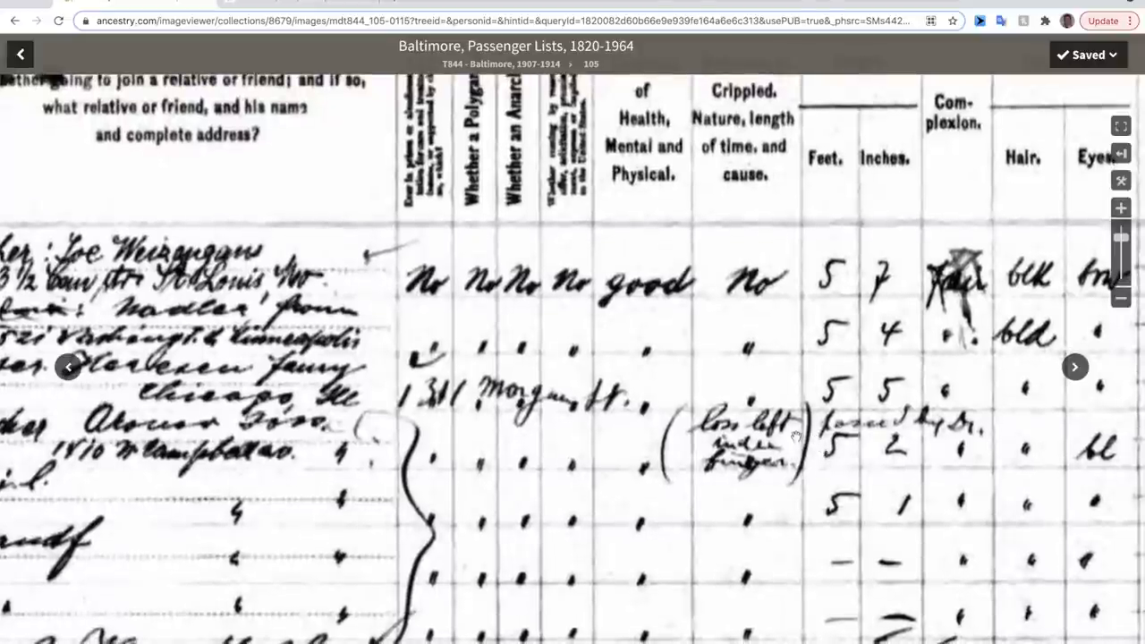
mouse_move(798, 436)
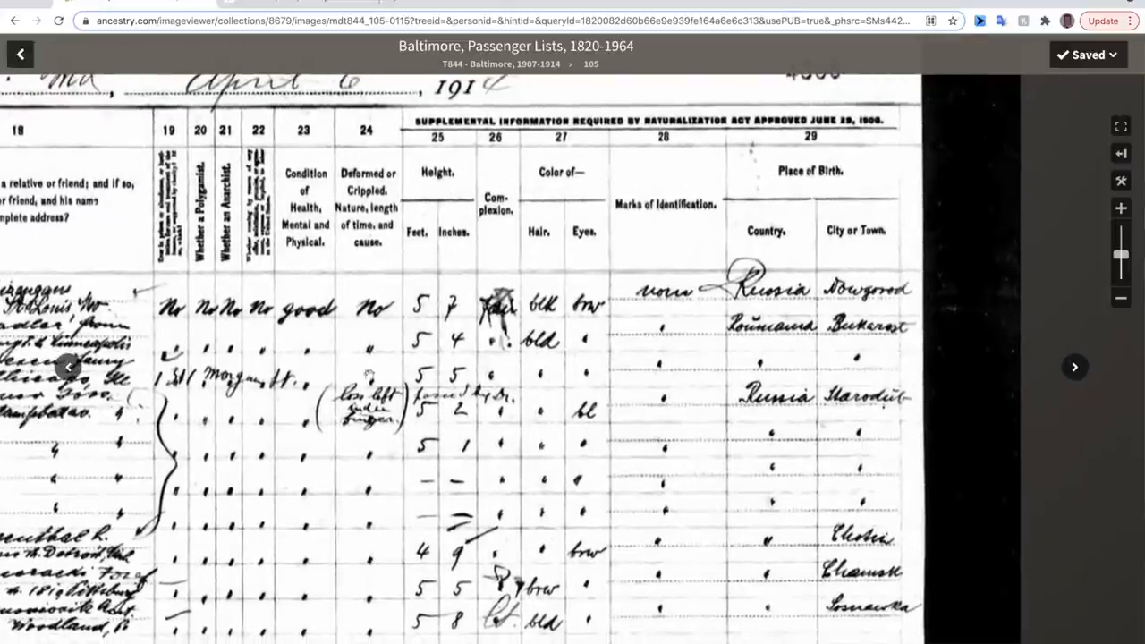
mouse_move(462, 422)
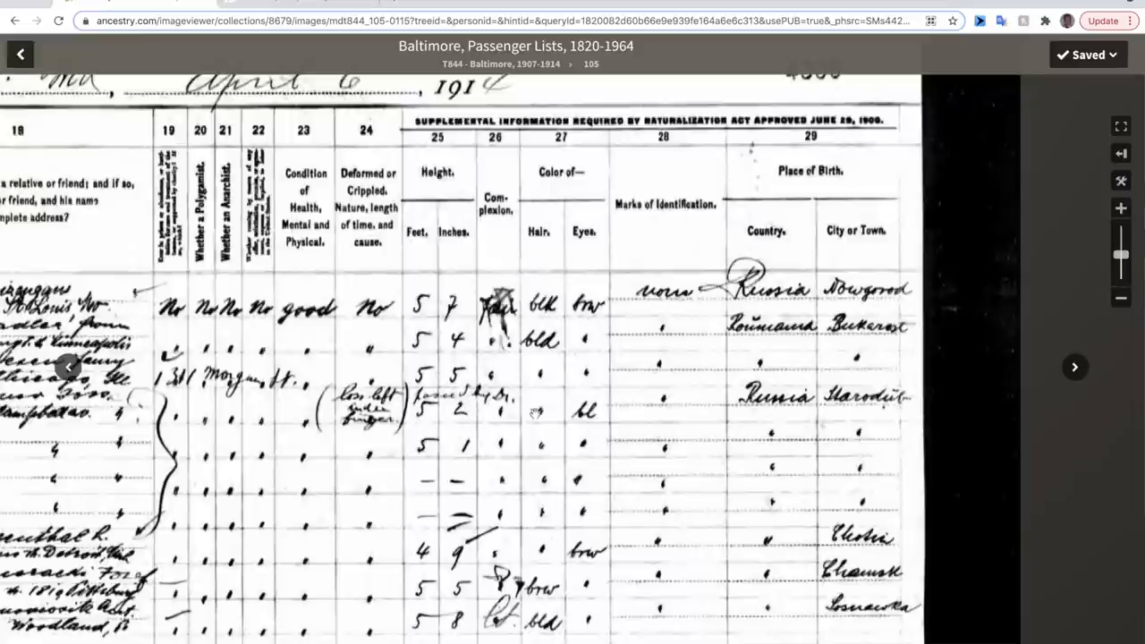
mouse_move(537, 411)
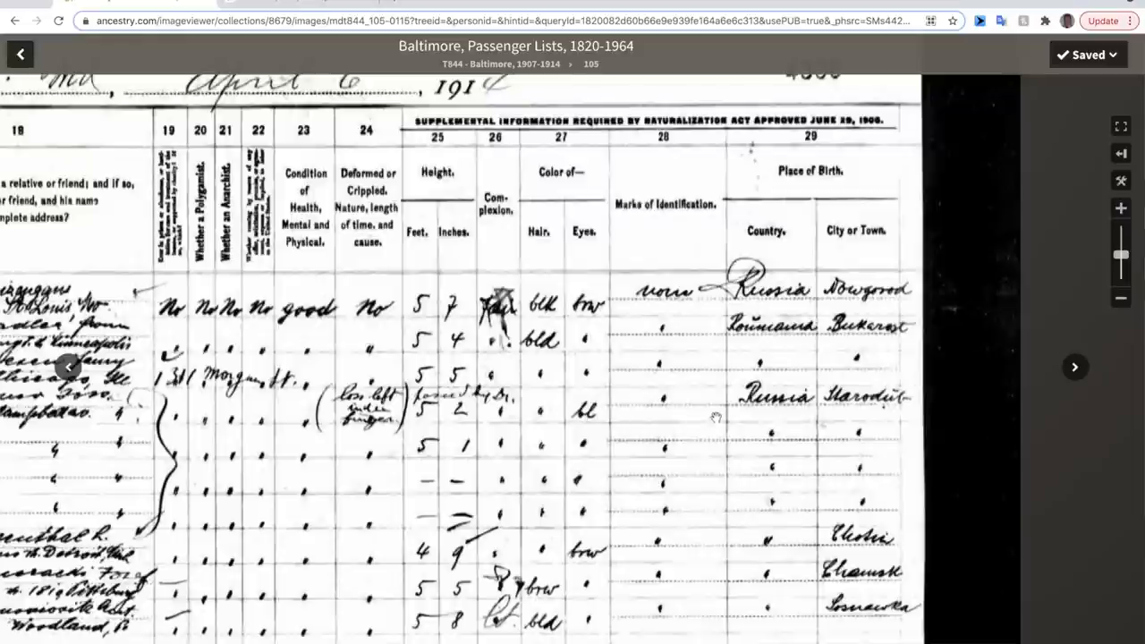
mouse_move(903, 402)
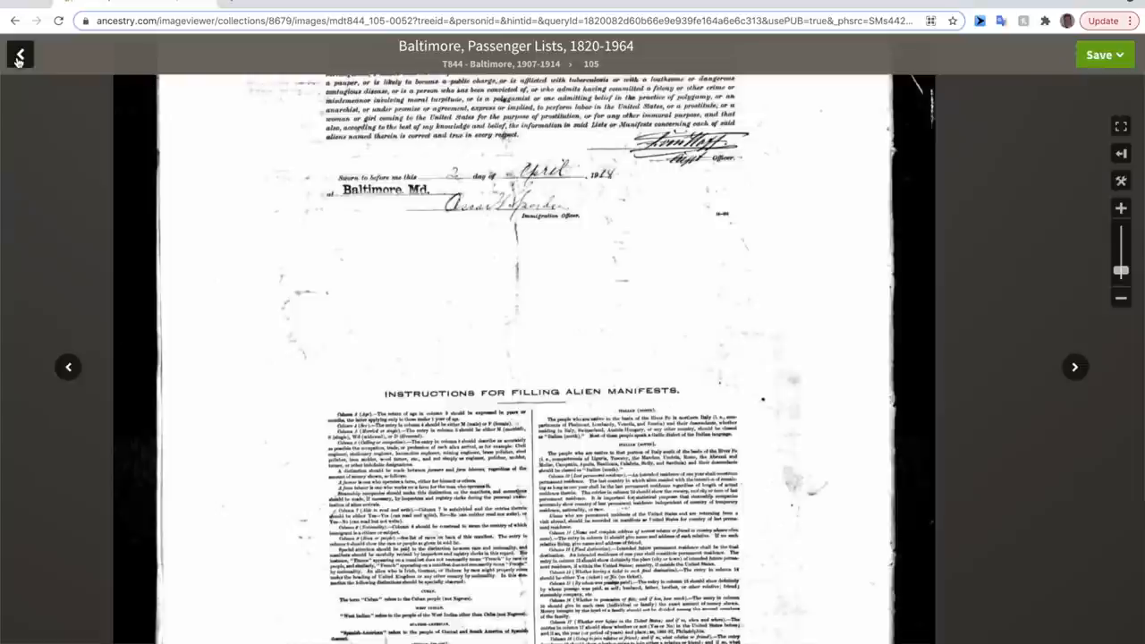
Save the passenger record to someone in the tree, choosing Jacob Aronow 1885–1937 and attaching it
left_click(20, 54)
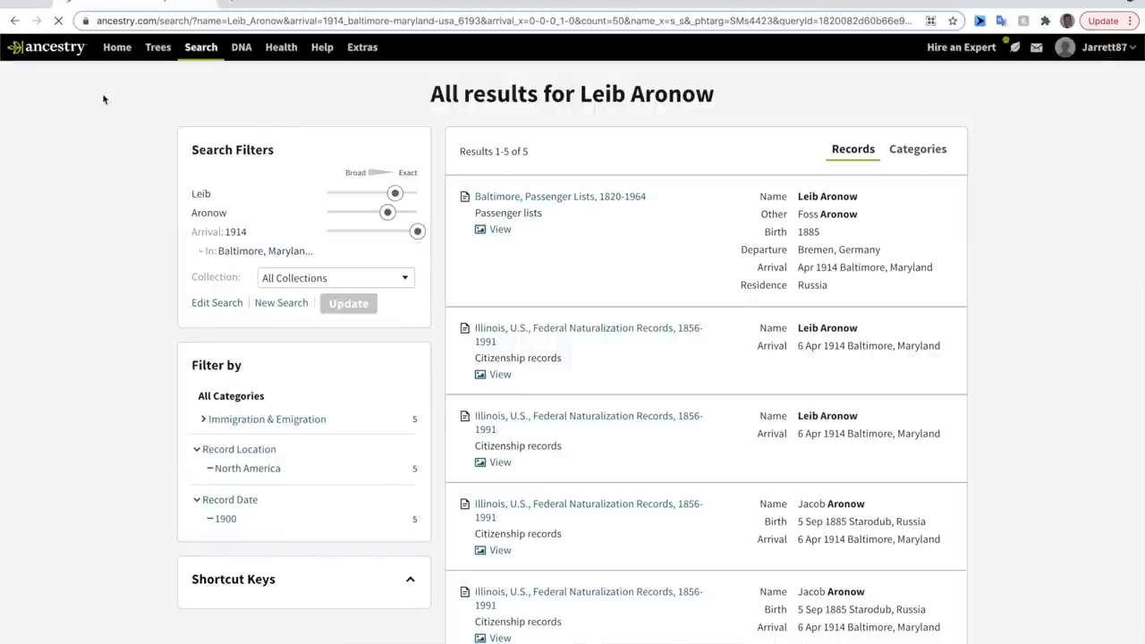
mouse_move(559, 195)
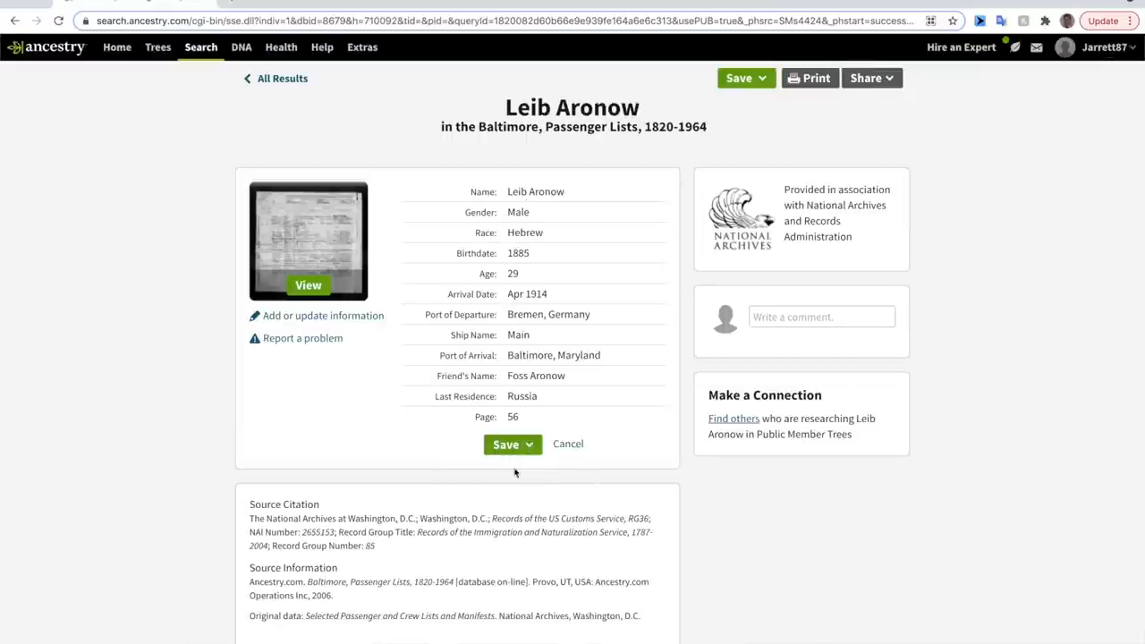
left_click(505, 444)
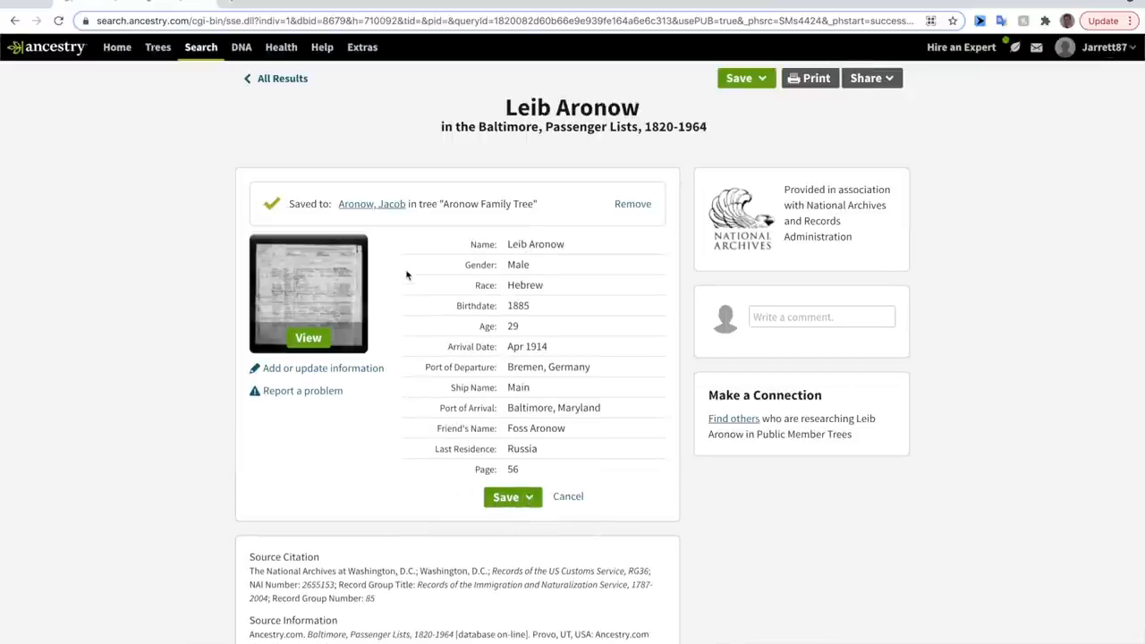
left_click(505, 497)
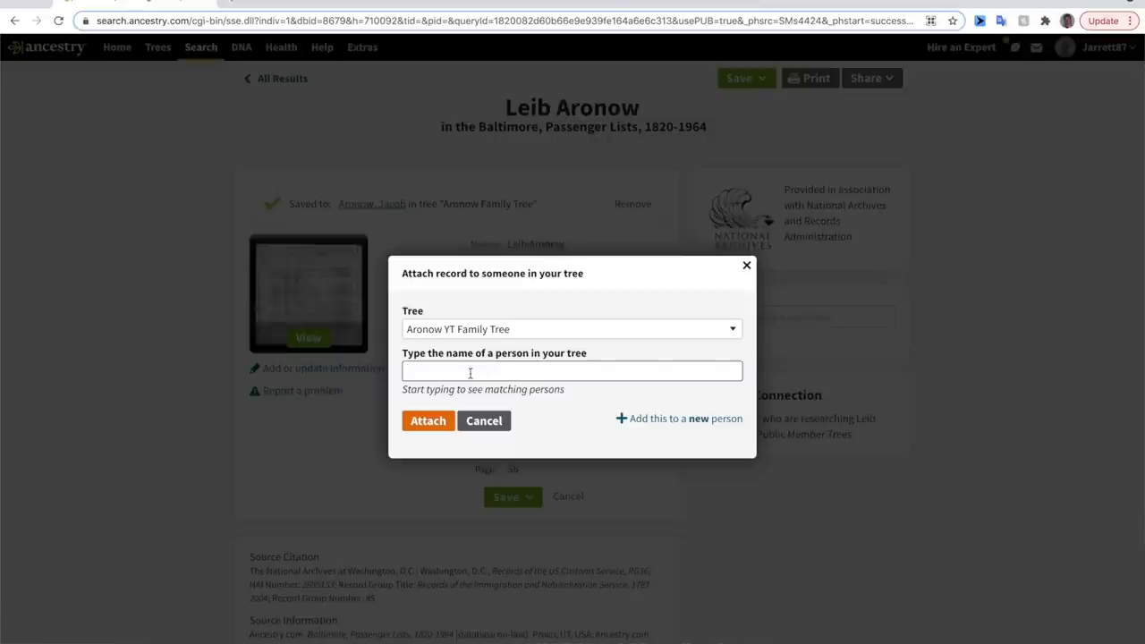
type("jacob")
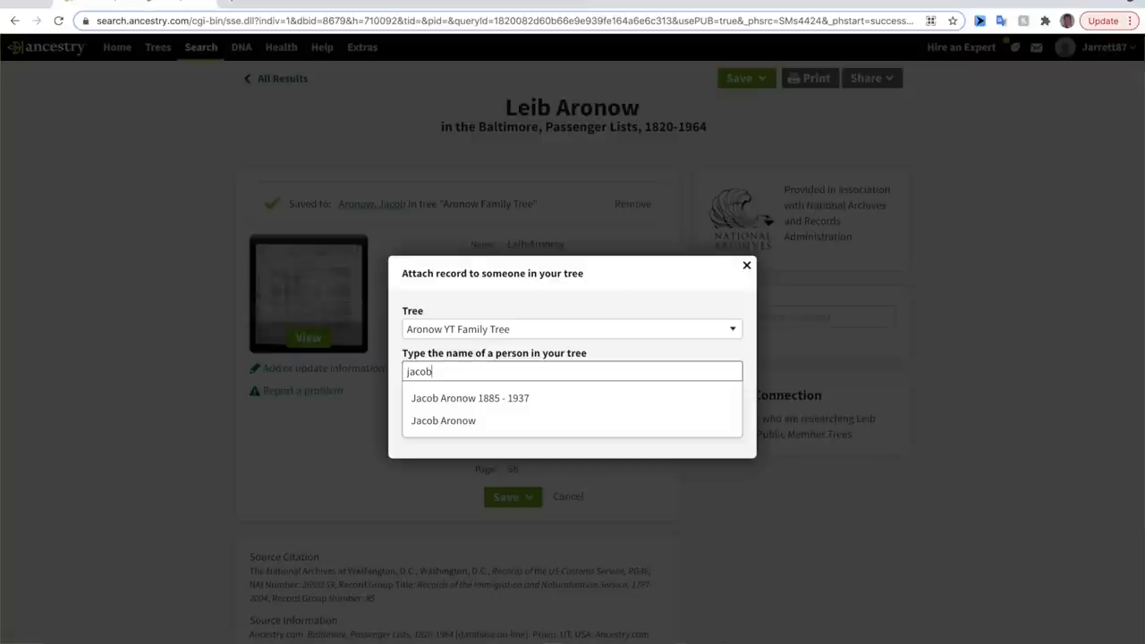
mouse_move(469, 397)
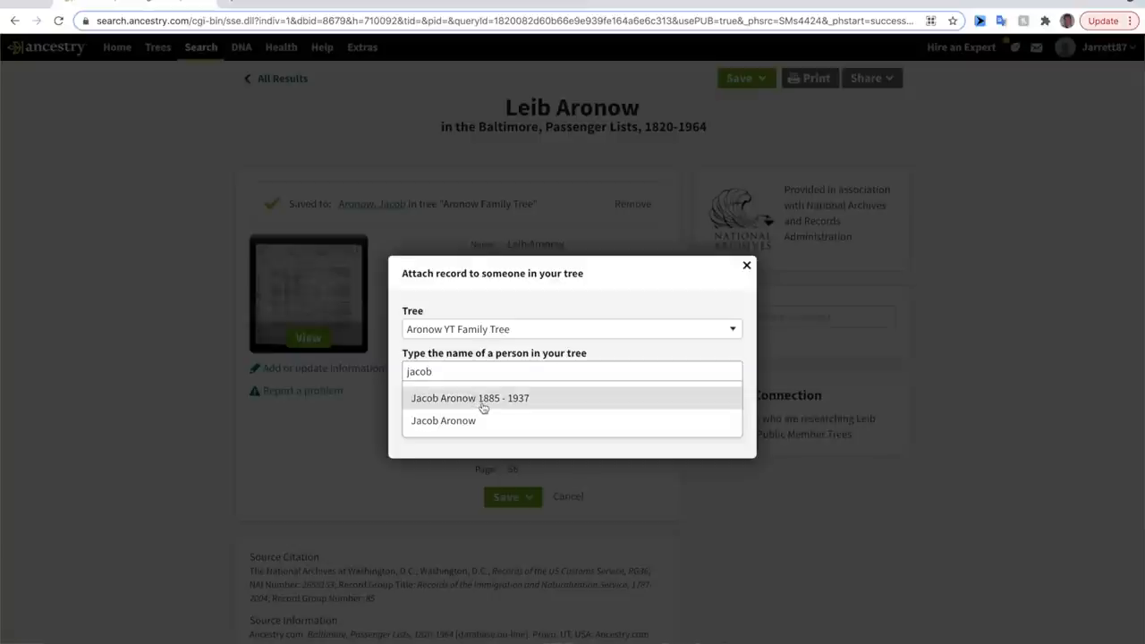
left_click(468, 397)
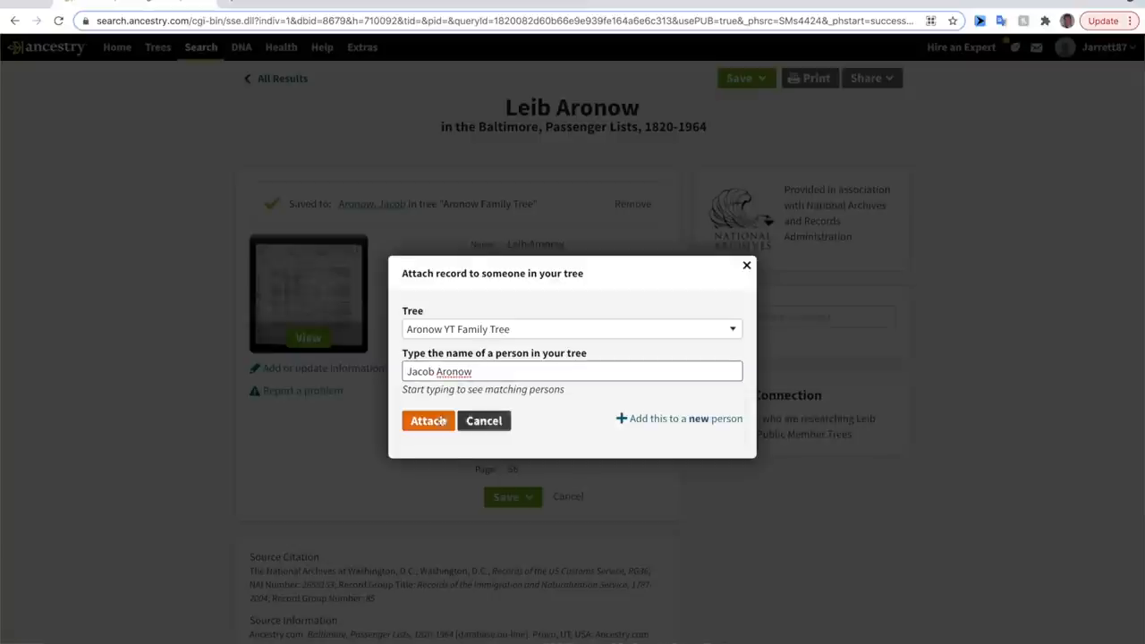
left_click(427, 421)
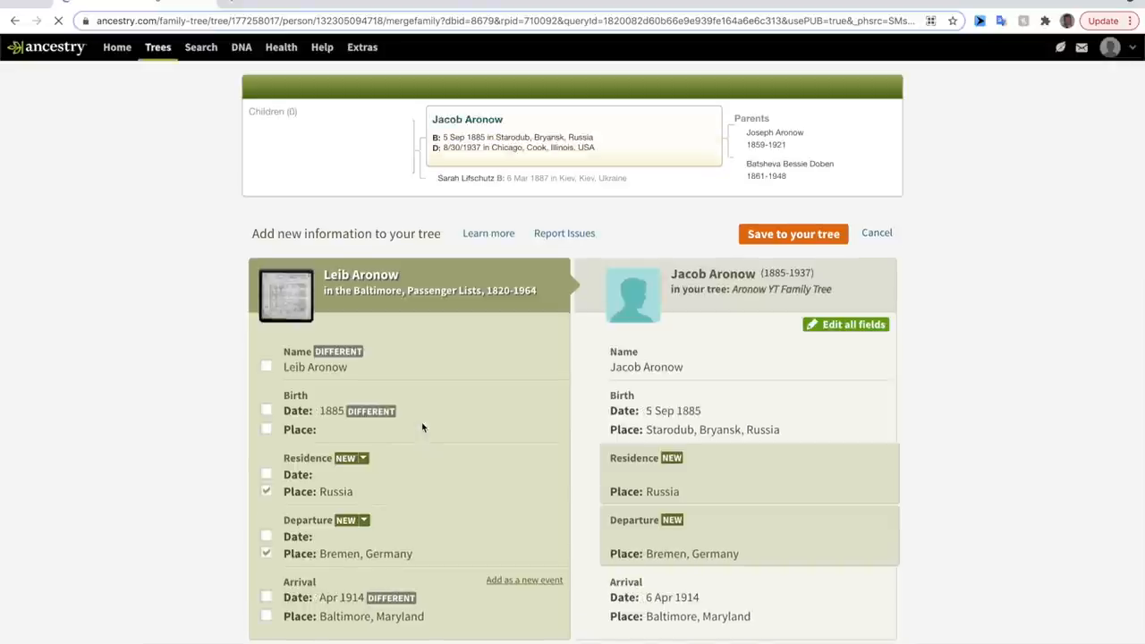
scroll("down", 3)
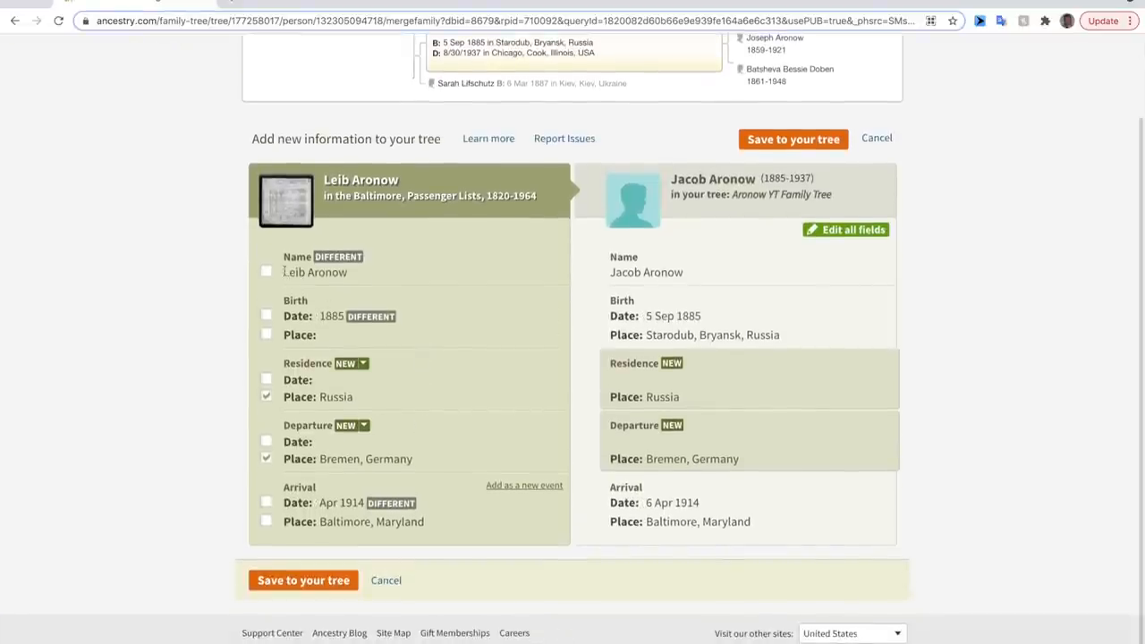
left_click(266, 271)
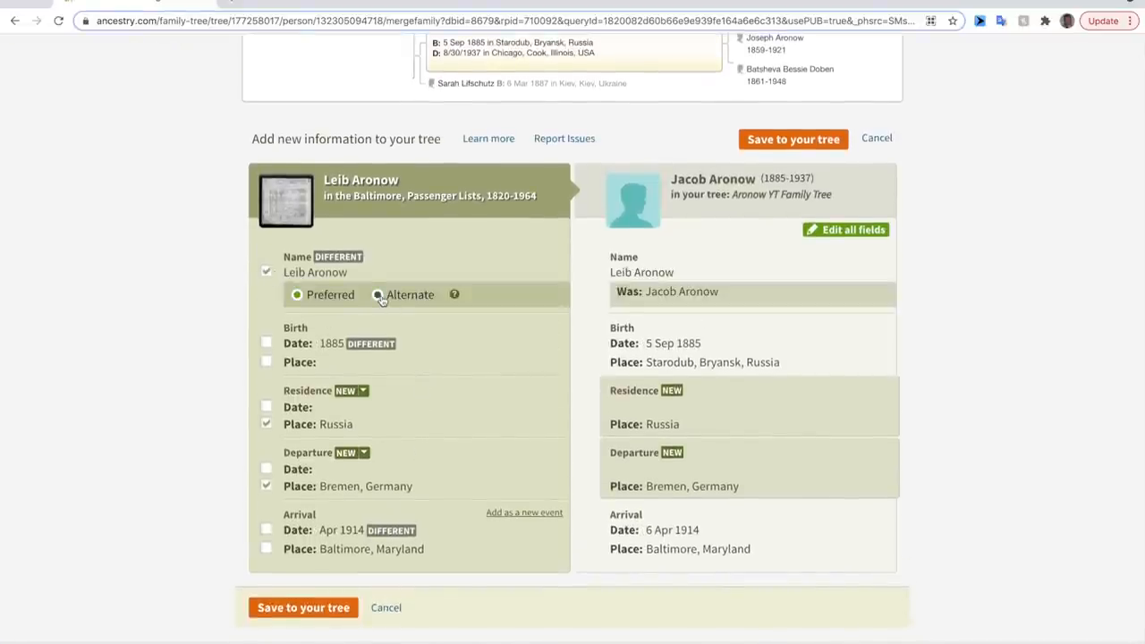
left_click(378, 294)
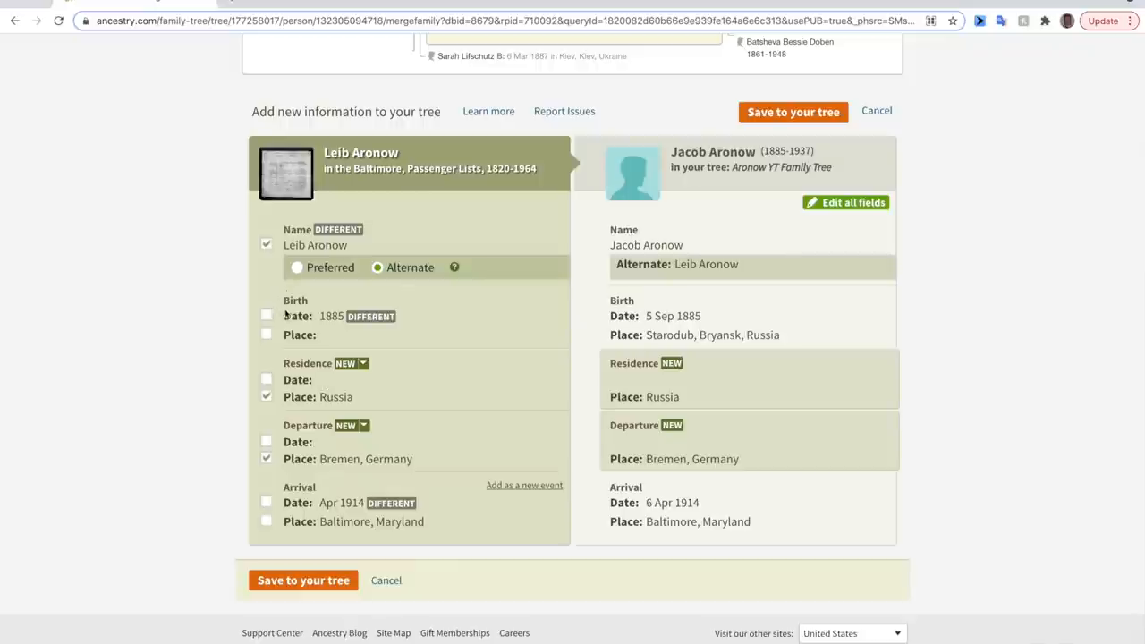
mouse_move(522, 535)
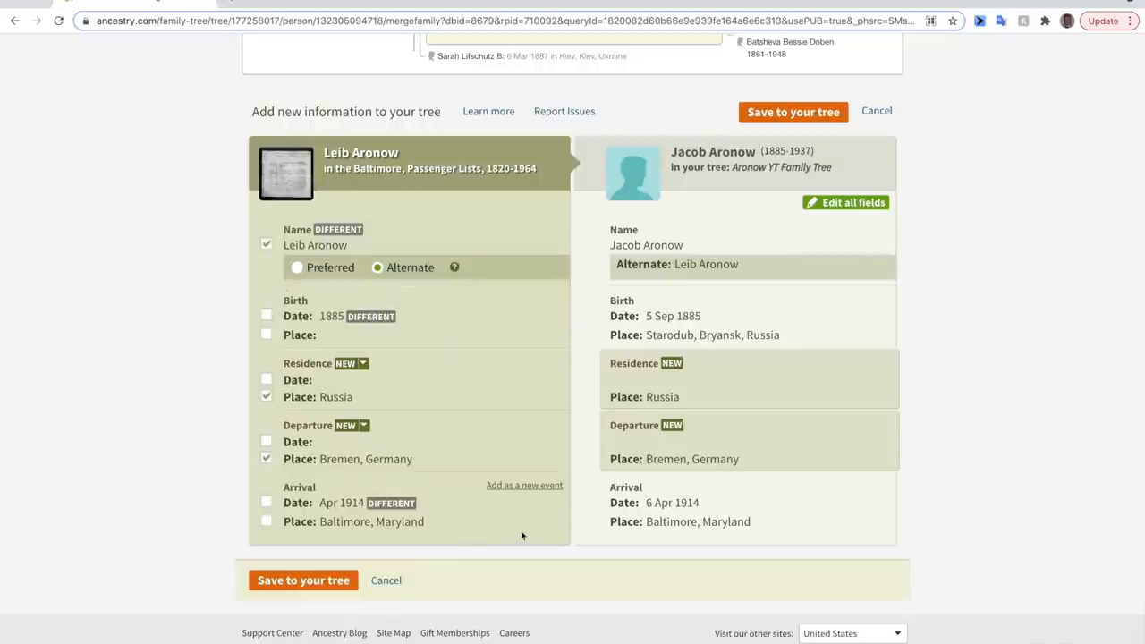
left_click(304, 580)
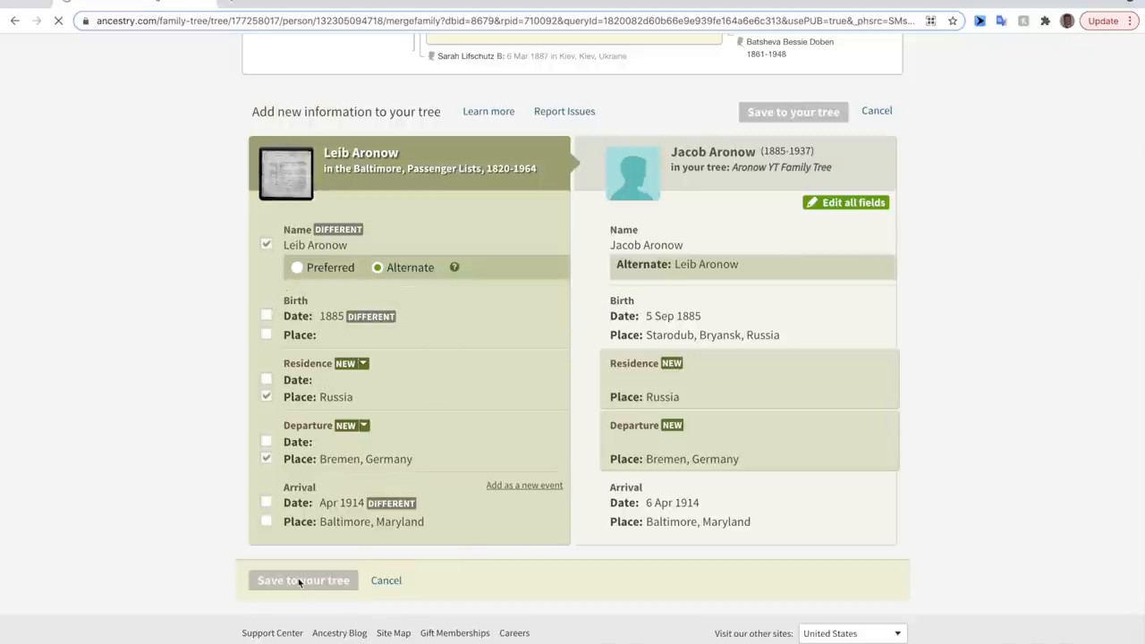
left_click(304, 579)
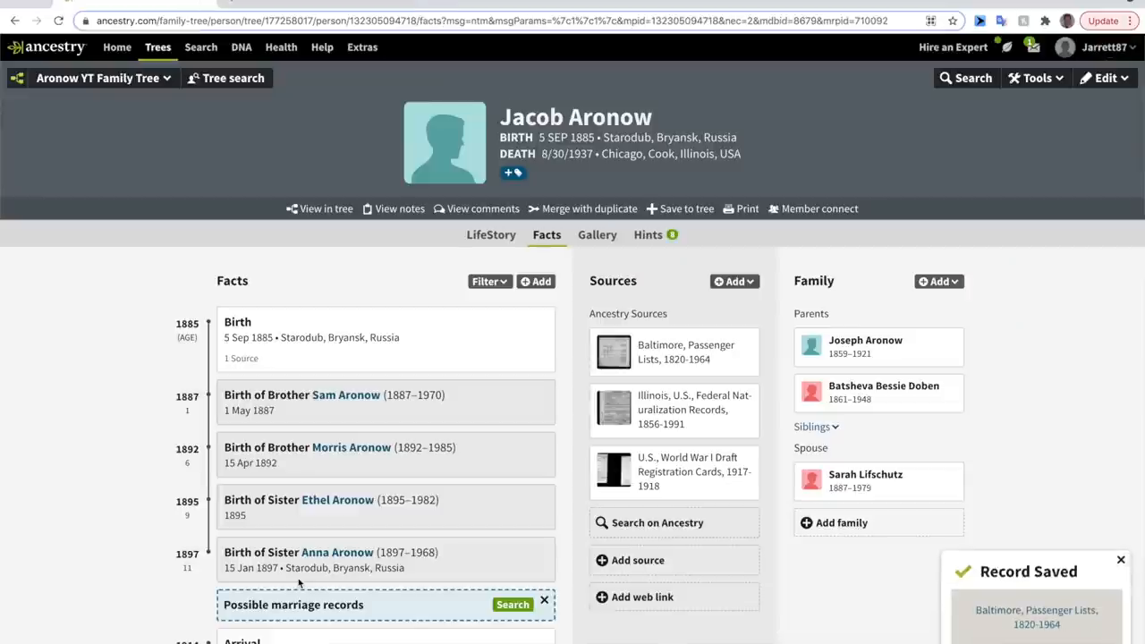
mouse_move(637, 297)
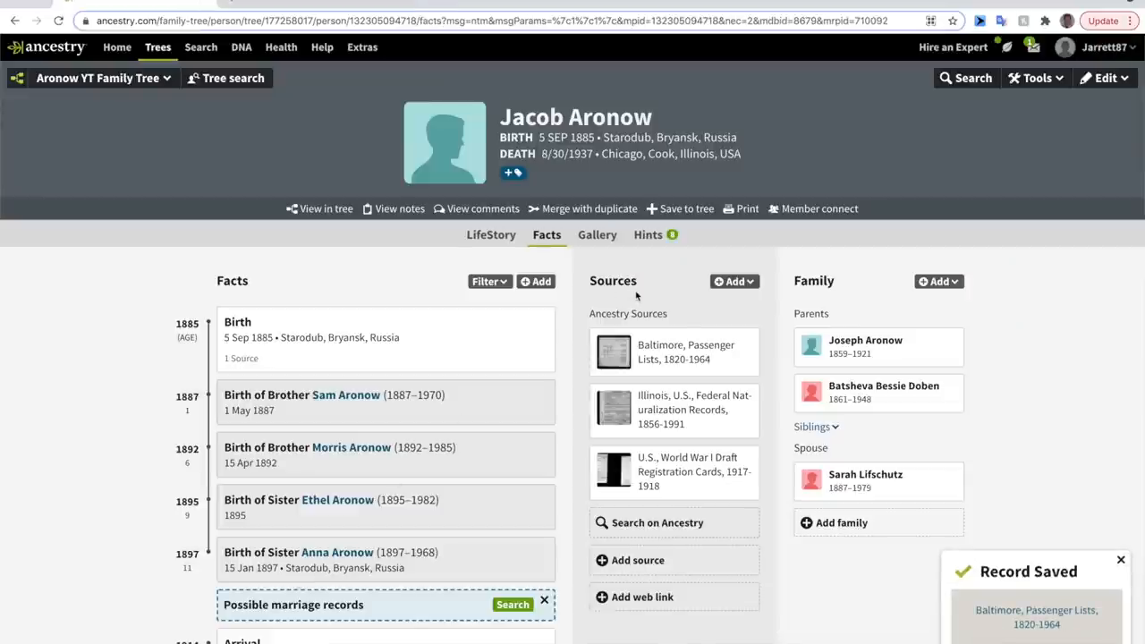